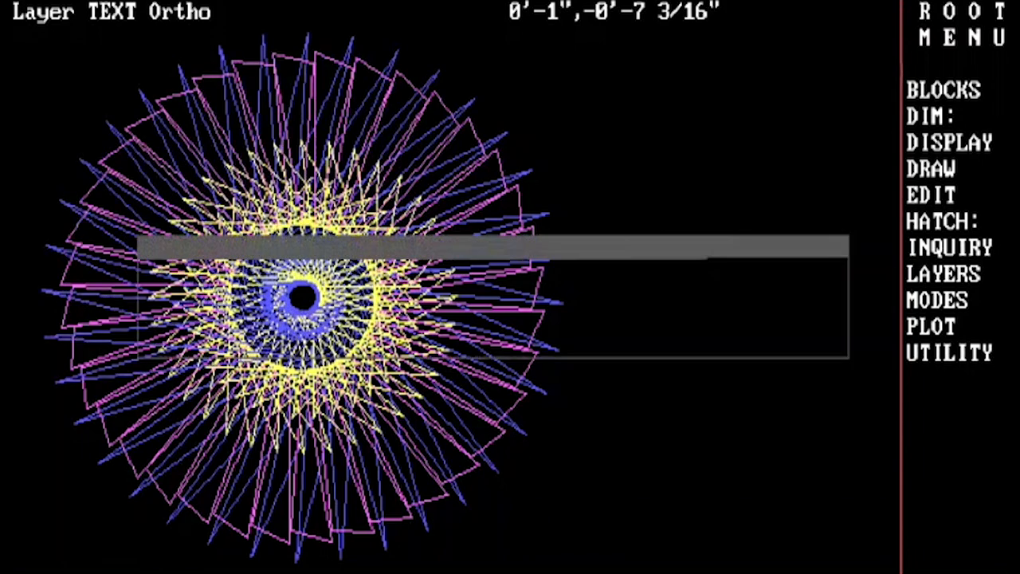
Leave the spiral demo drawing and return to the AutoCAD main menu.
click(947, 354)
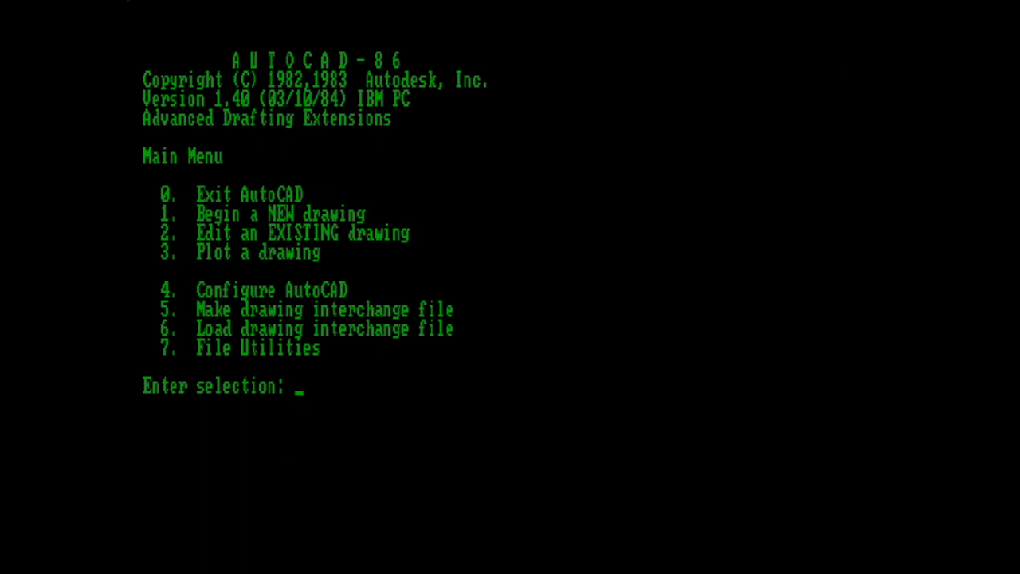
Use File Utilities option 1 to list the 23 drawing files on drive C, including VERTFIRE and COLORS.
text(7)
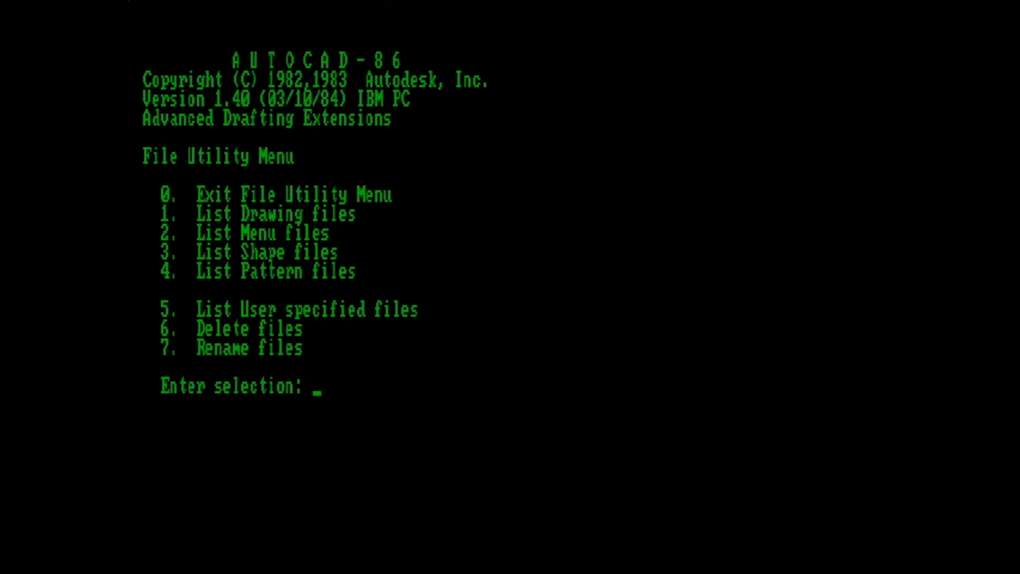
text(1)
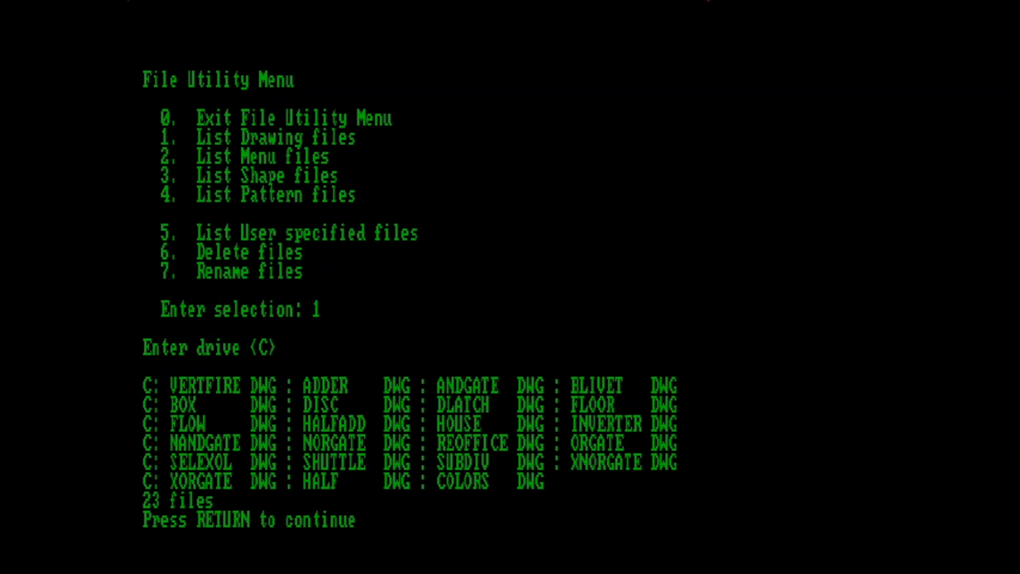
key(return)
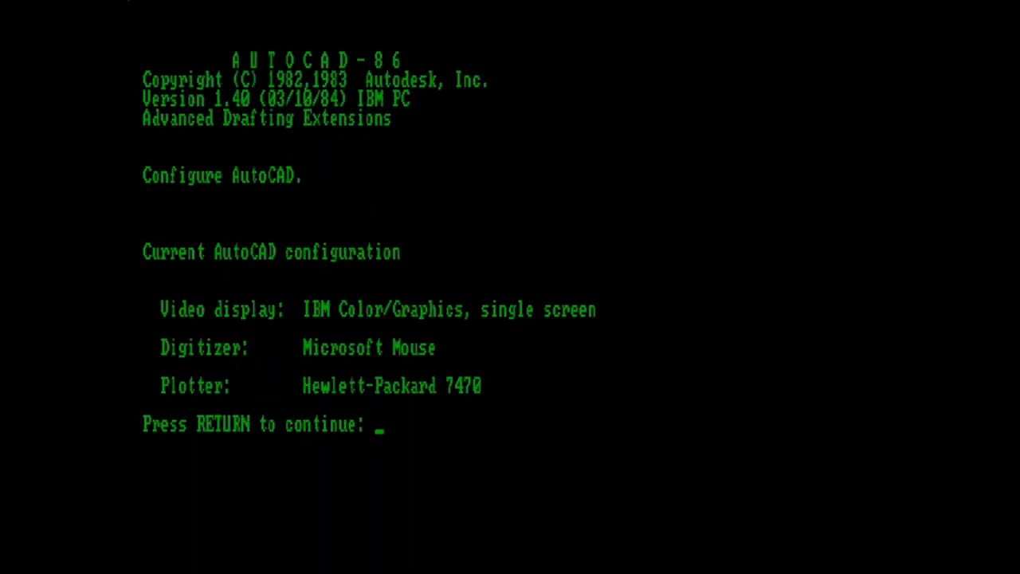
Enable I/O port configuration (option 2, answer Y) so device setup asks port questions.
key(return)
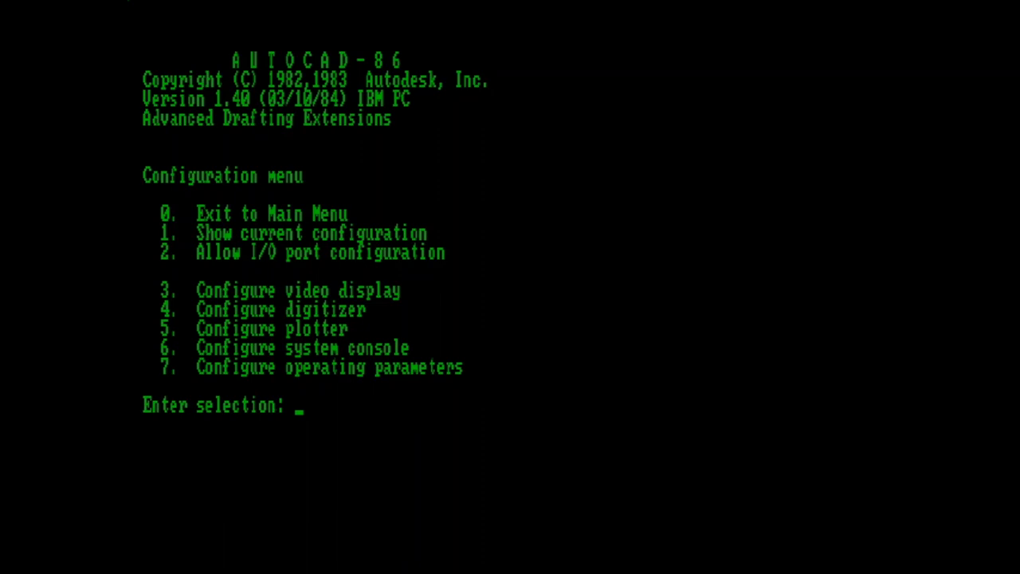
text(2)
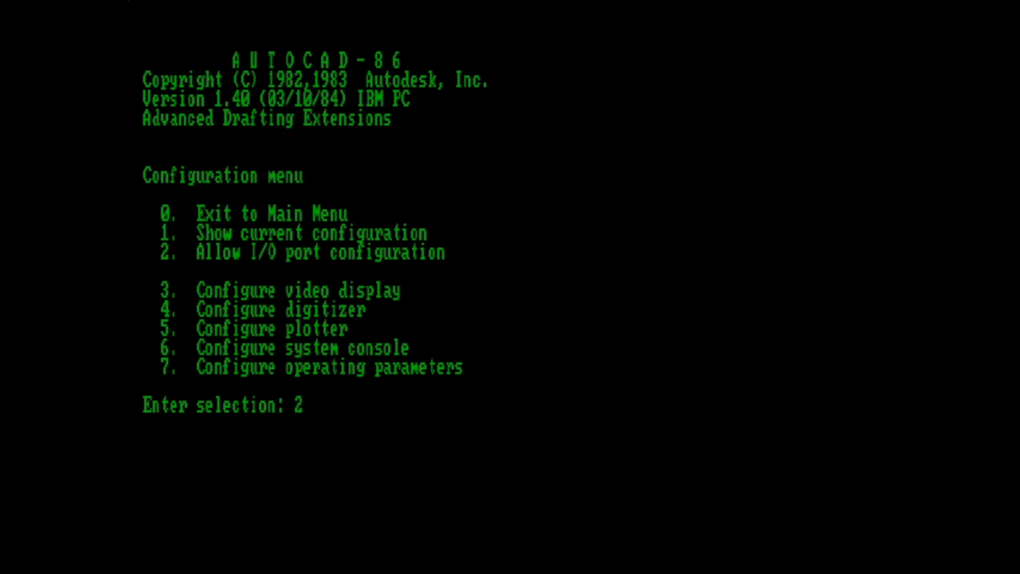
key(enter)
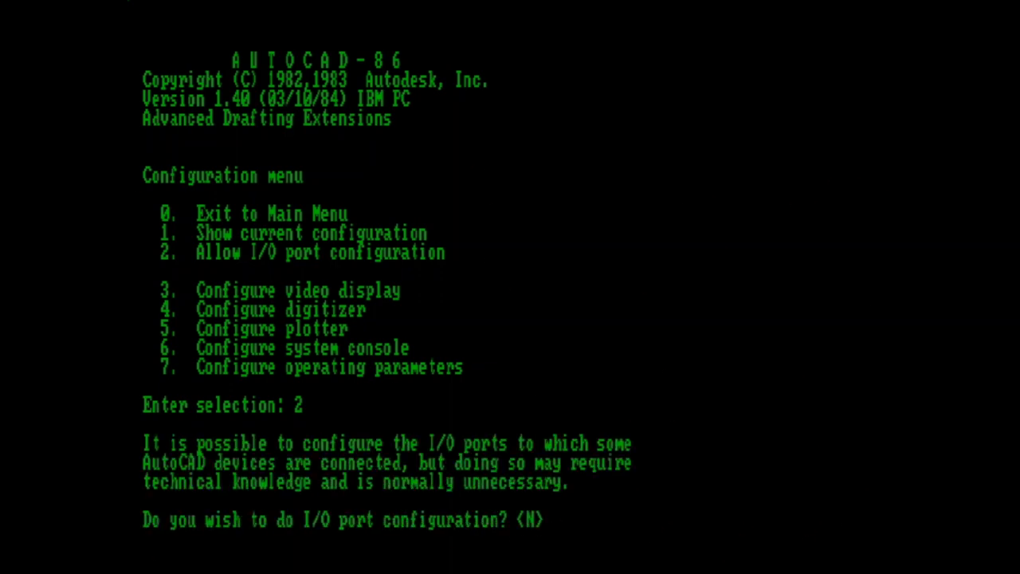
text(y)
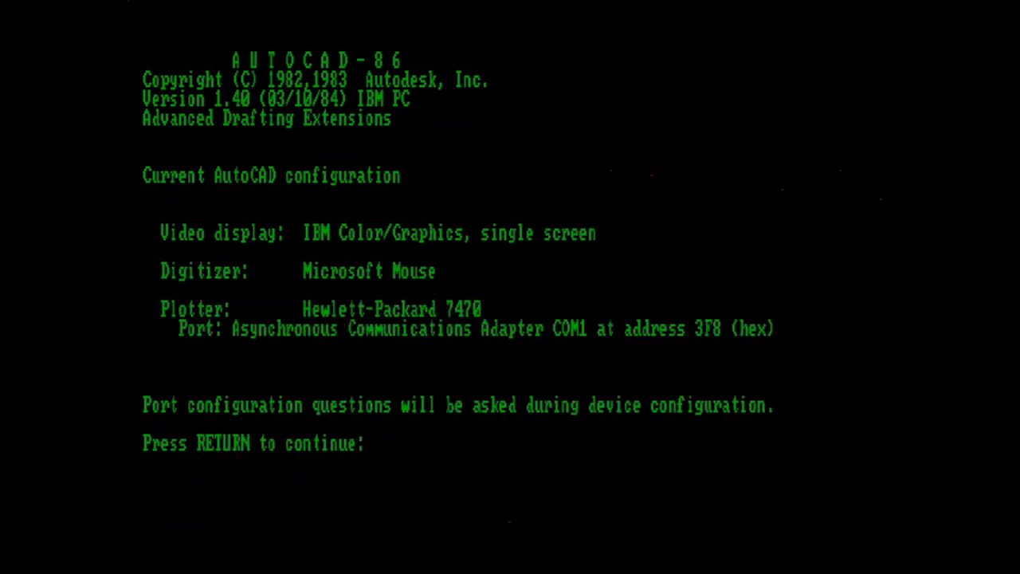
key(Return)
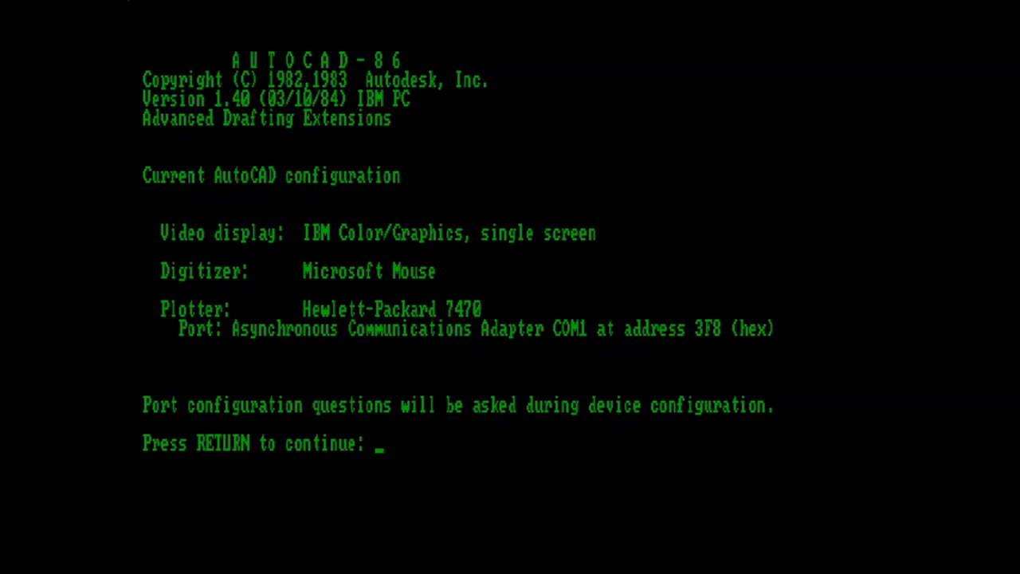
key(Return)
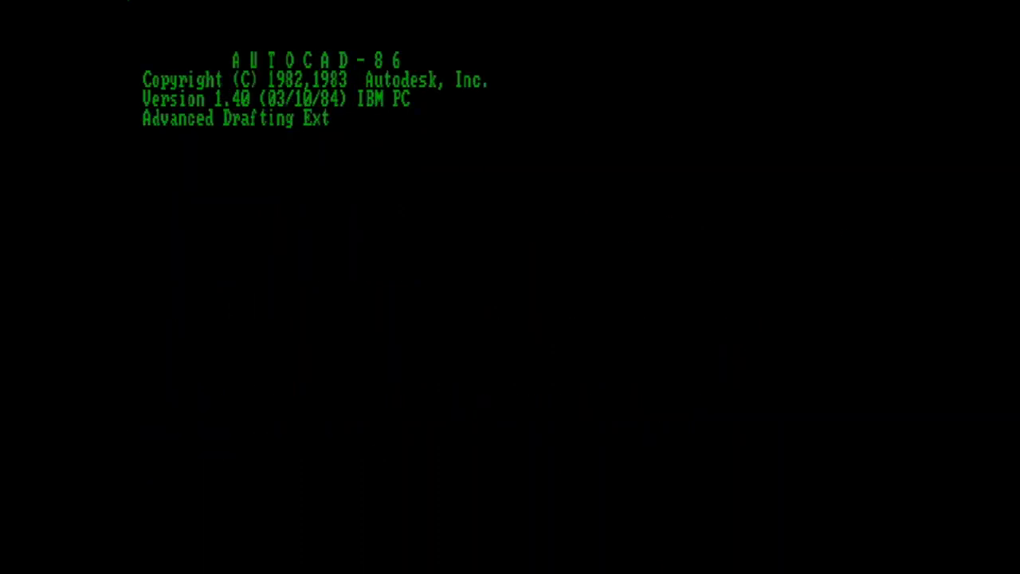
Configure the video display as IBM Color/Graphics device 1 in color, with default palette and status line.
key(enter)
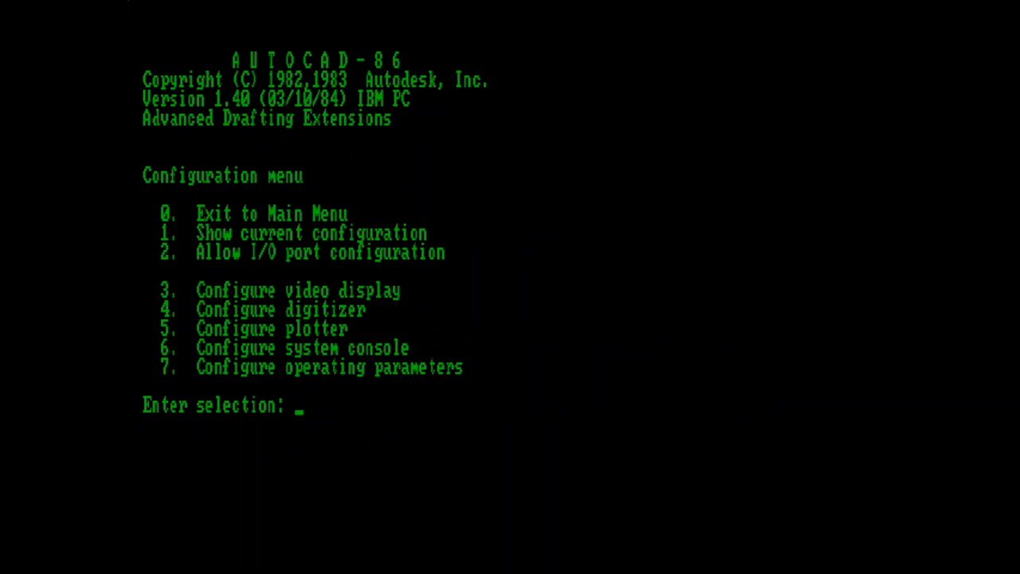
text(3)
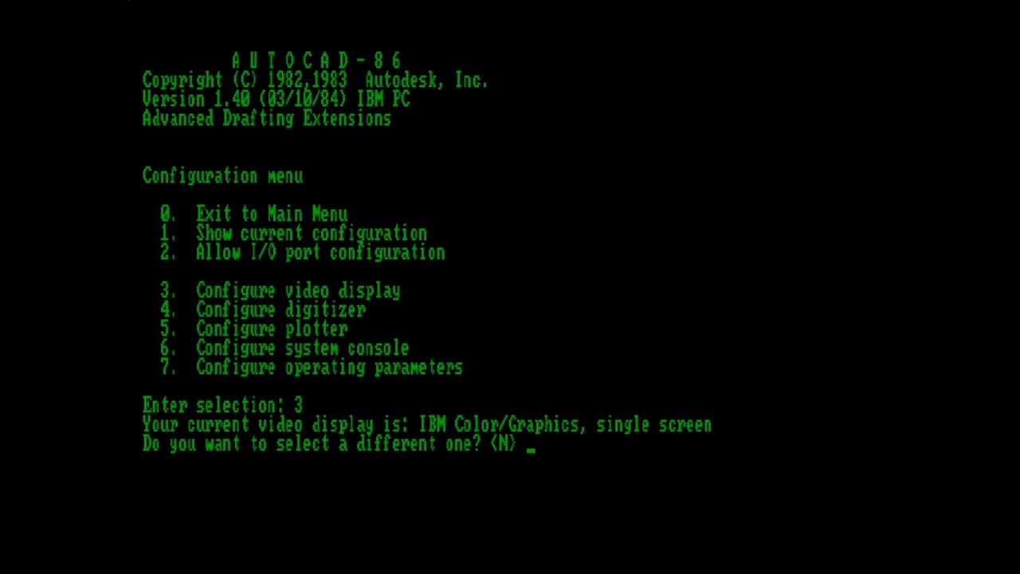
text(y)
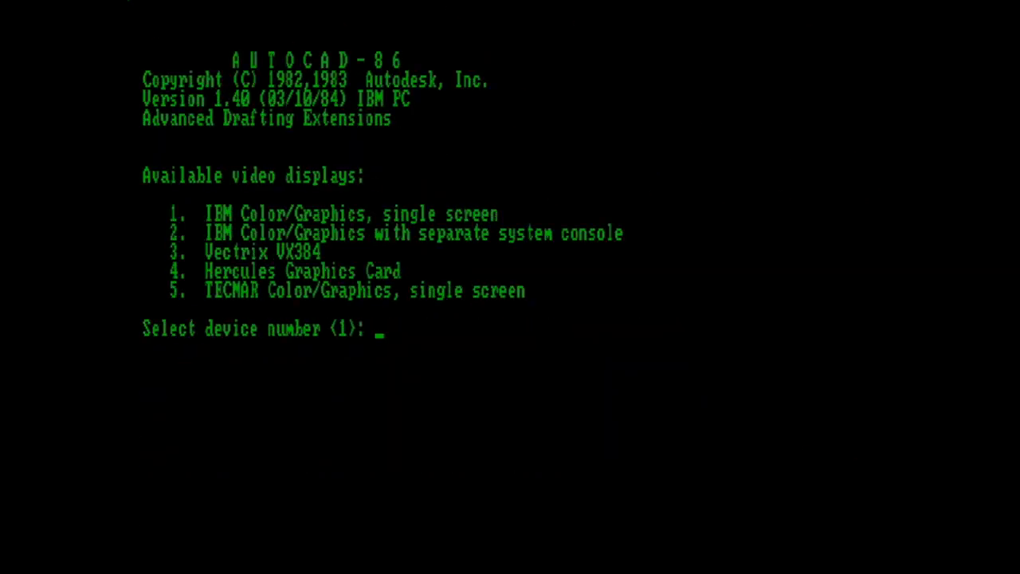
text(1)
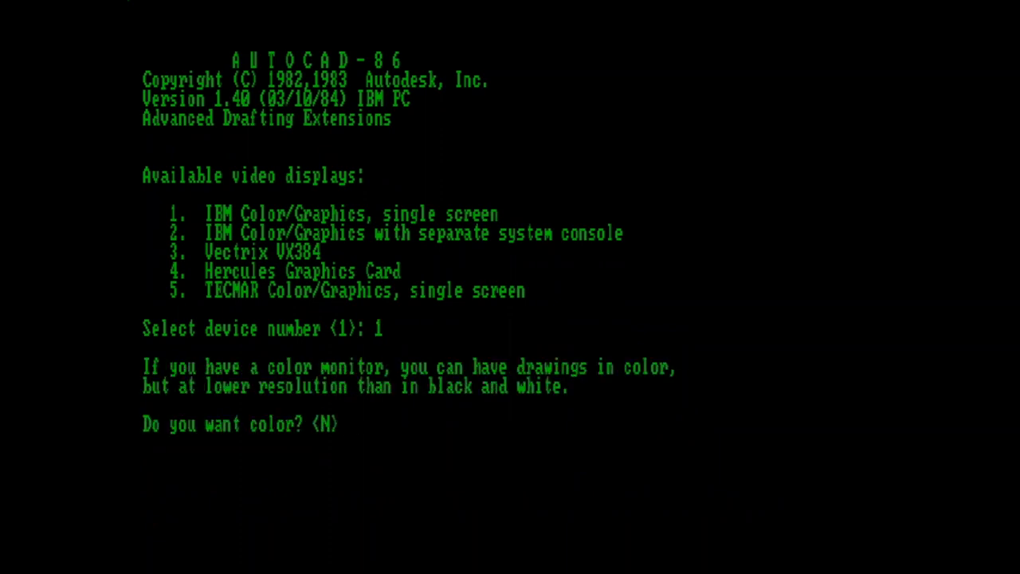
text(y)
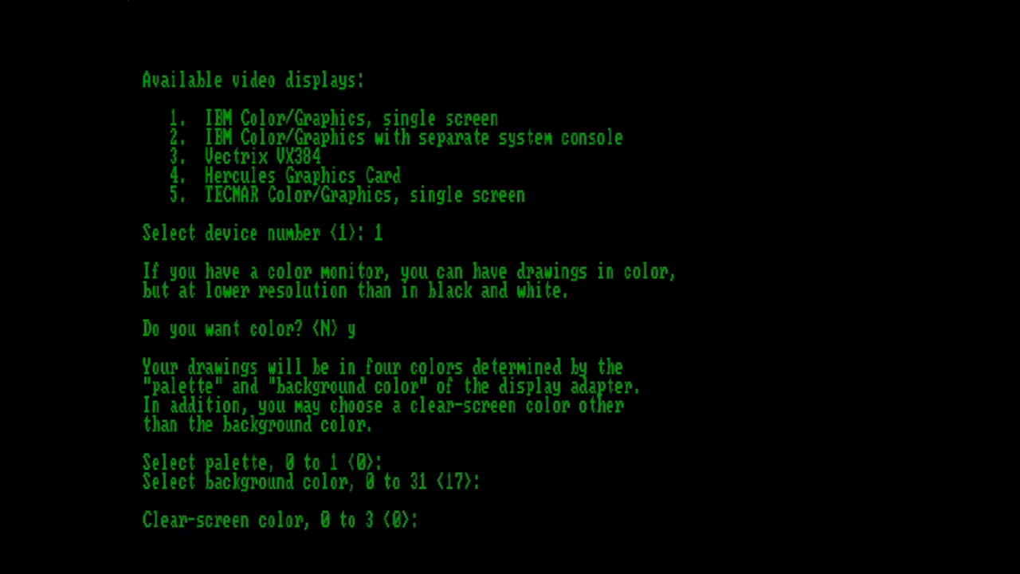
key(enter)
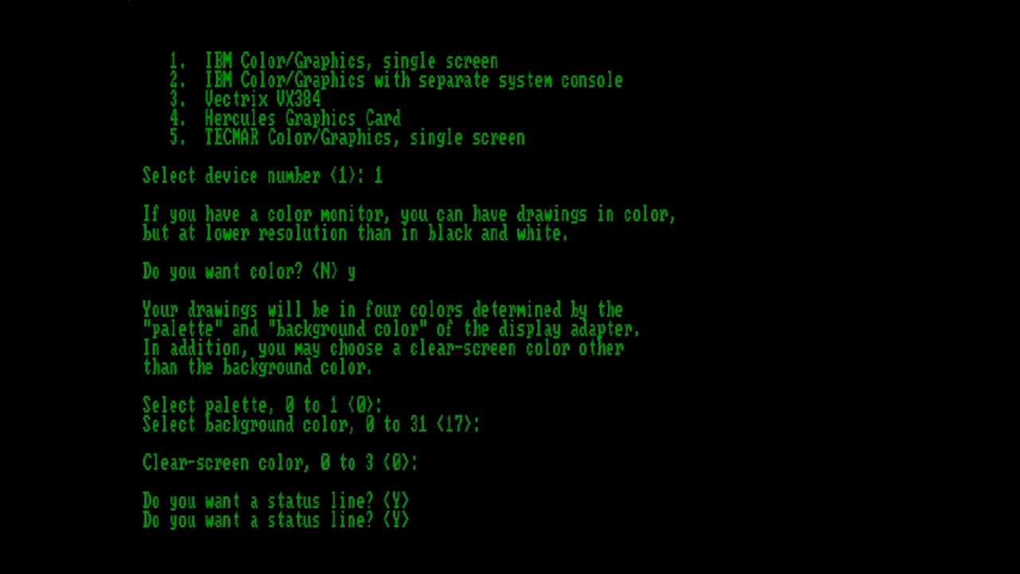
key(enter)
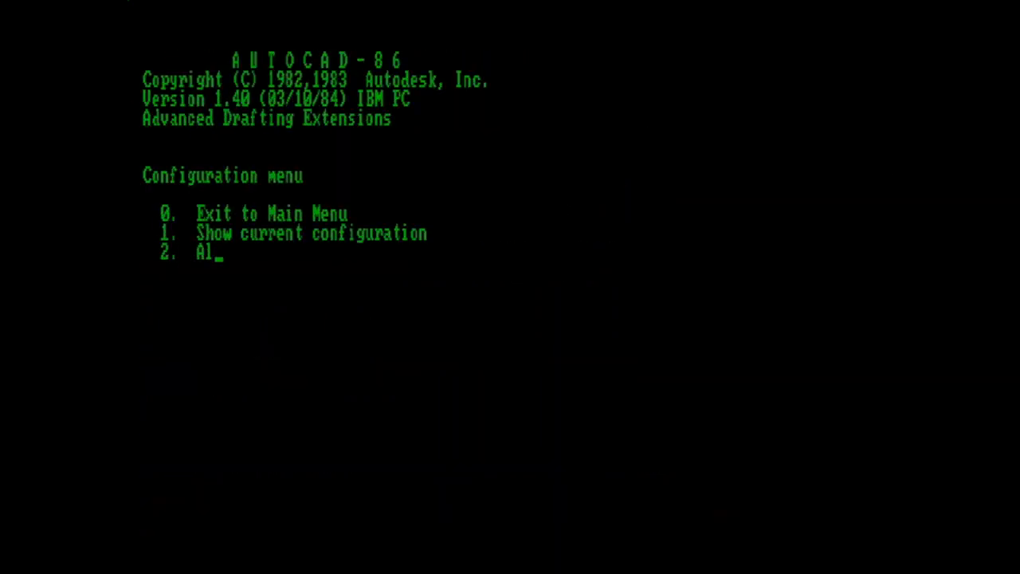
Exit configuration to the main menu and choose option 2, Edit an existing drawing.
text(0)
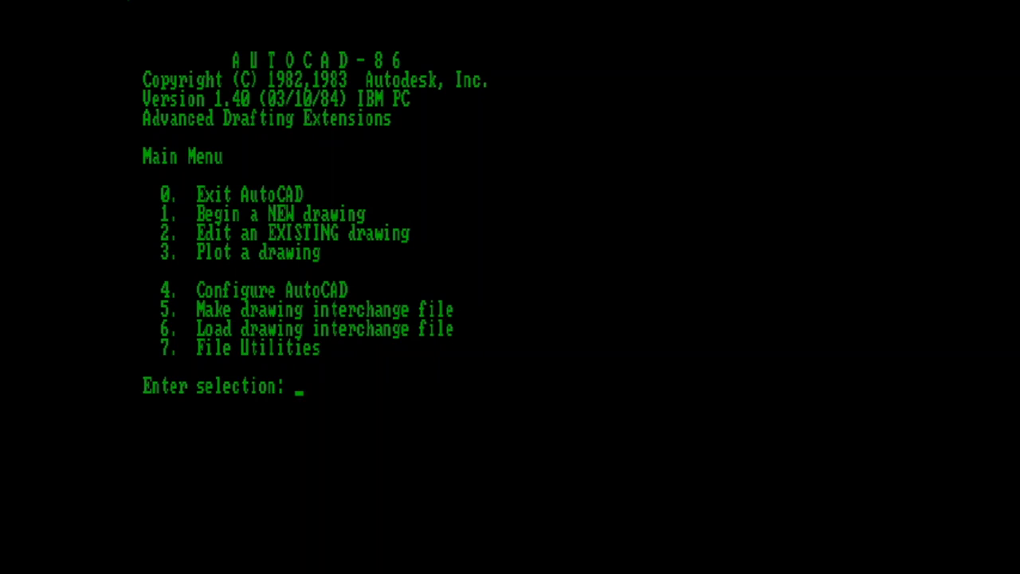
text(2)
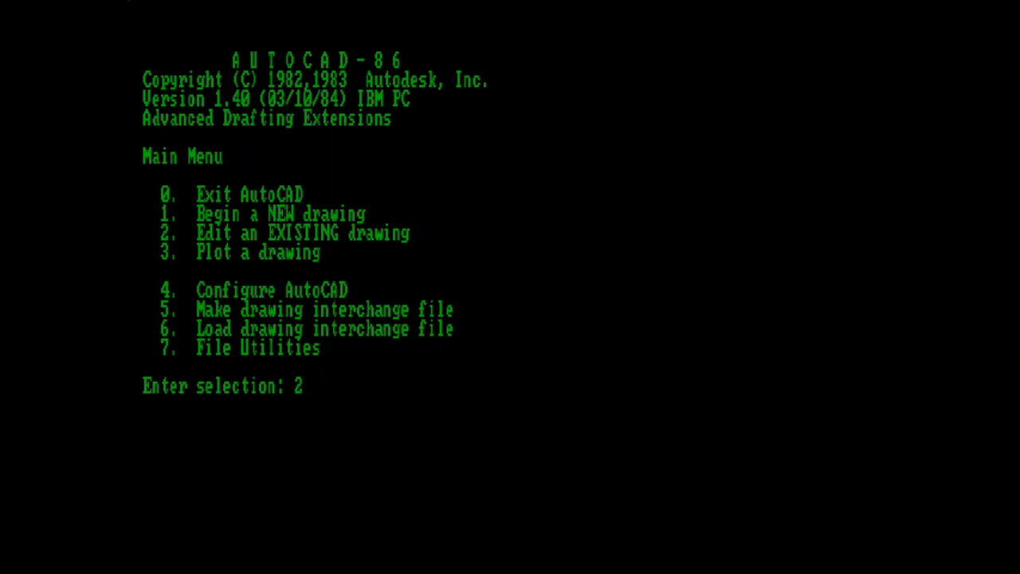
key(enter)
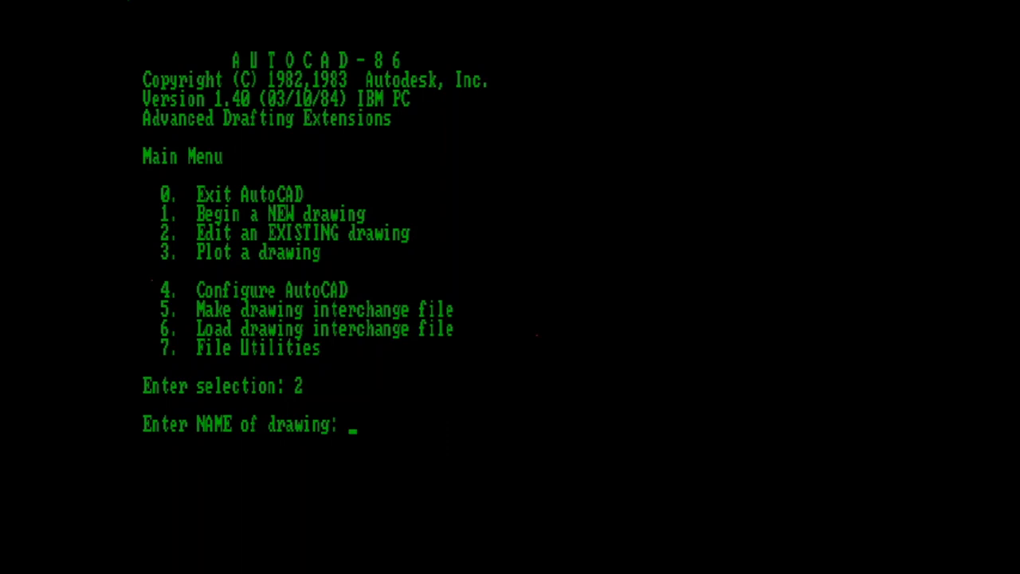
text(colors)
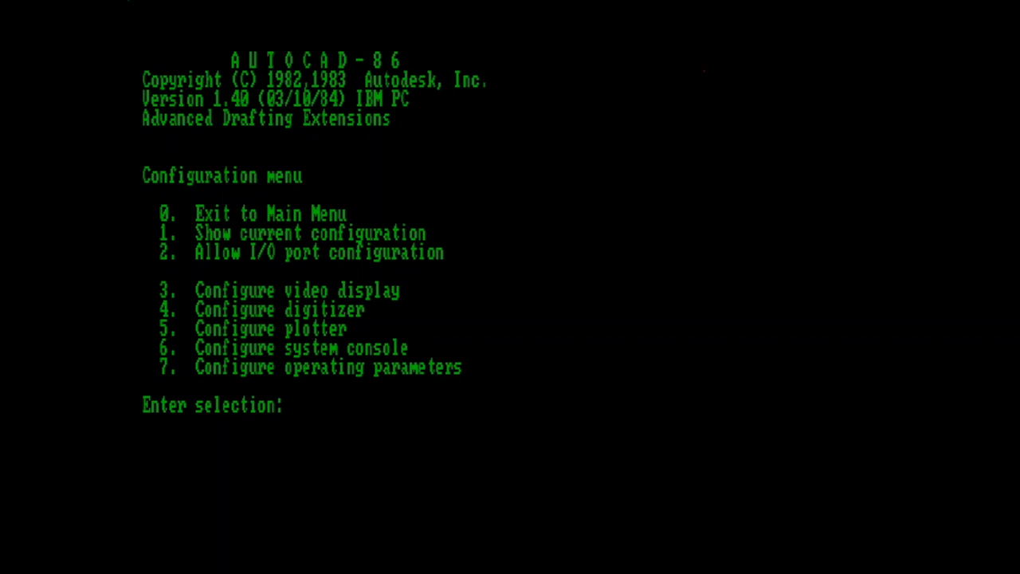
text(7)
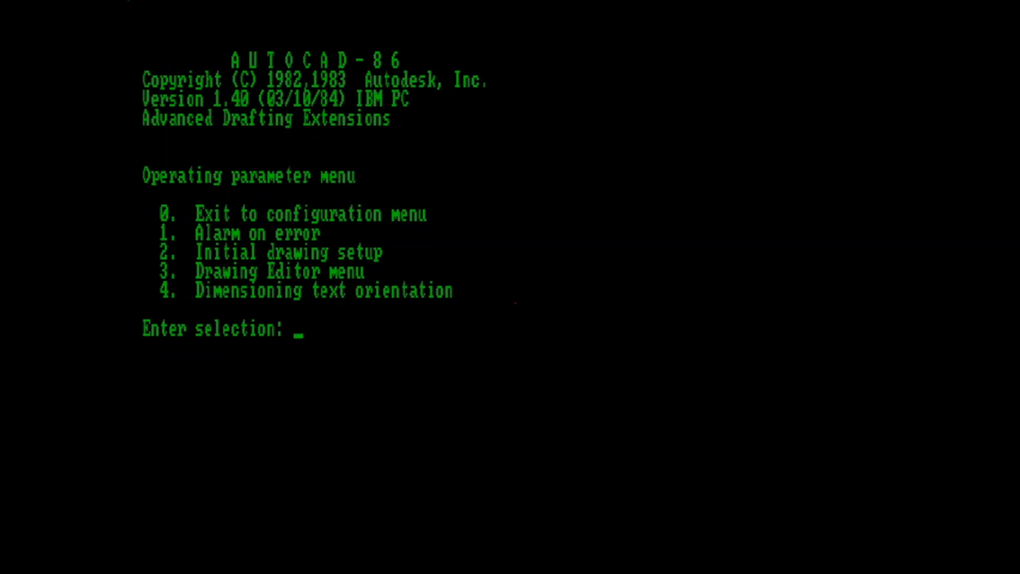
text(1)
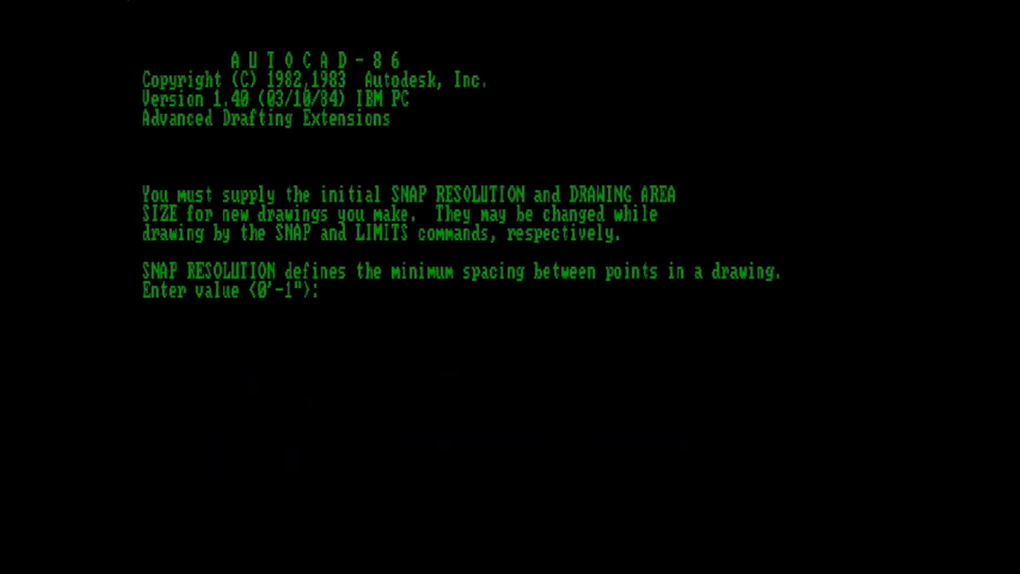
text(1)
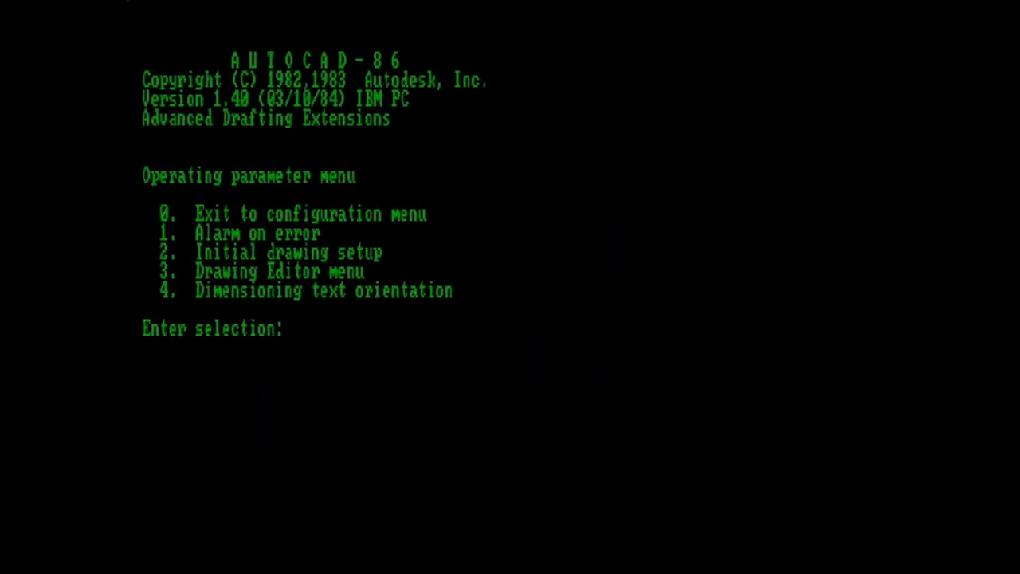
Enter operating parameter selections 3 and 4 before leaving for the configuration menu.
text(3)
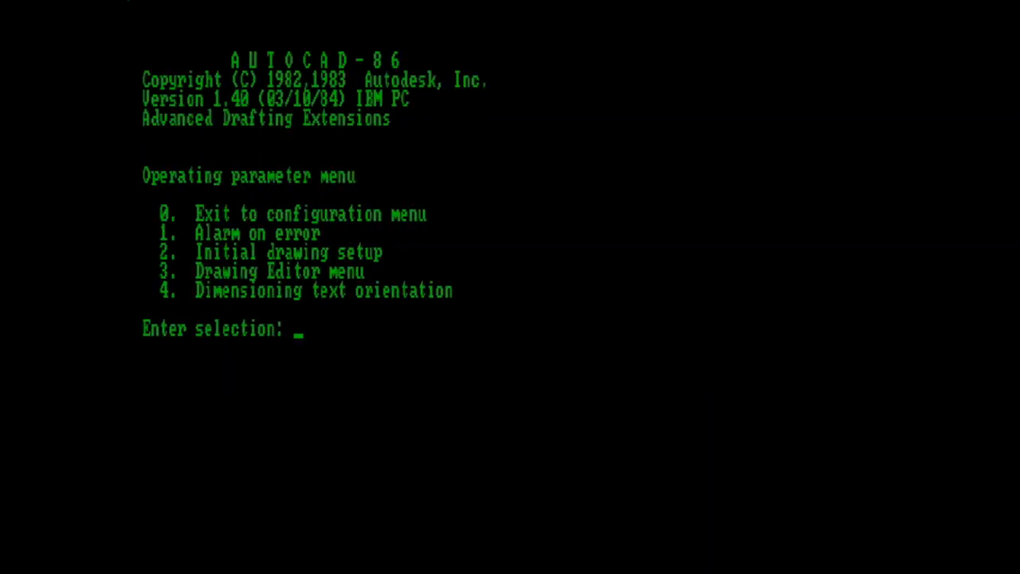
text(4)
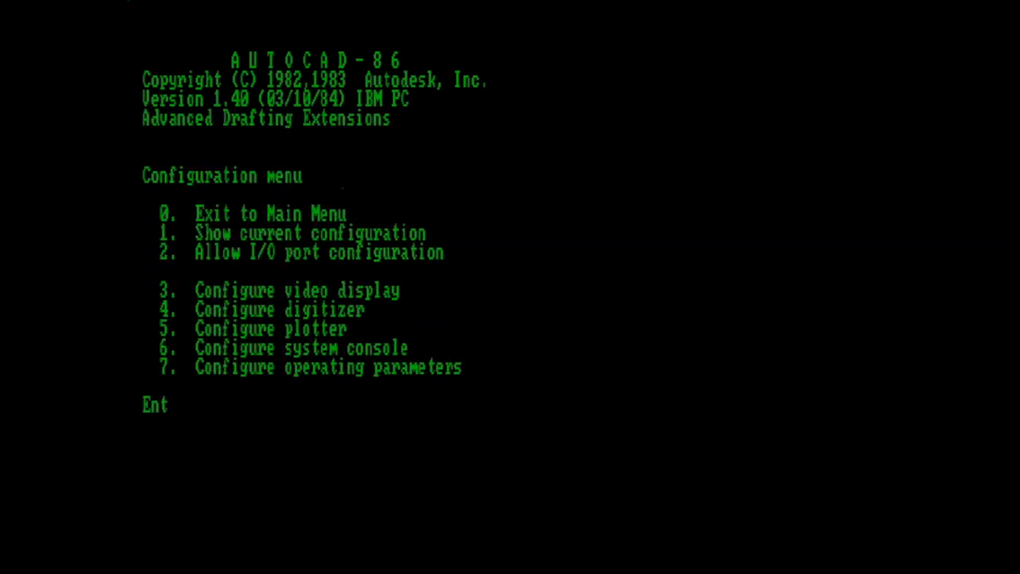
Exit the configuration menu with option 0, returning to the main menu.
text(0)
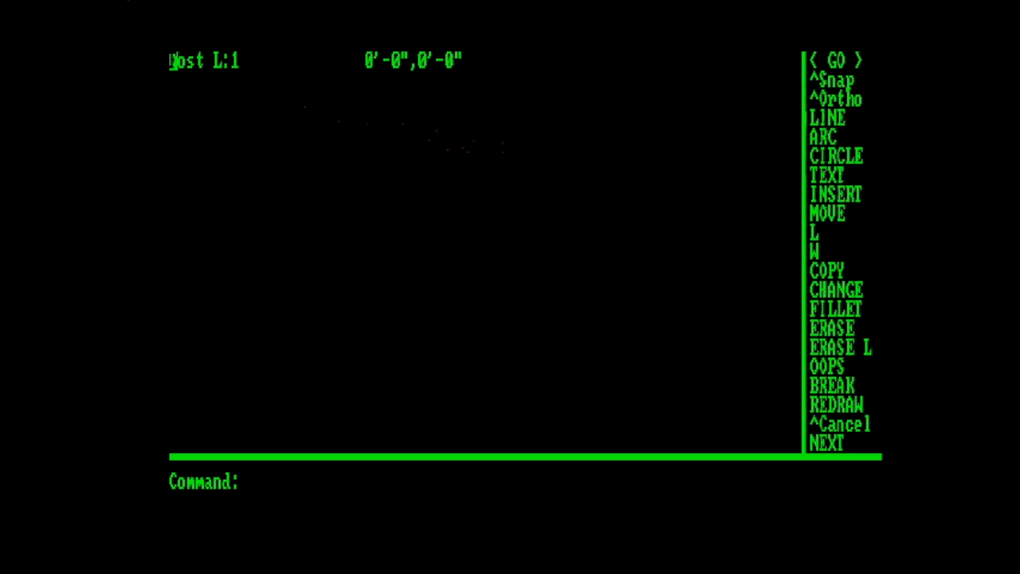
Set FILL mode to OFF and switch Ortho and Snap on from the side menu.
text(fill)
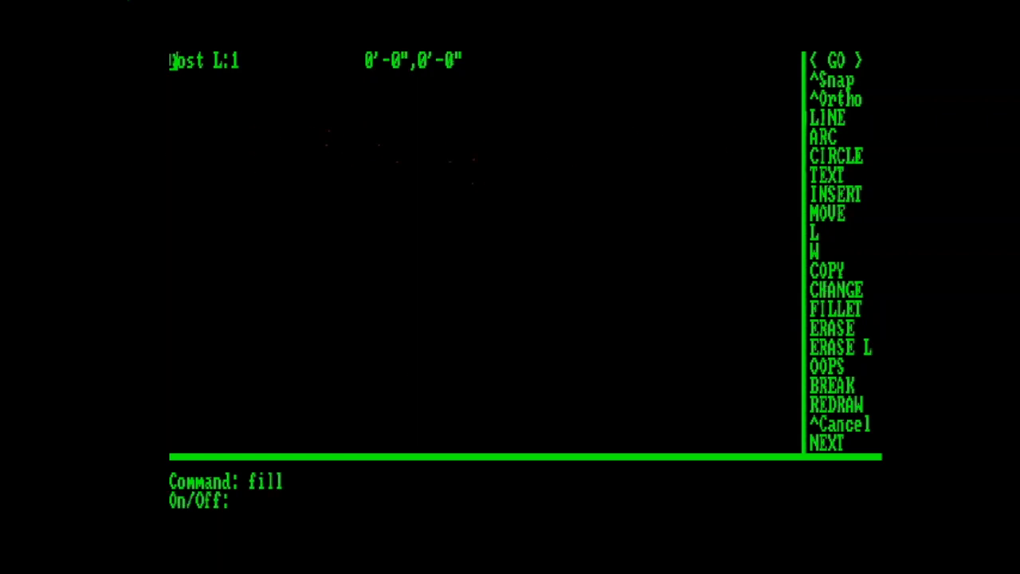
text(off)
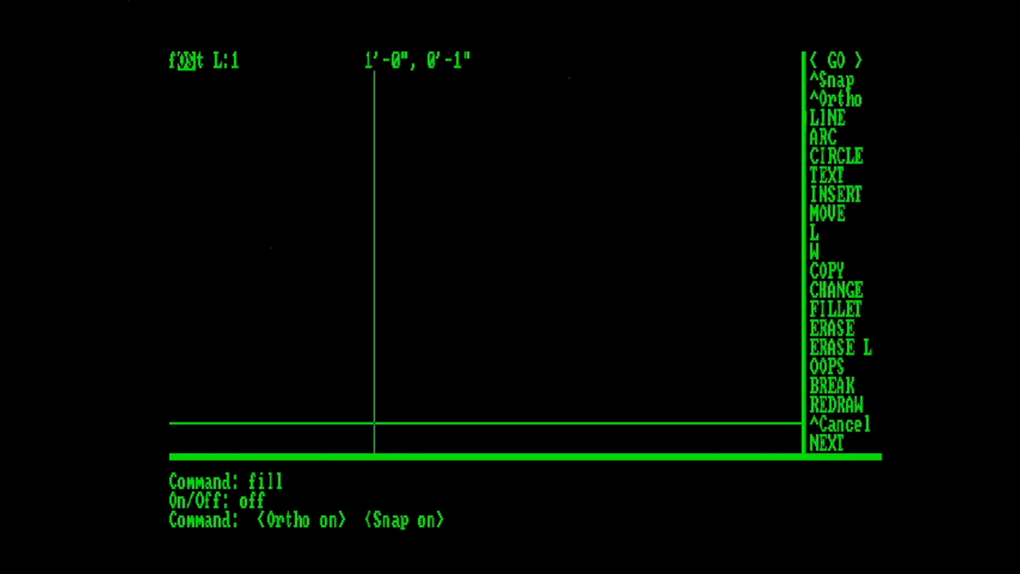
mouse_move(510, 348)
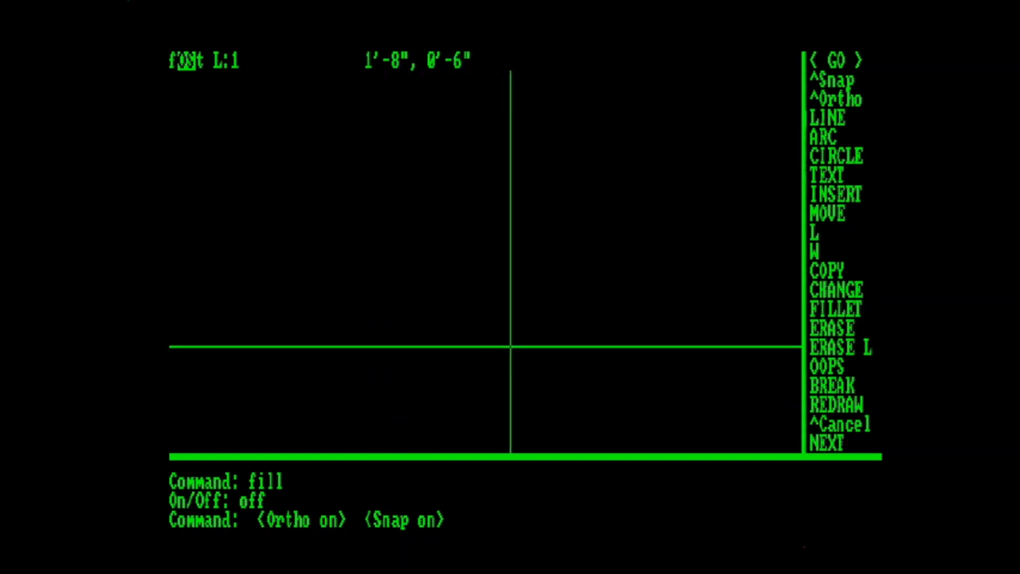
click(826, 137)
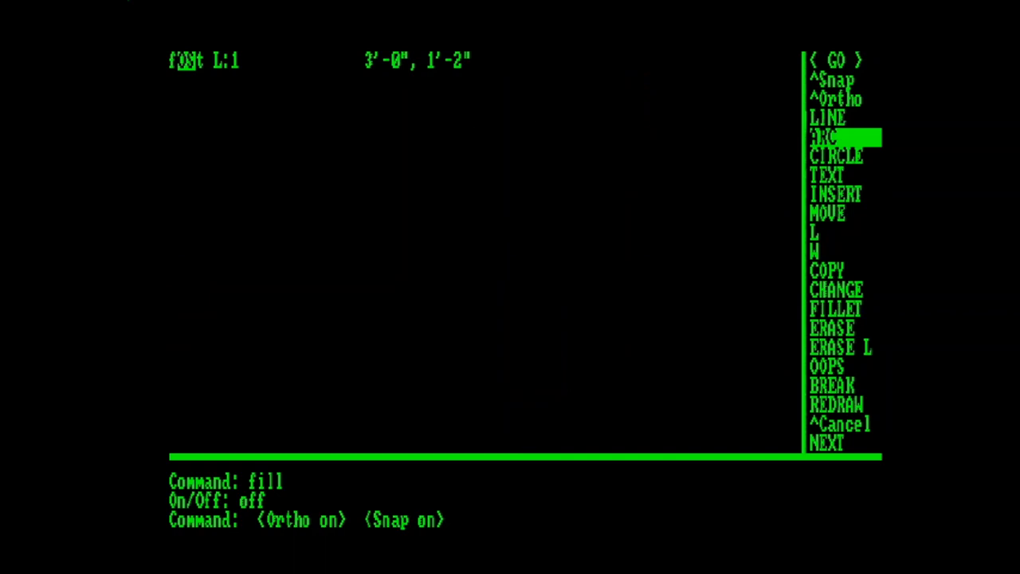
Draw a closed three-line triangle near the top left using LINE with the C option.
click(825, 117)
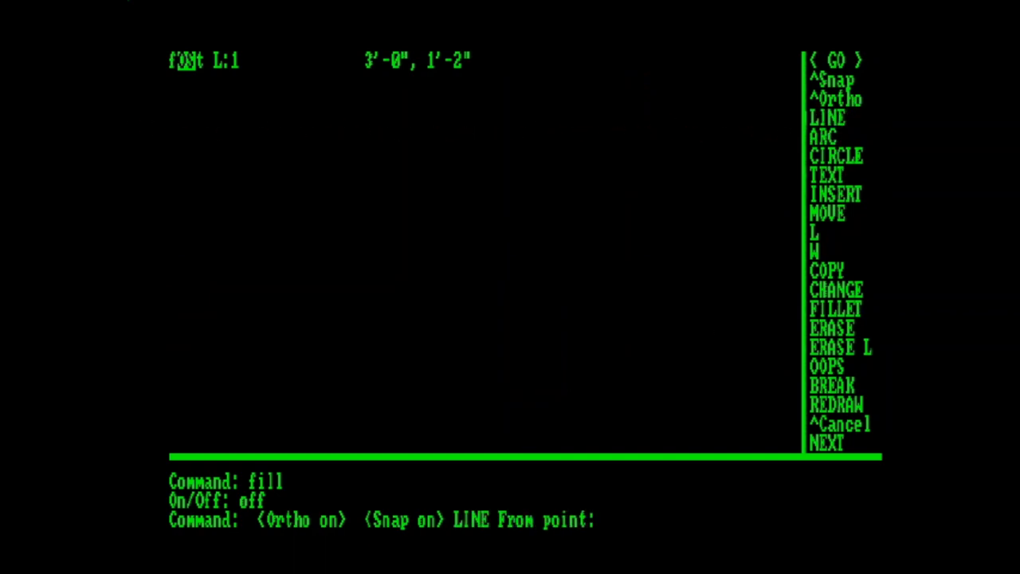
click(391, 150)
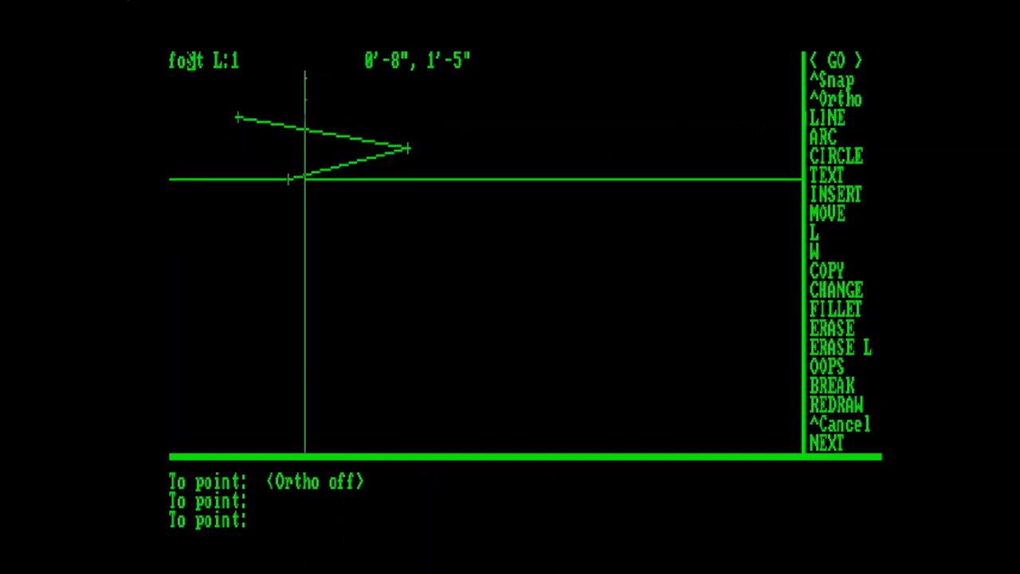
text(c)
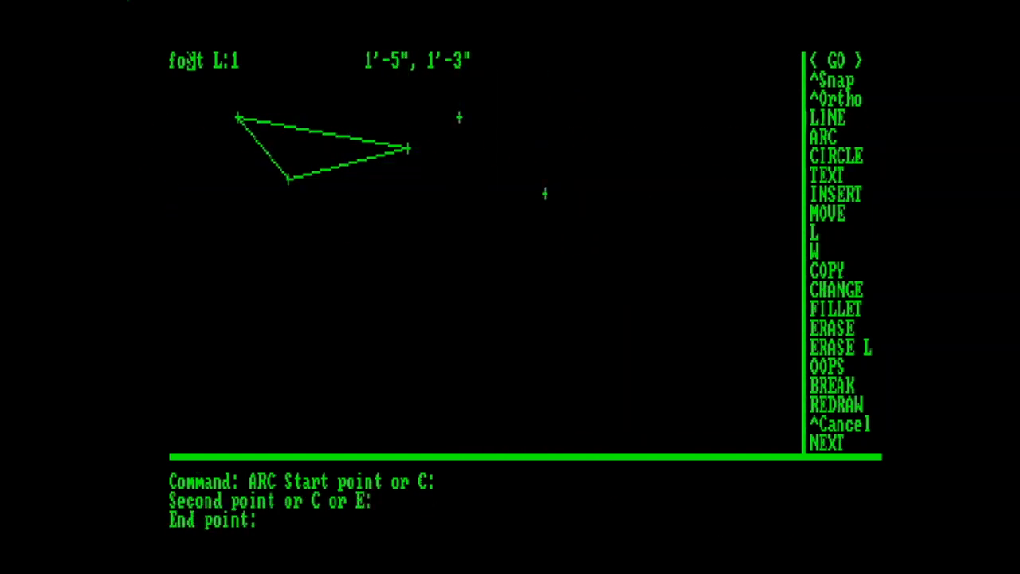
Finish the C-shaped arc, add a 3P circle to its right, and issue REDRAW.
click(835, 157)
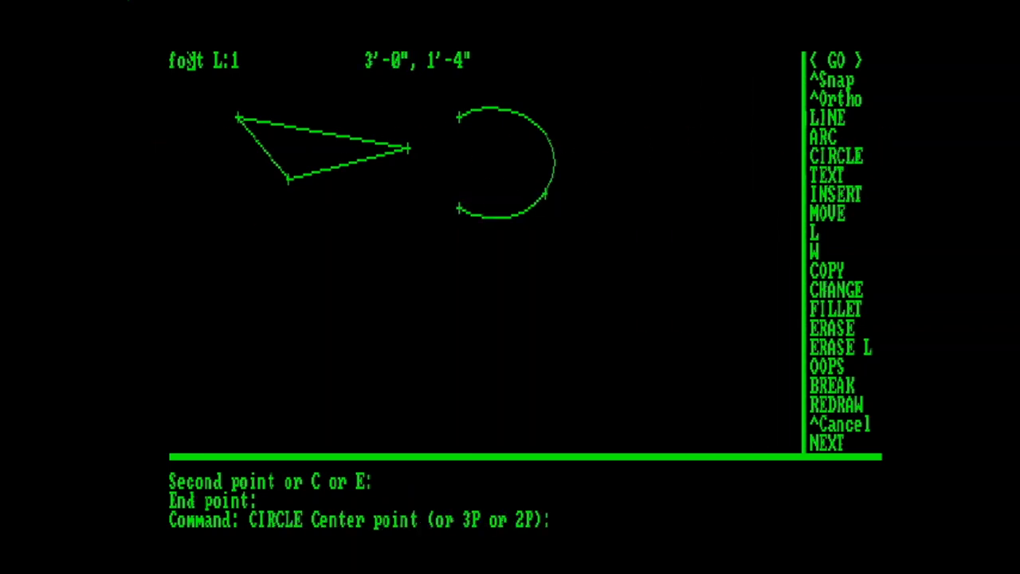
text(3p)
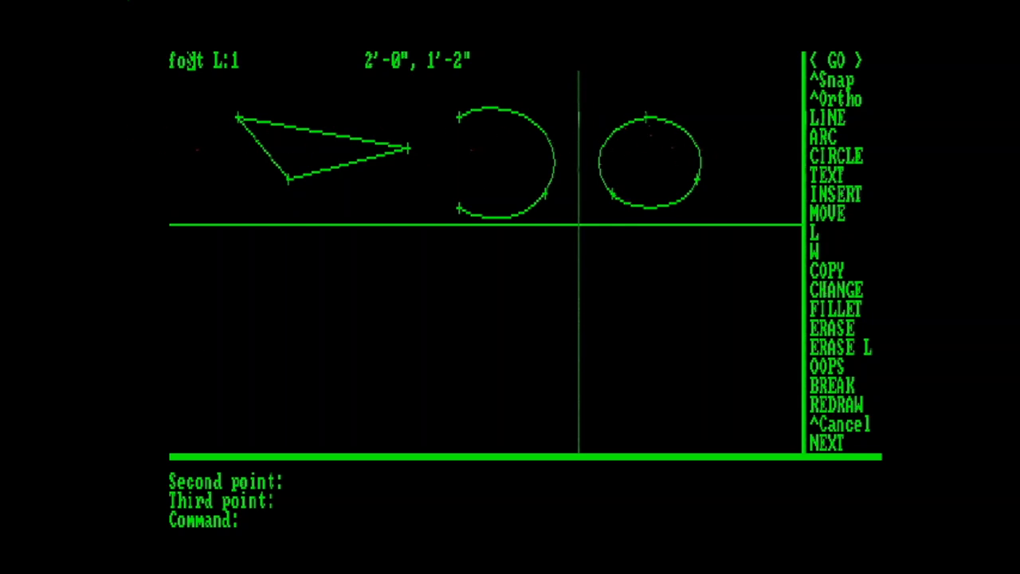
text(re)
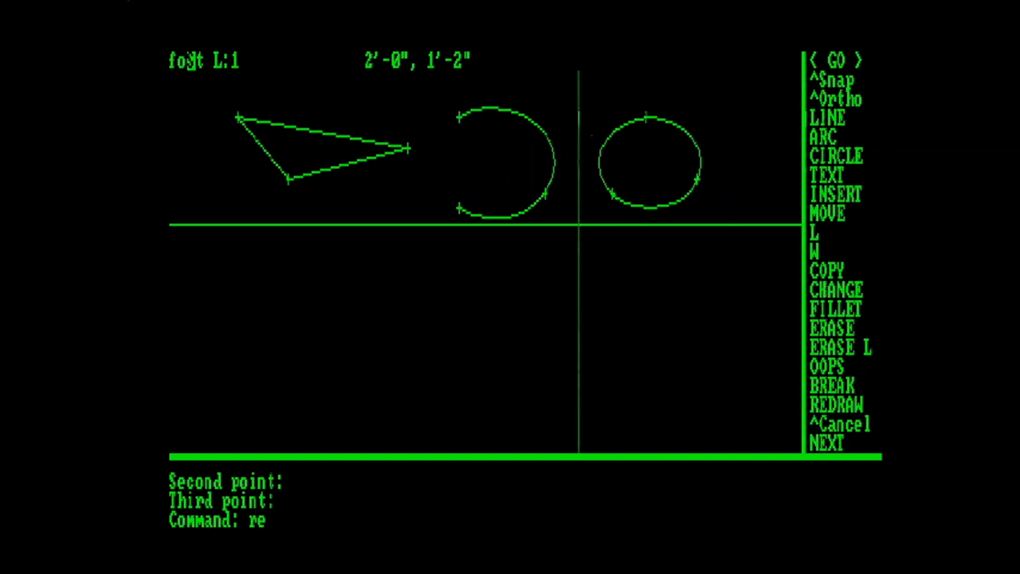
text(draw)
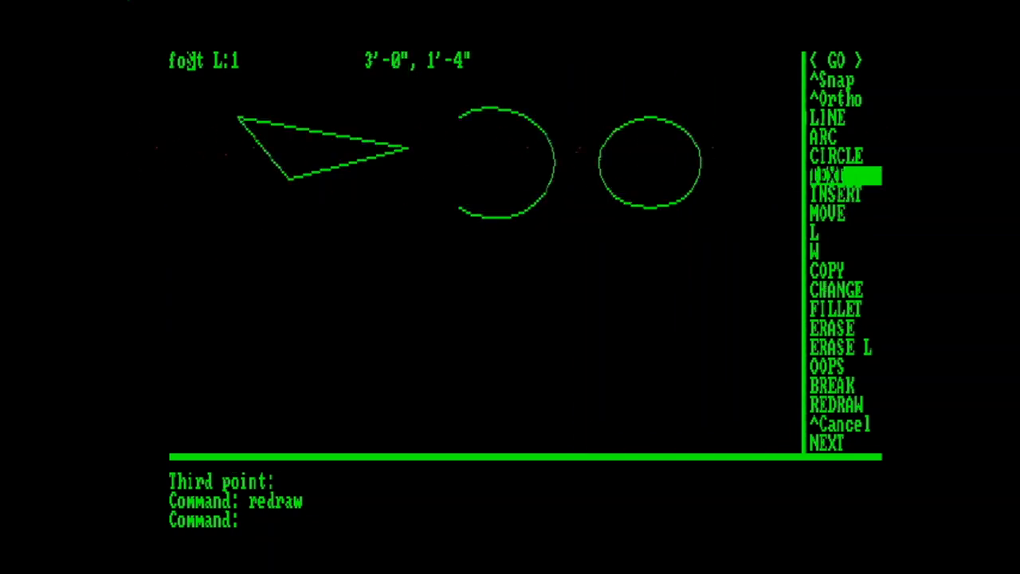
Place the text RetroCAD! below the triangle at default height and angle.
click(825, 174)
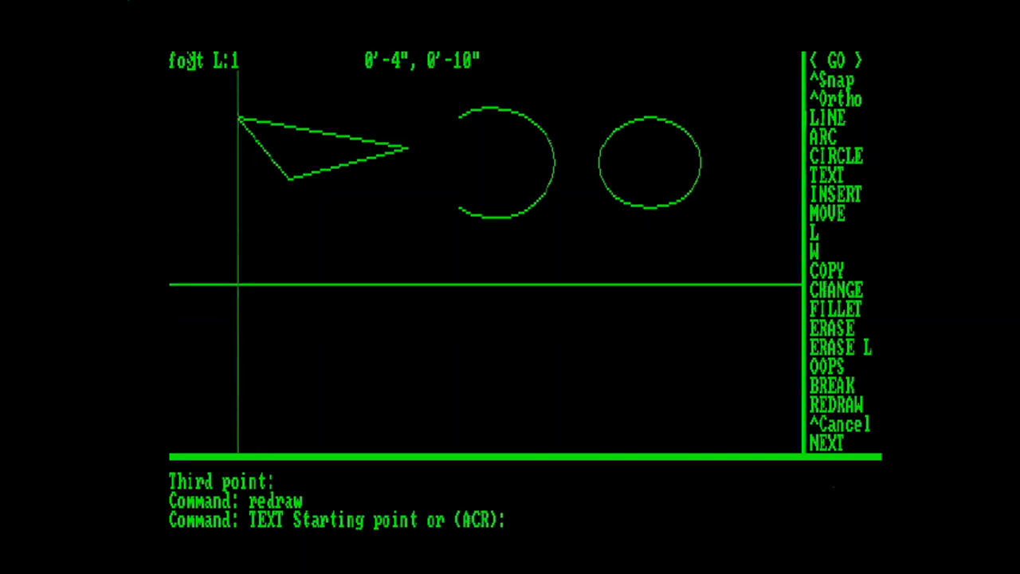
click(239, 271)
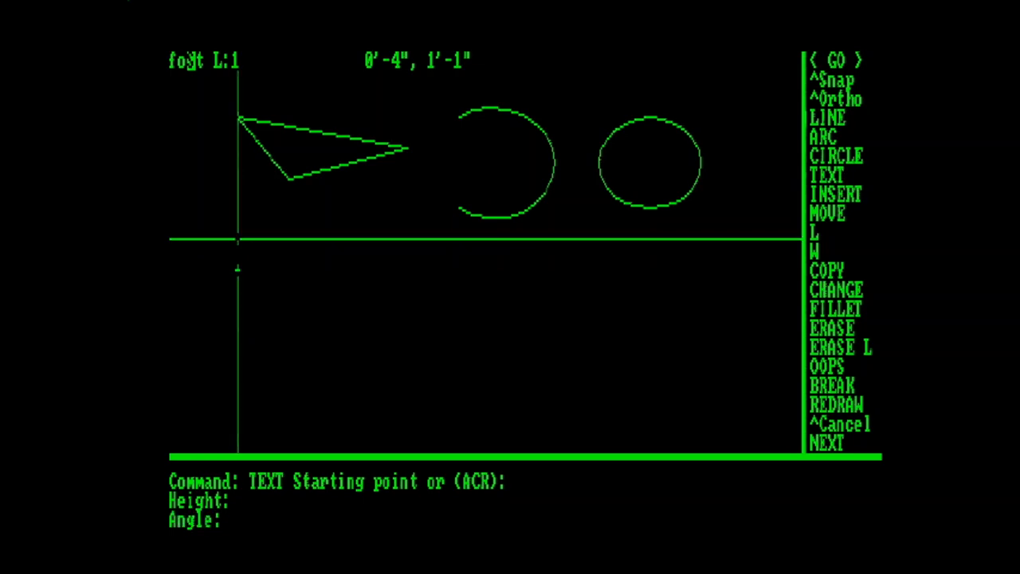
click(306, 269)
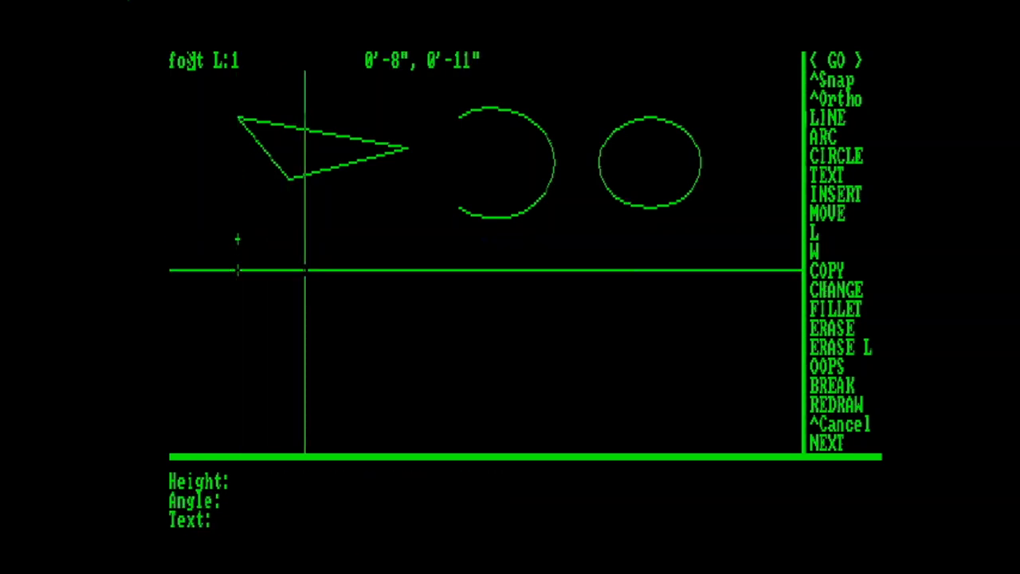
text(RetroCAD)
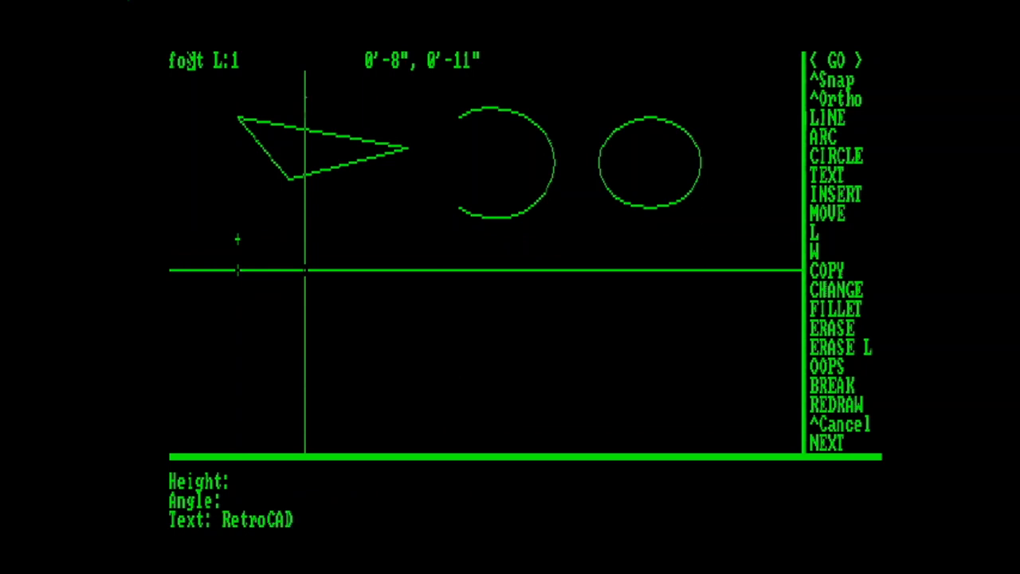
key(Return)
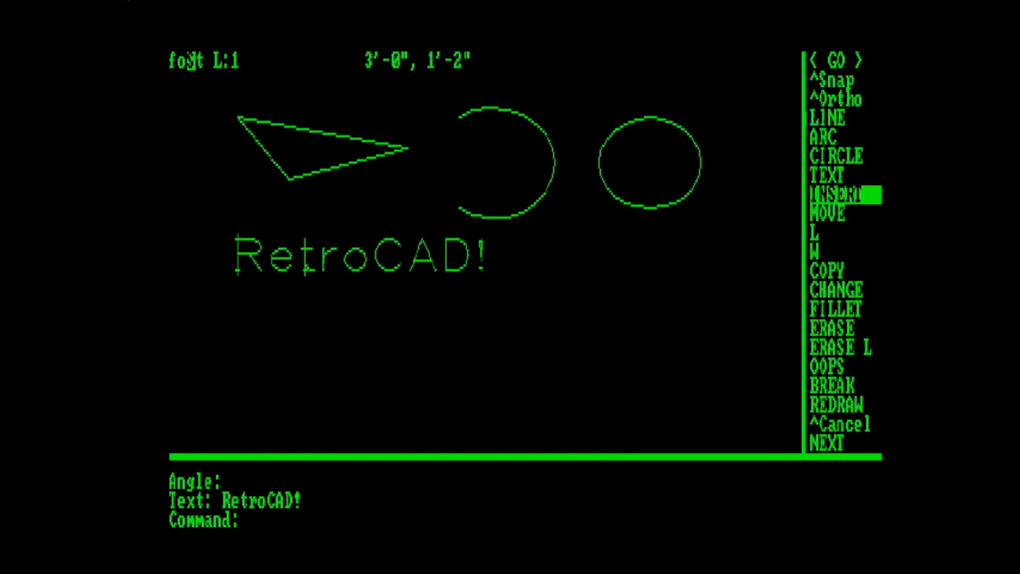
Insert the block file 'half' below the circle, then begin a hatch command.
click(836, 194)
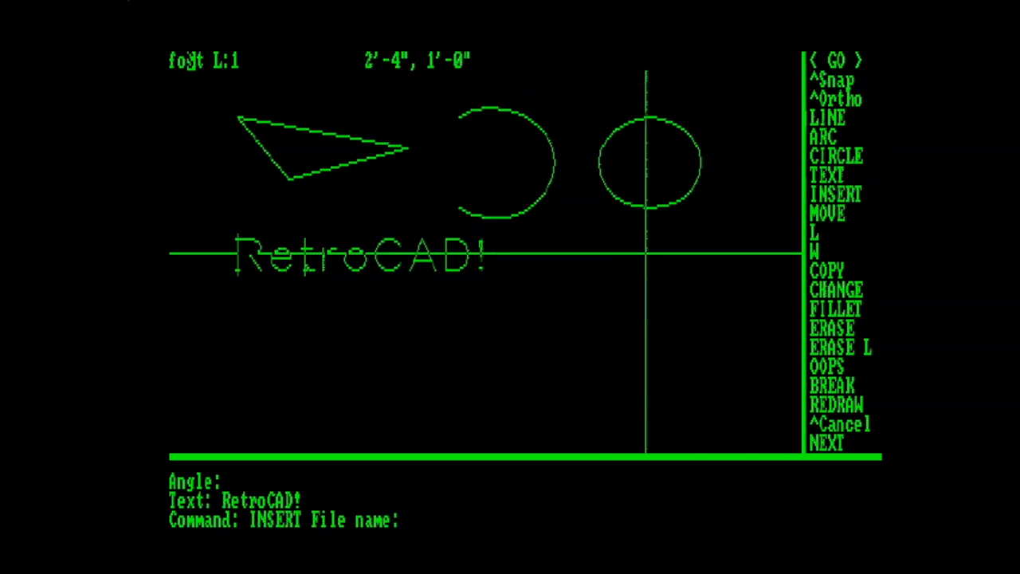
text(half)
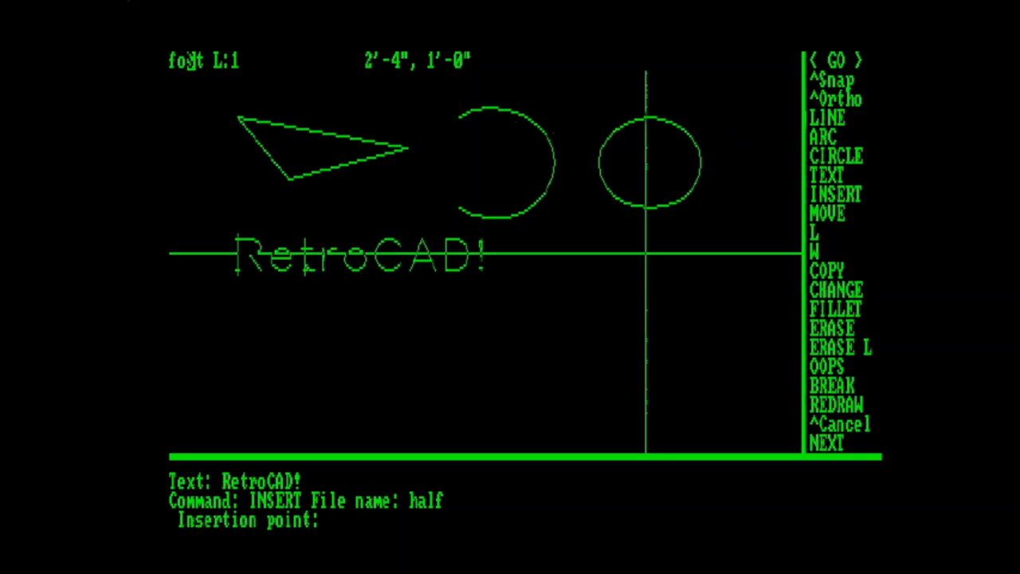
mouse_move(577, 315)
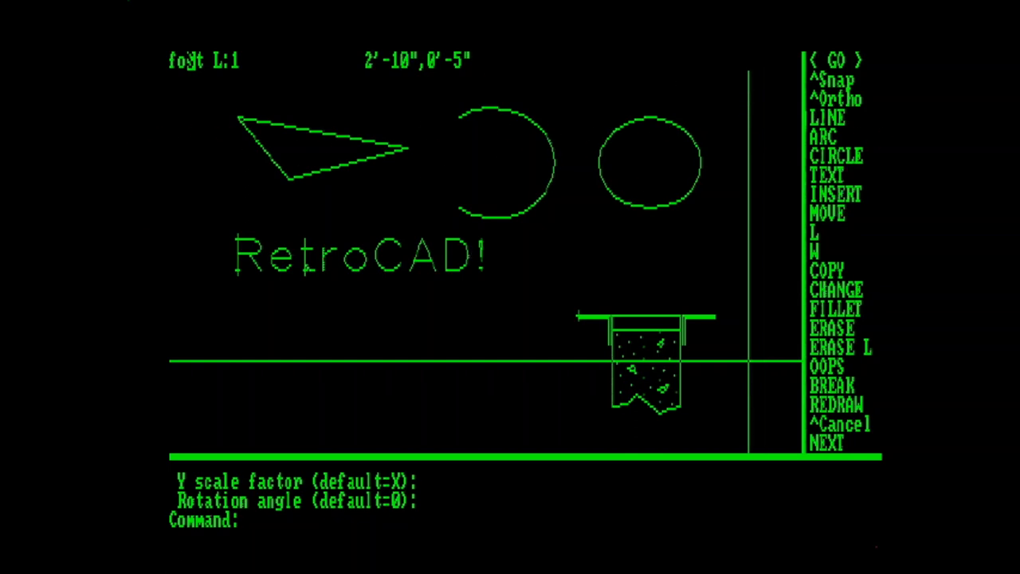
text(hatch)
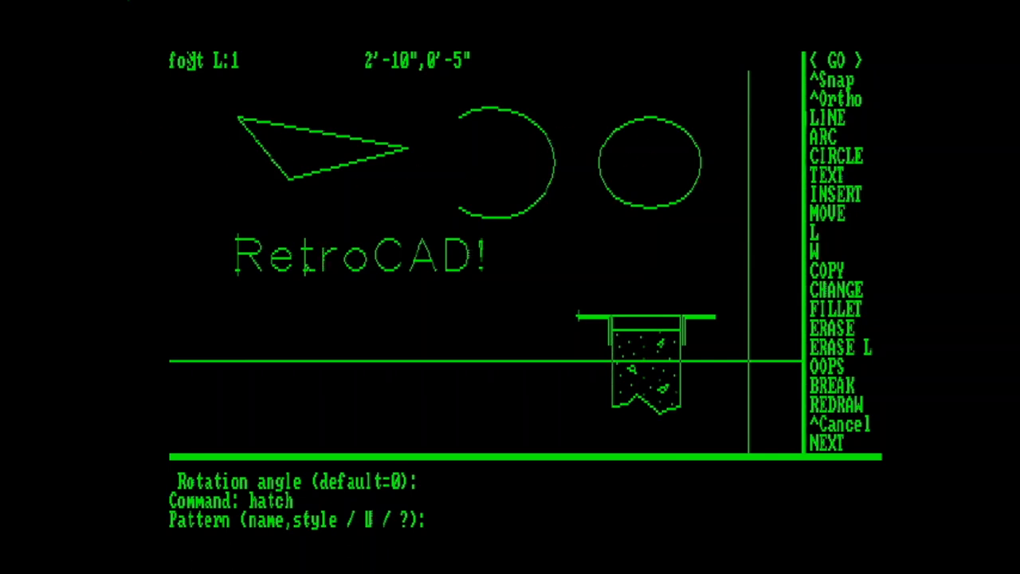
Hatch the triangle with the escher pattern at scale 4 using a Window selection.
text(escher)
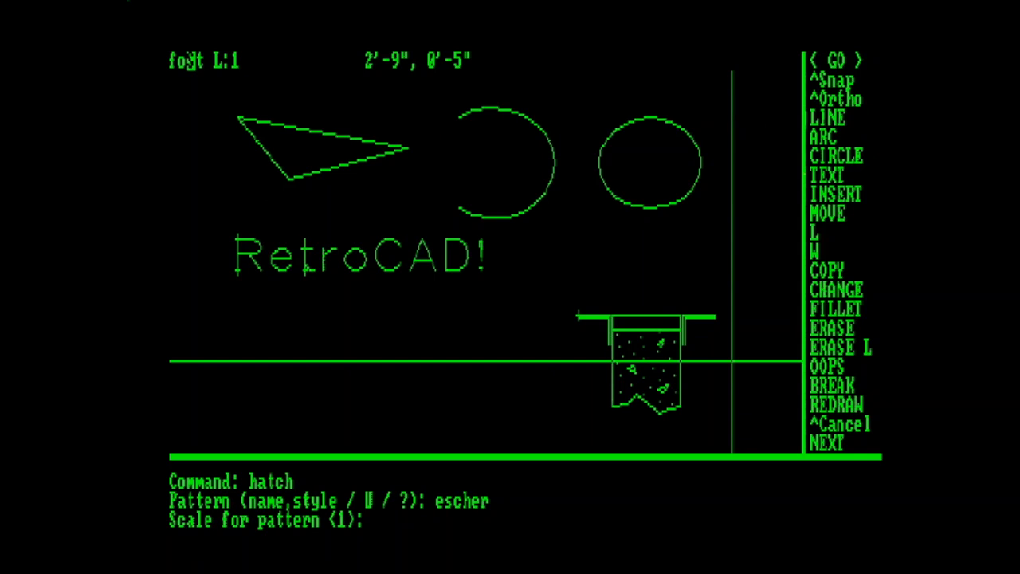
text(4)
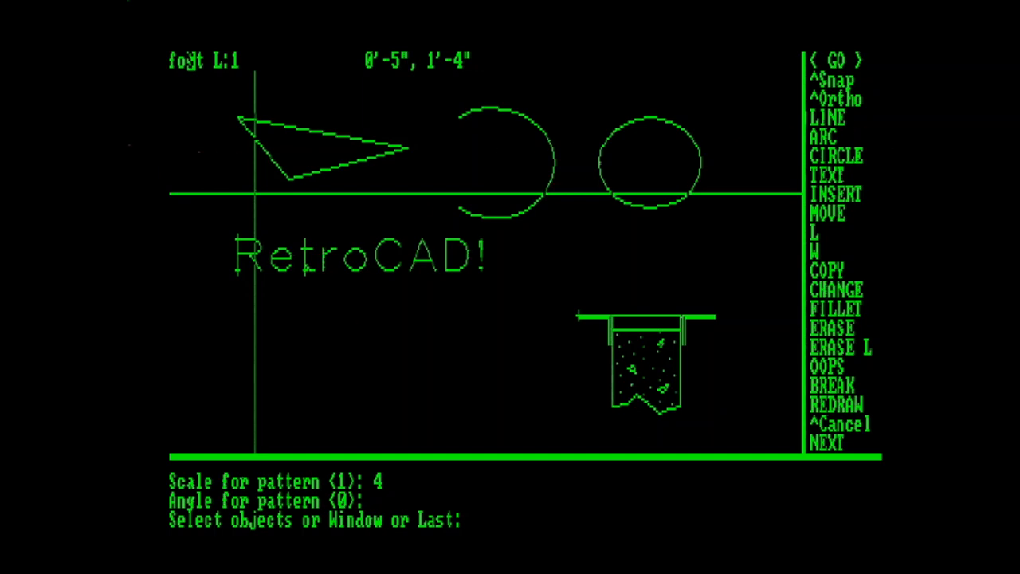
text(windows)
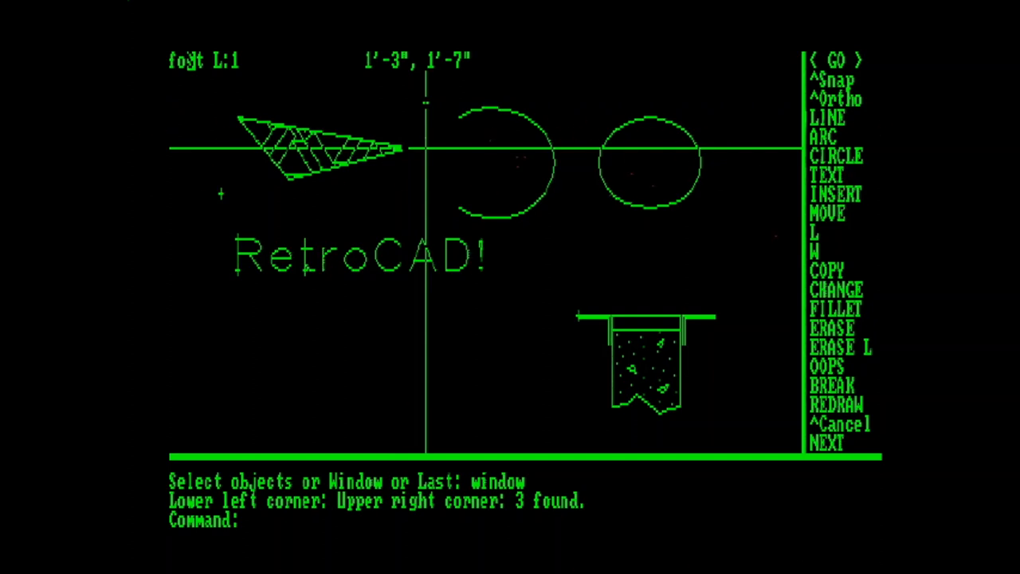
Erase the escher hatch from the triangle and redraw to clear the blips.
click(831, 329)
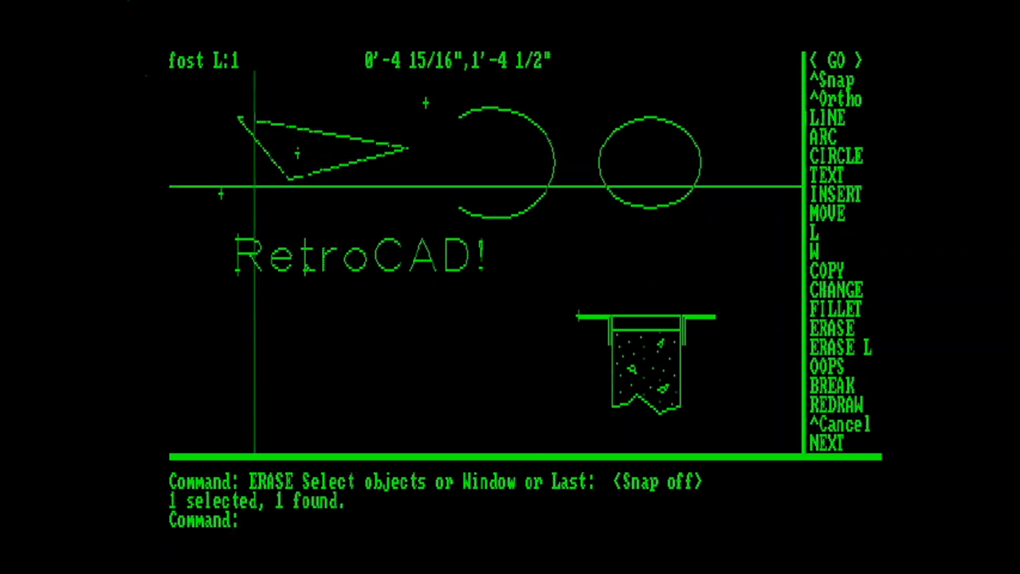
mouse_move(258, 191)
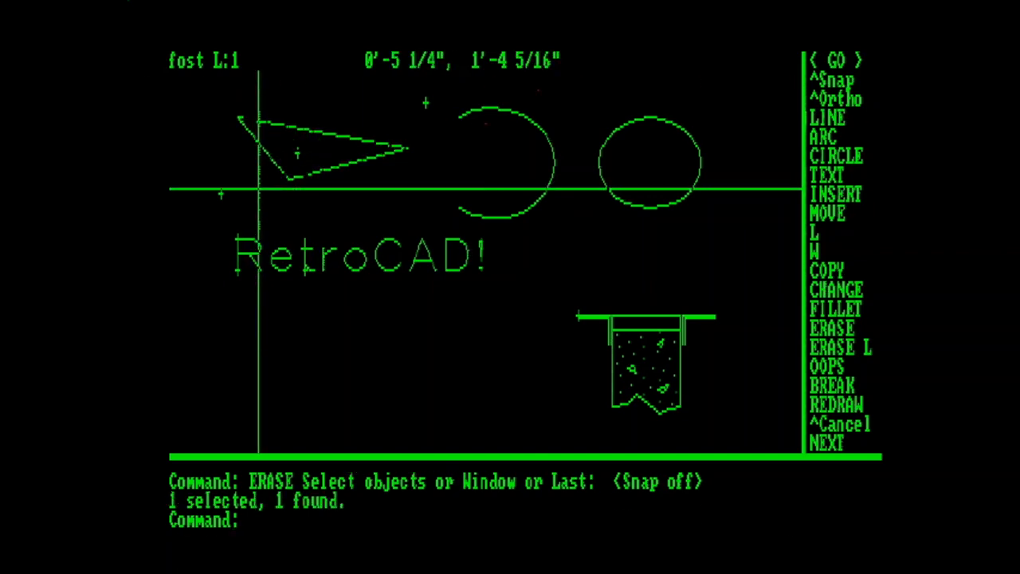
mouse_move(367, 191)
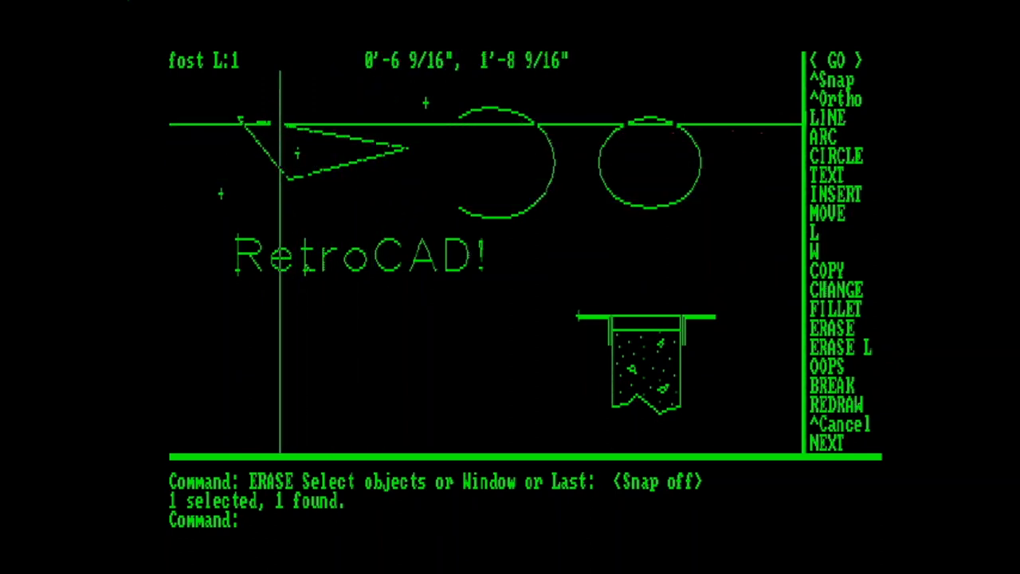
mouse_move(350, 168)
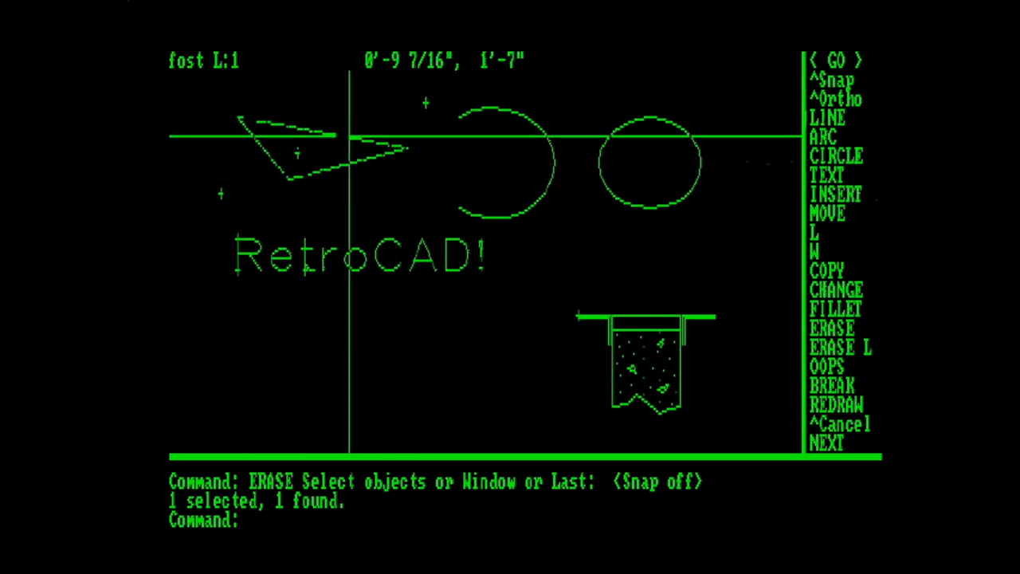
mouse_move(399, 103)
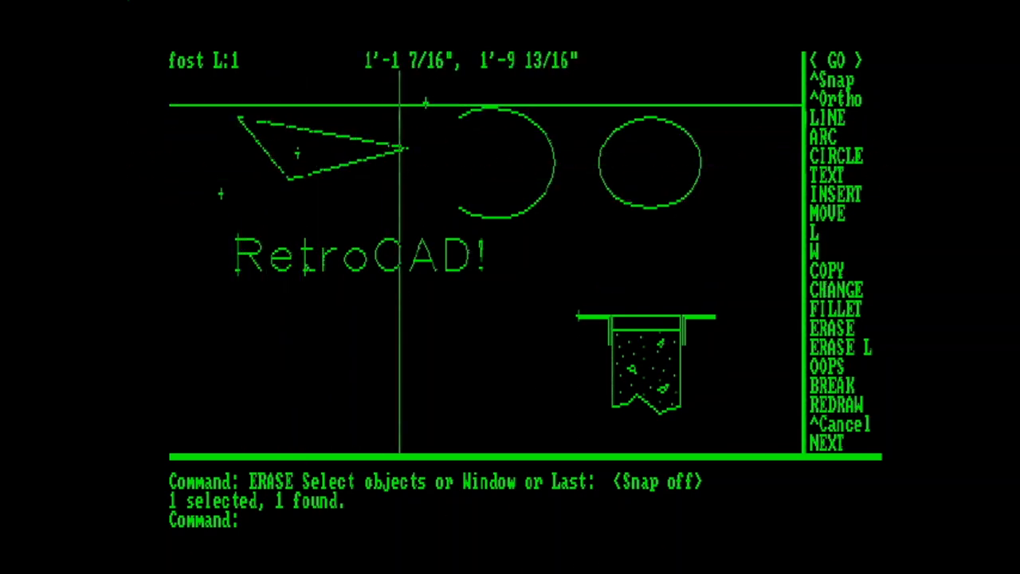
text(redraw)
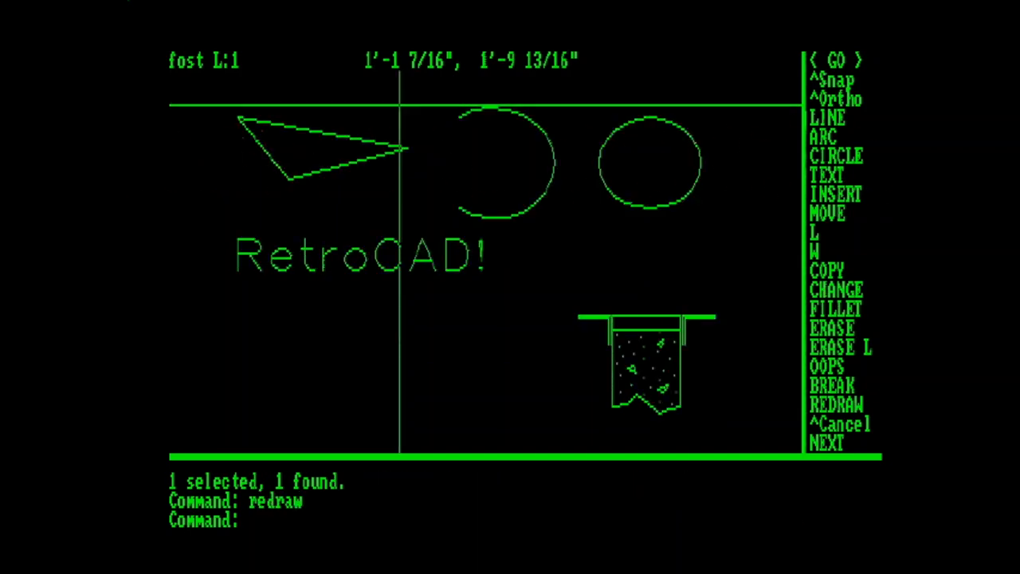
mouse_move(762, 224)
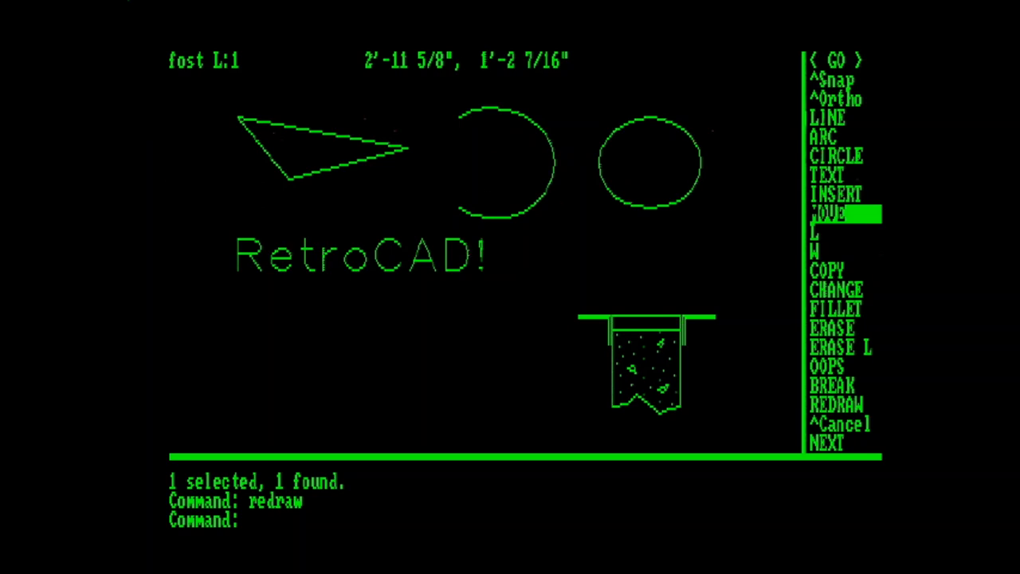
Start a MOVE command from the screen menu for one object.
click(828, 214)
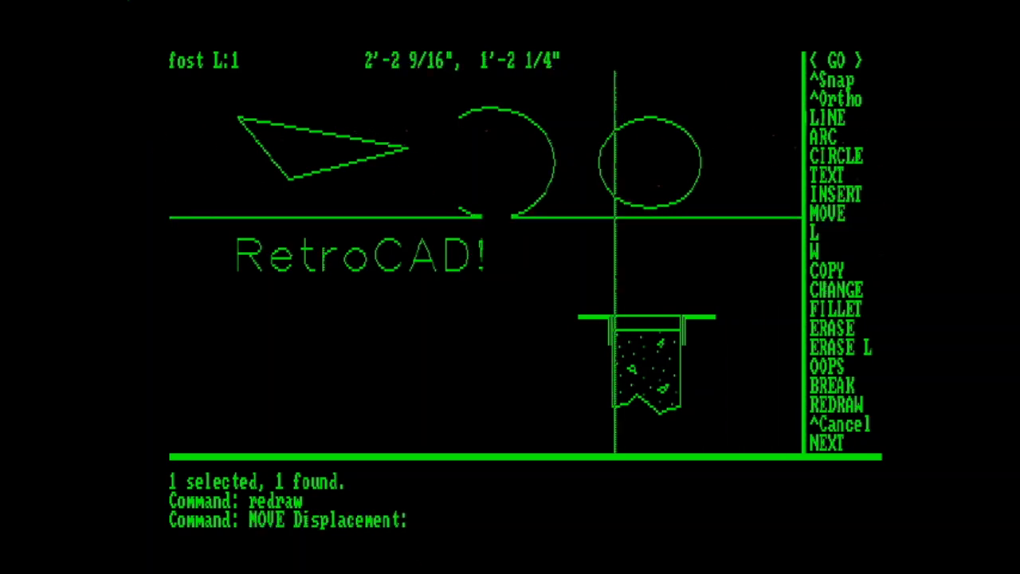
mouse_move(455, 231)
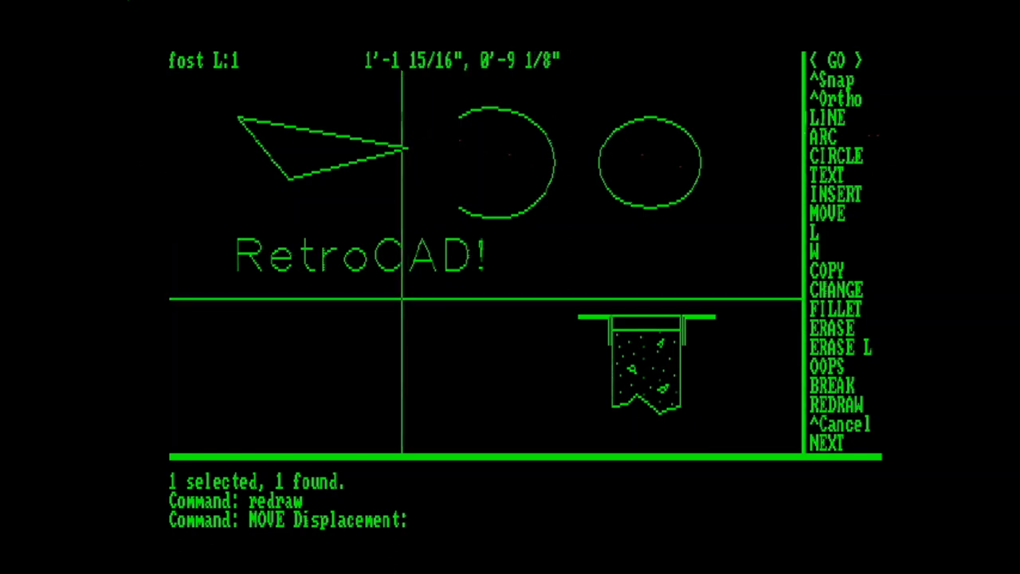
mouse_move(363, 274)
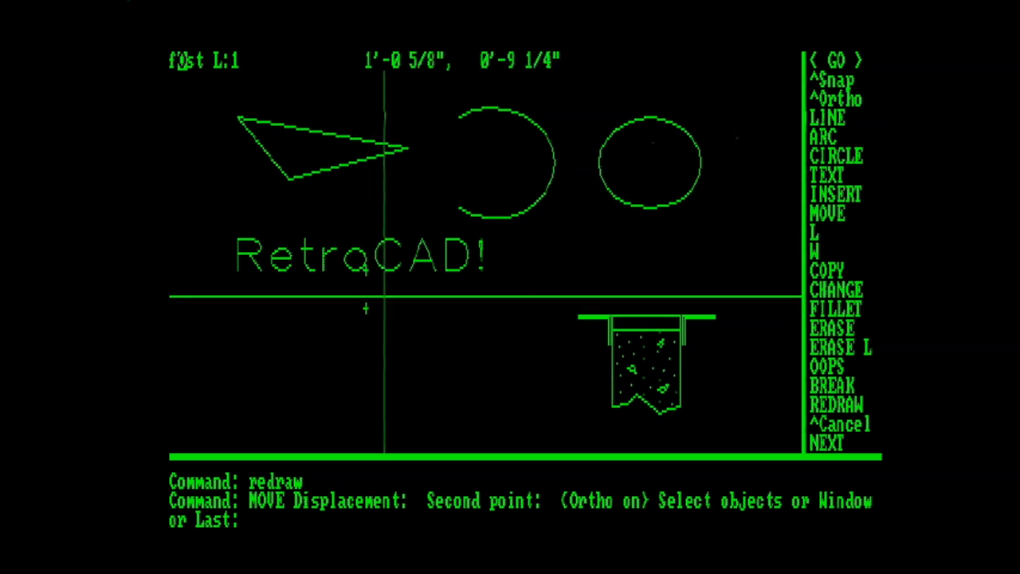
mouse_move(413, 258)
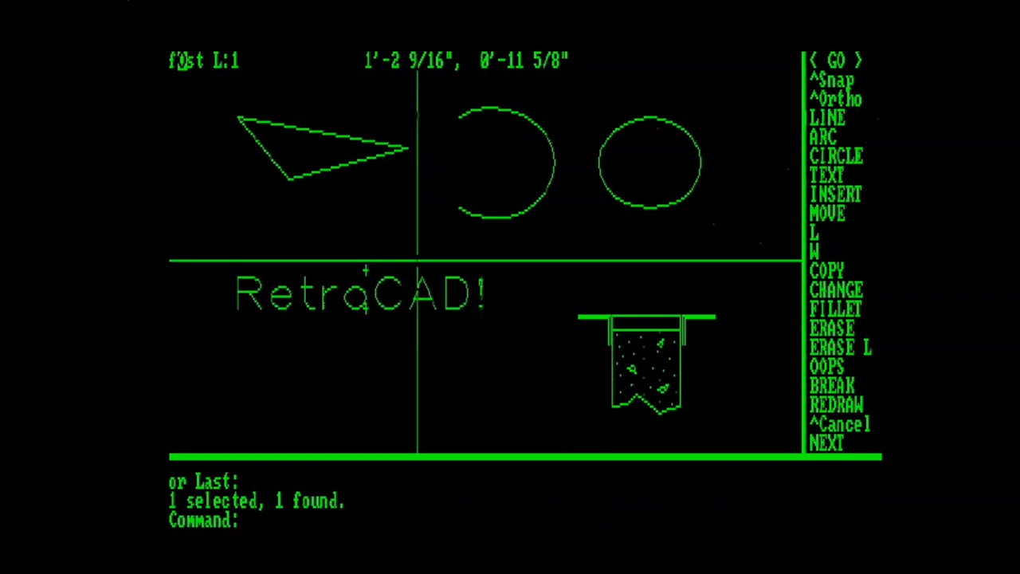
mouse_move(414, 268)
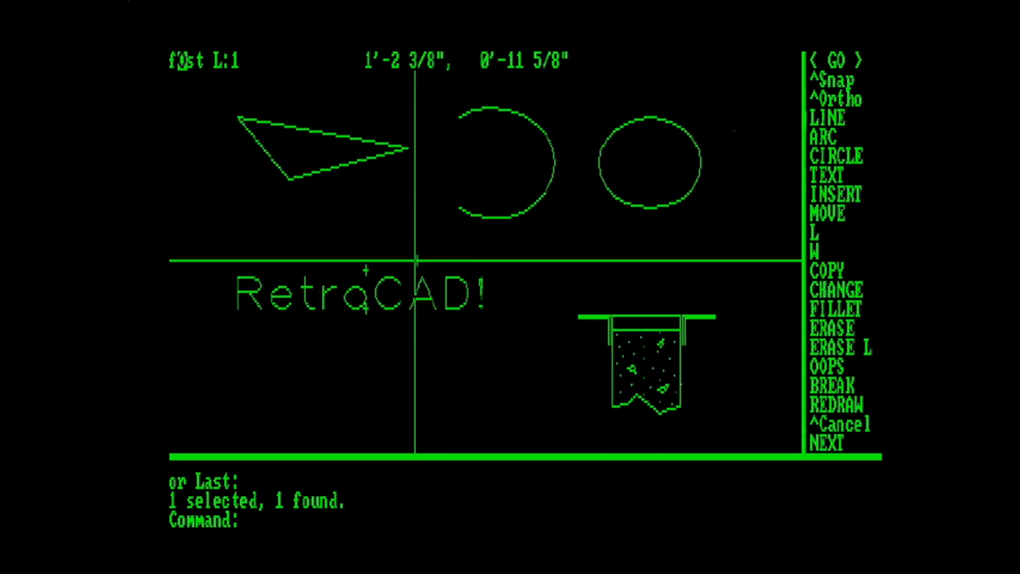
mouse_move(434, 261)
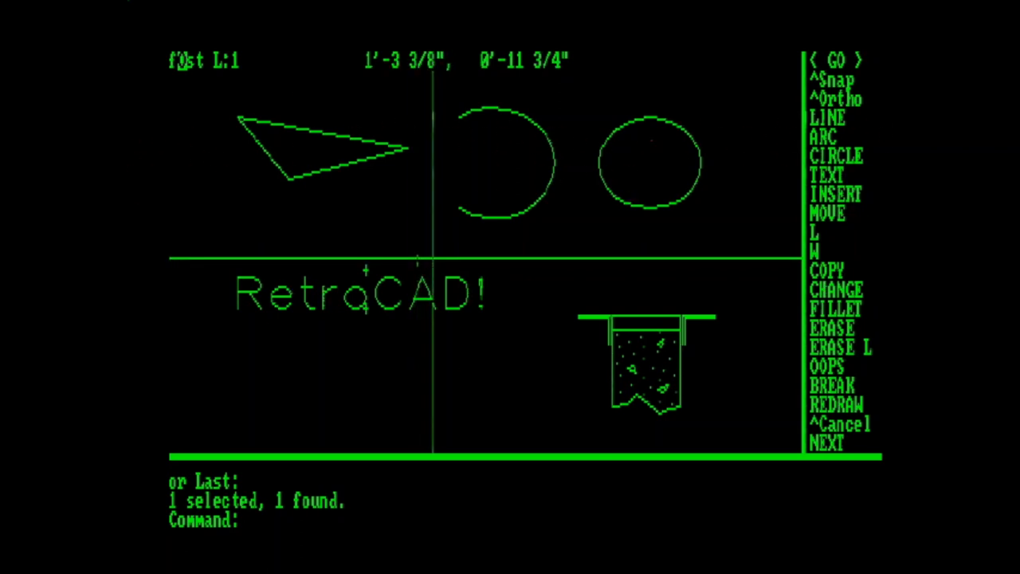
mouse_move(829, 269)
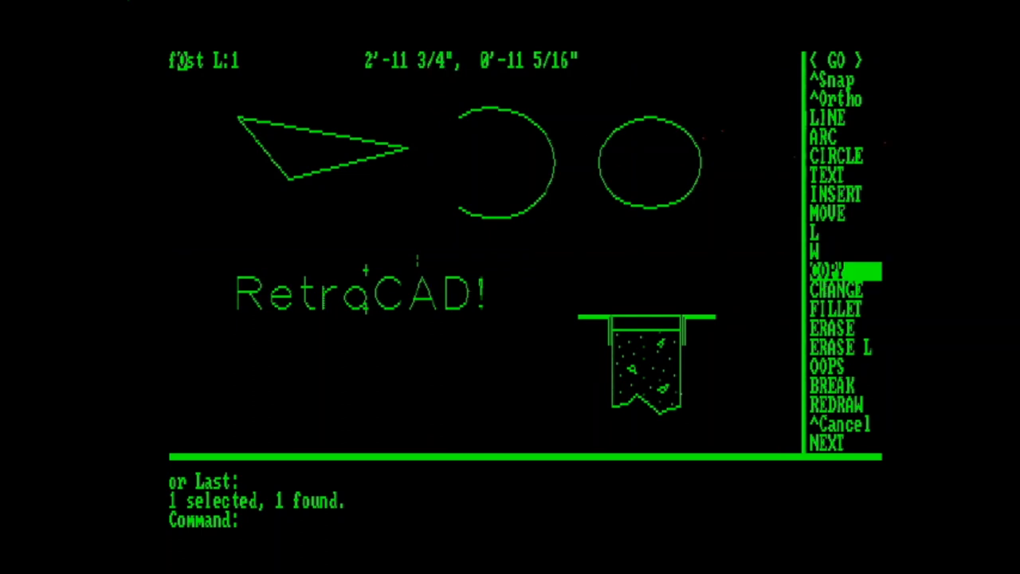
Start a COPY command from the screen menu for a triangle edge.
click(828, 270)
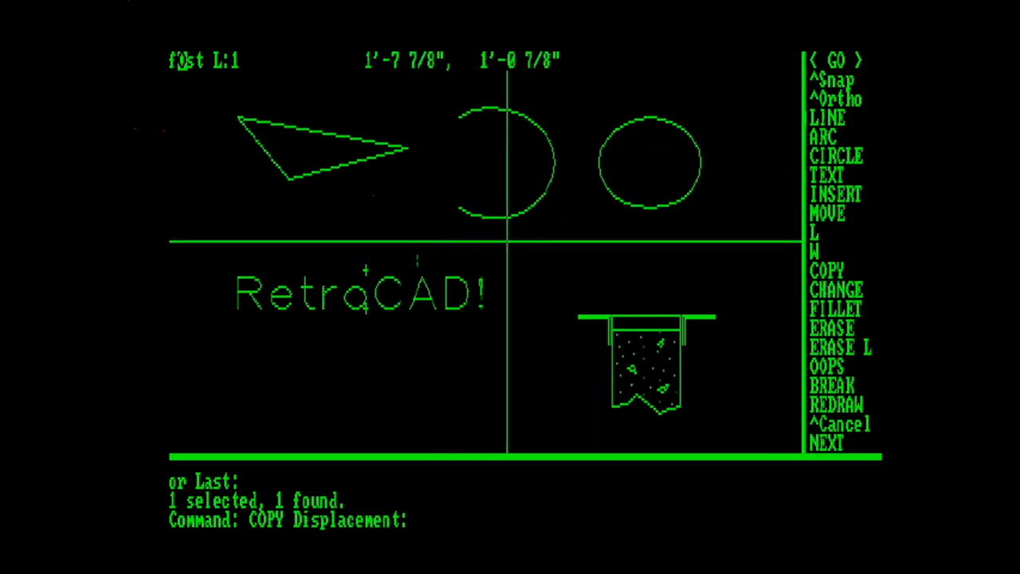
mouse_move(331, 173)
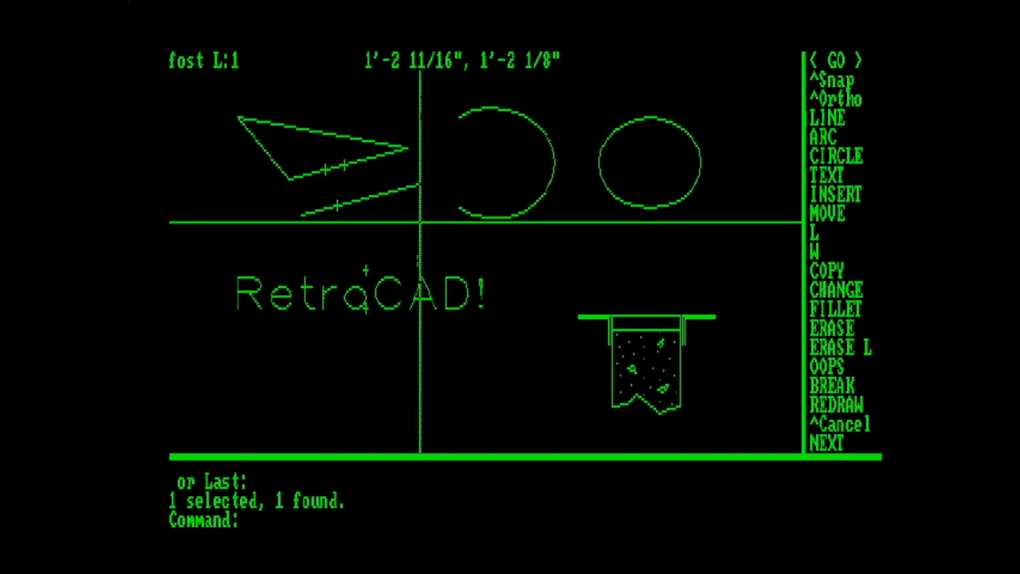
mouse_move(418, 231)
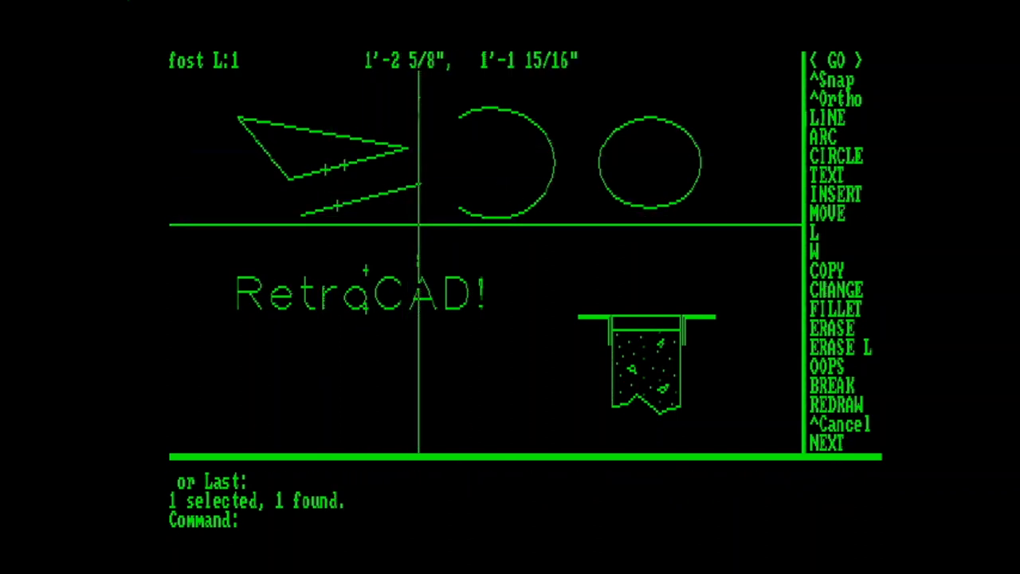
mouse_move(427, 231)
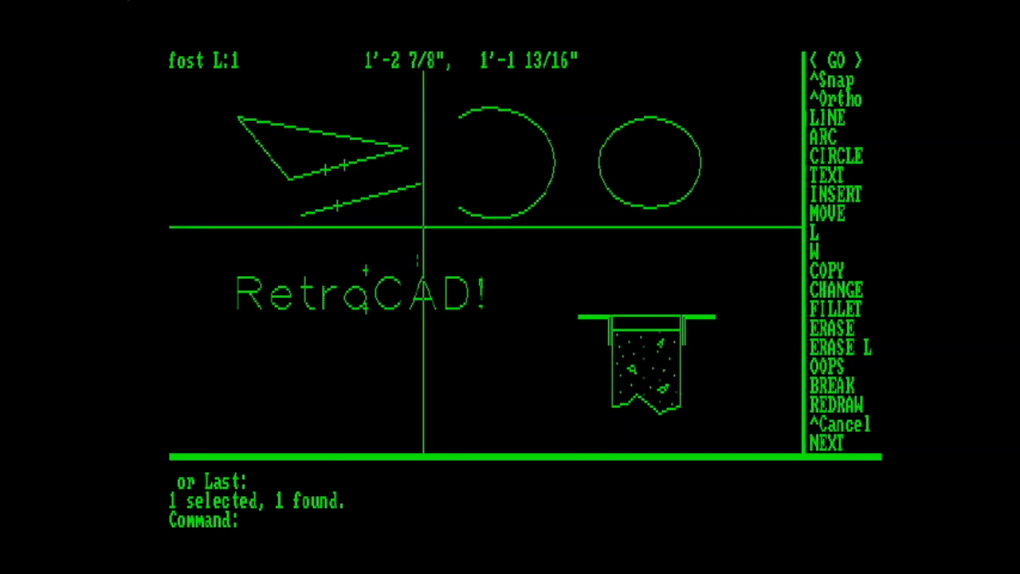
mouse_move(433, 239)
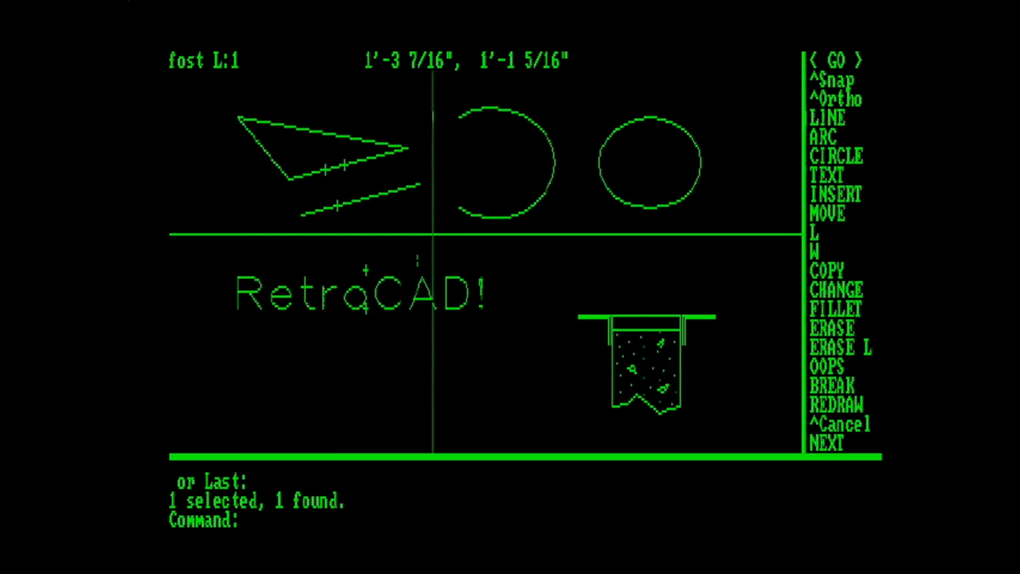
mouse_move(440, 239)
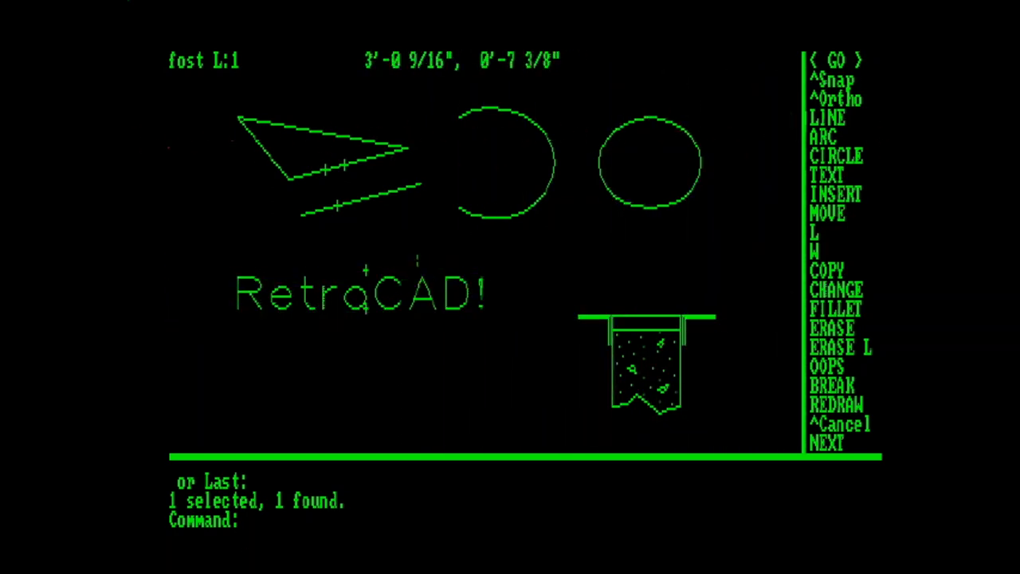
Restore the erased hatch inside the triangle with OOPS.
click(828, 365)
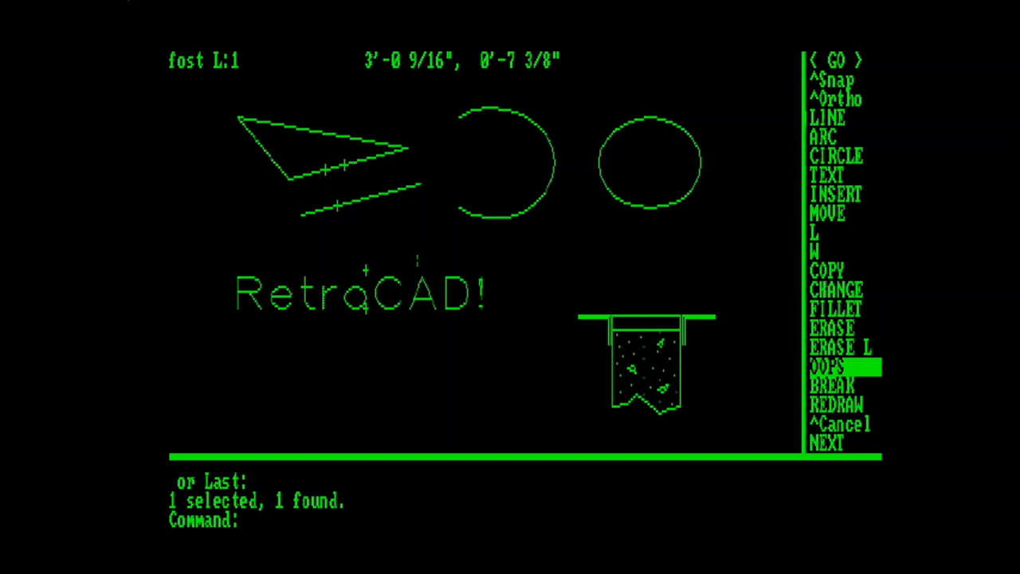
click(828, 364)
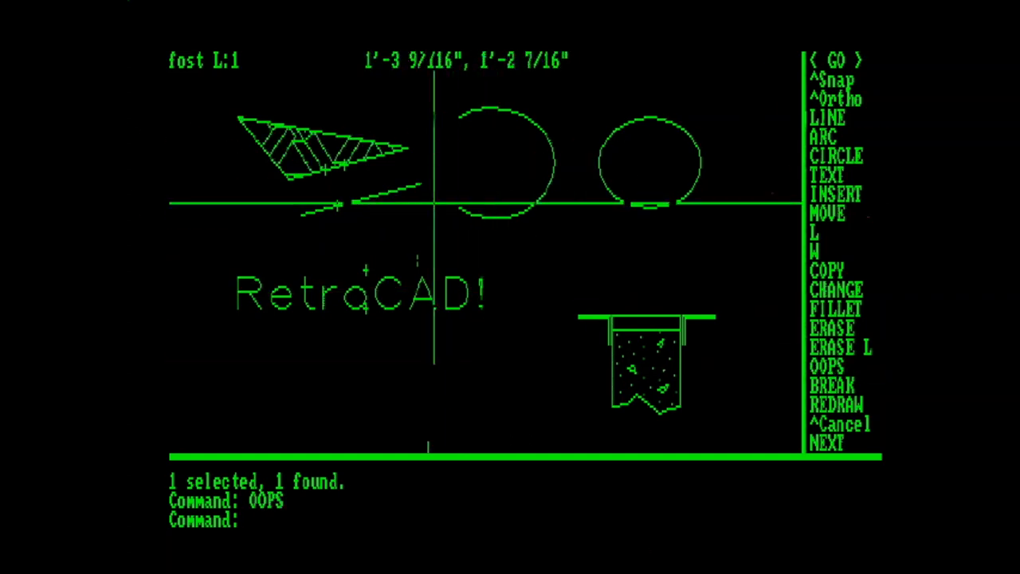
mouse_move(311, 160)
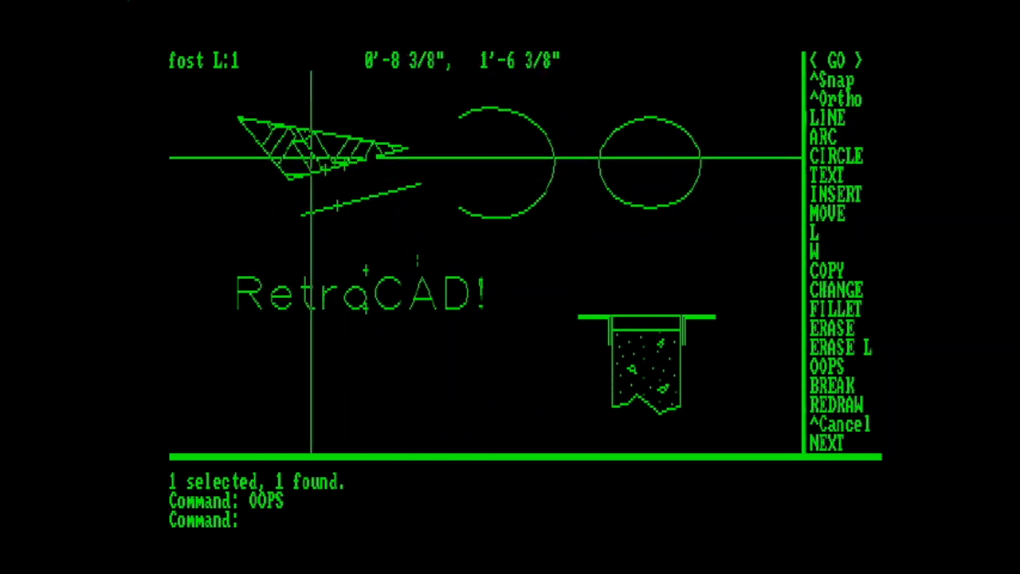
mouse_move(660, 258)
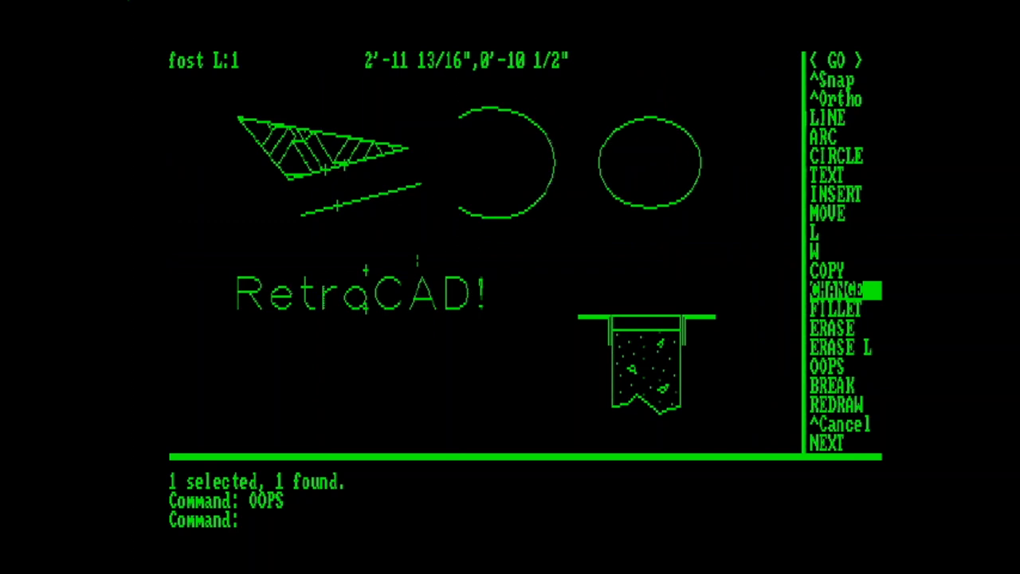
Change the RetroCAD! text to a new position, height and angle, re-entering its wording.
click(835, 290)
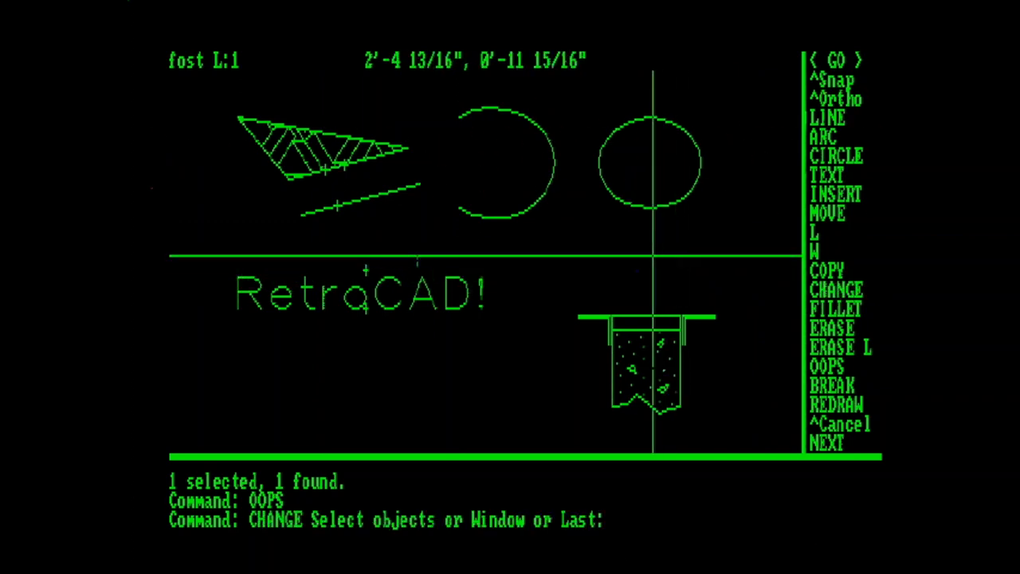
mouse_move(608, 262)
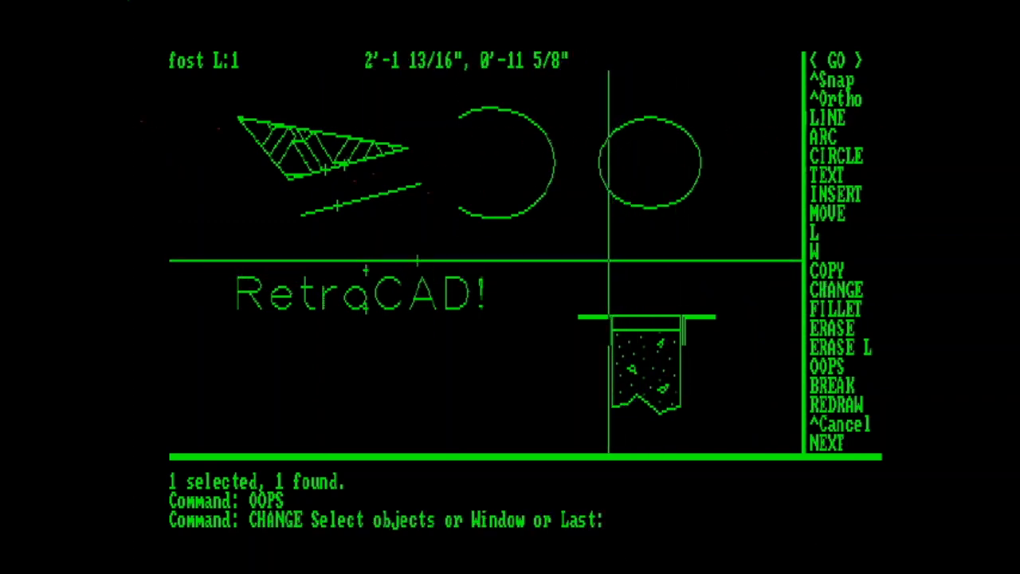
mouse_move(481, 160)
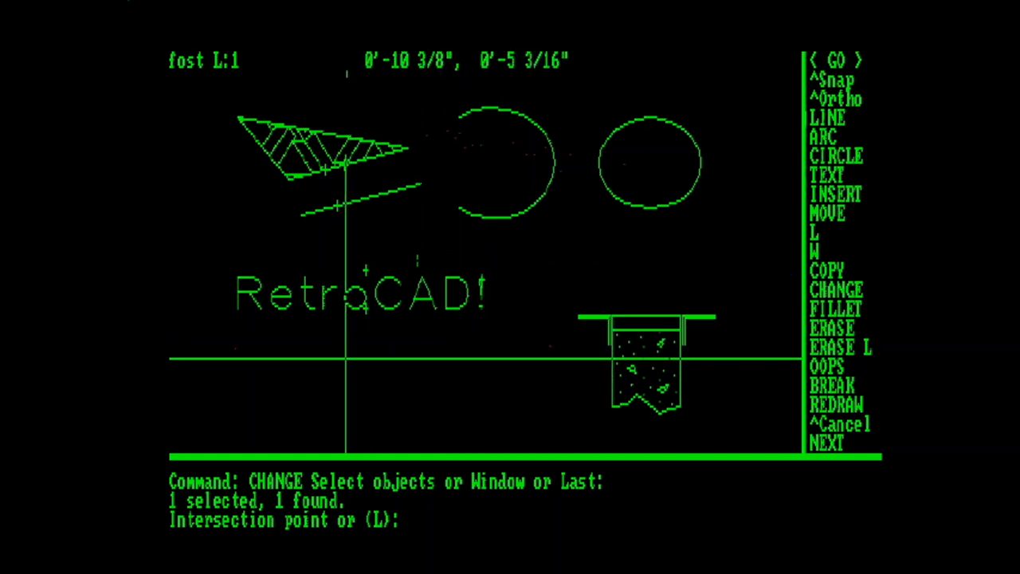
mouse_move(334, 353)
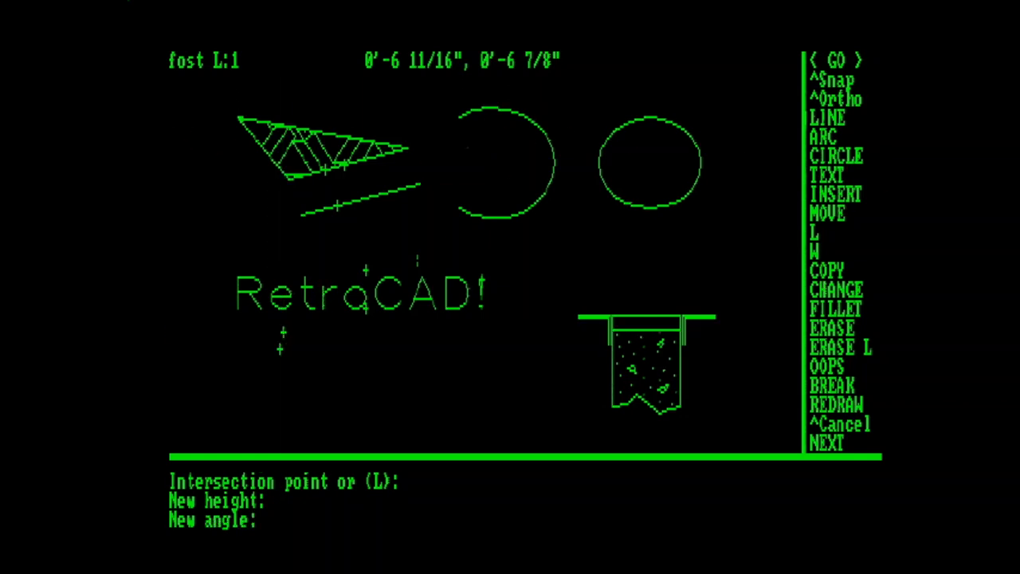
click(838, 98)
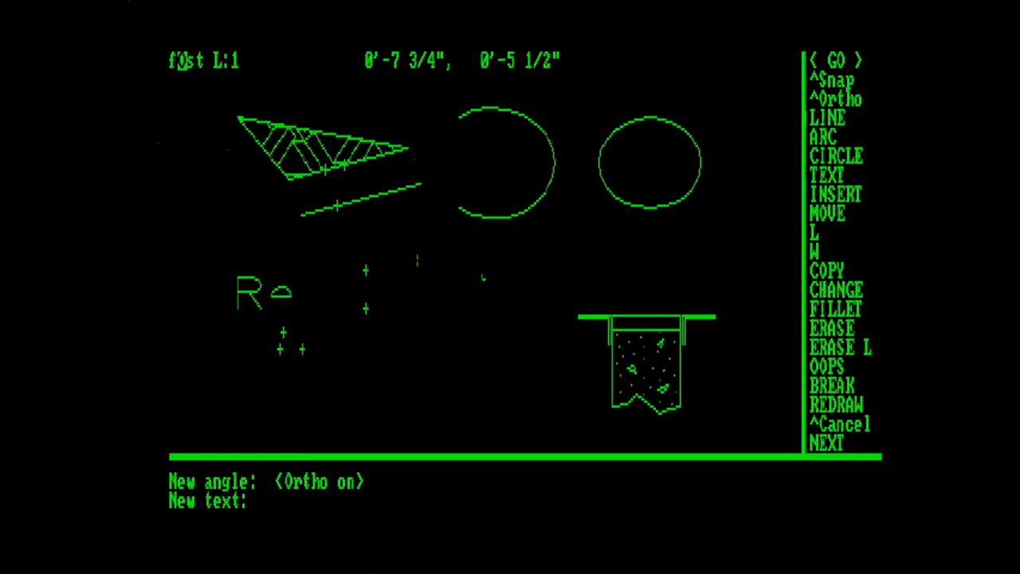
text(RetroCAD!)
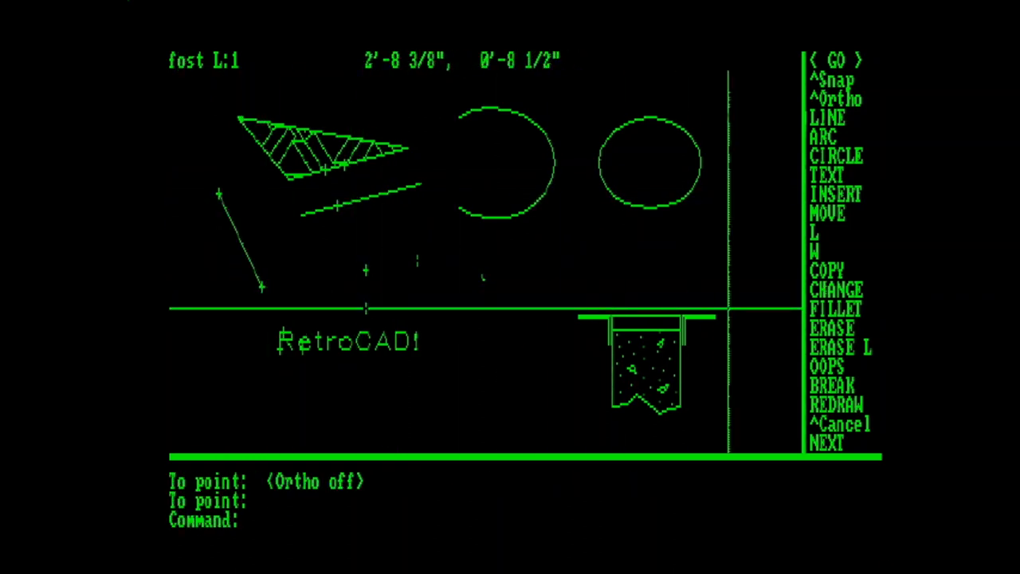
Fillet the copied edge and short diagonal line at radius 0 into a sharp corner.
click(833, 309)
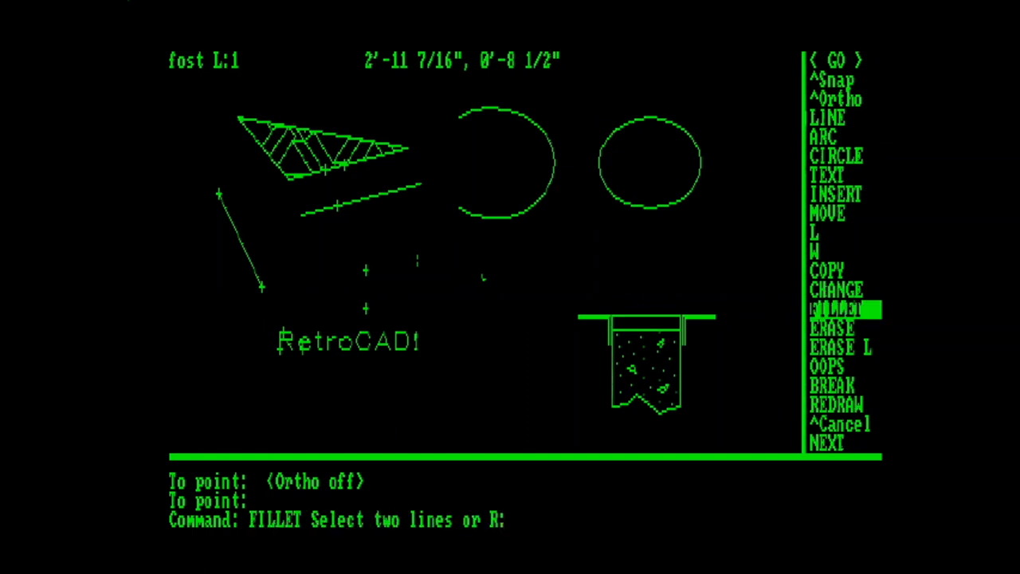
text(r)
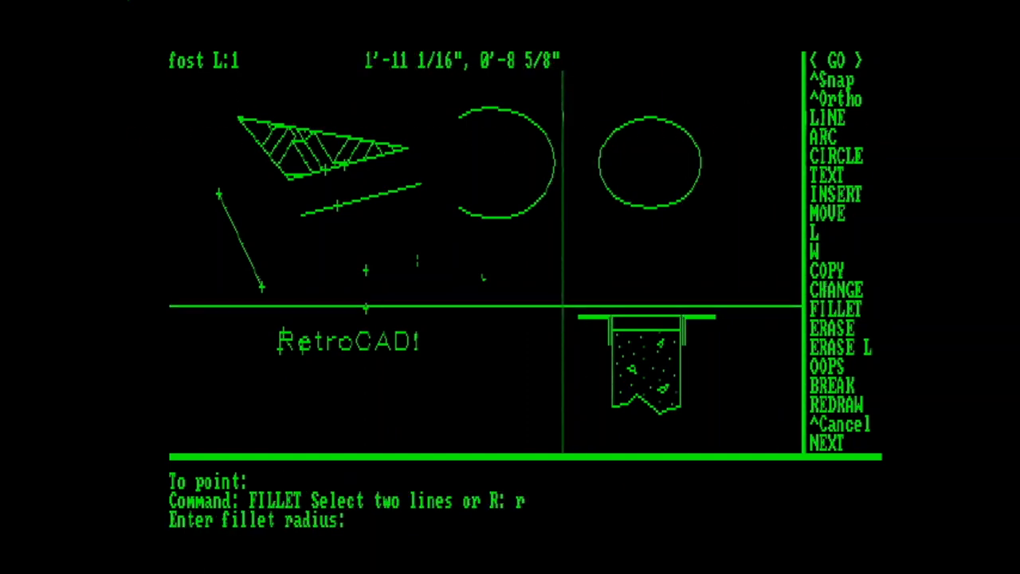
text(0)
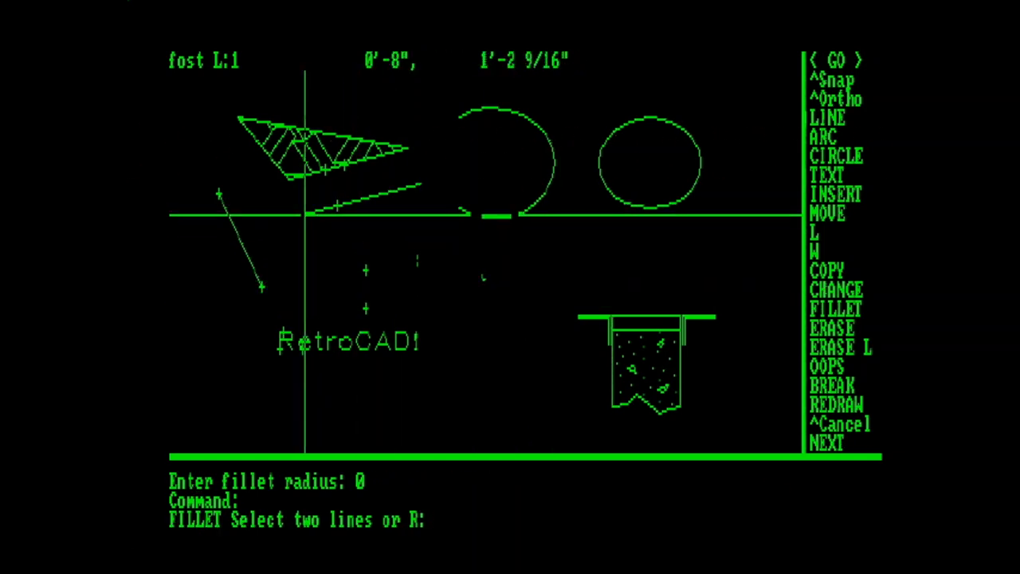
mouse_move(306, 213)
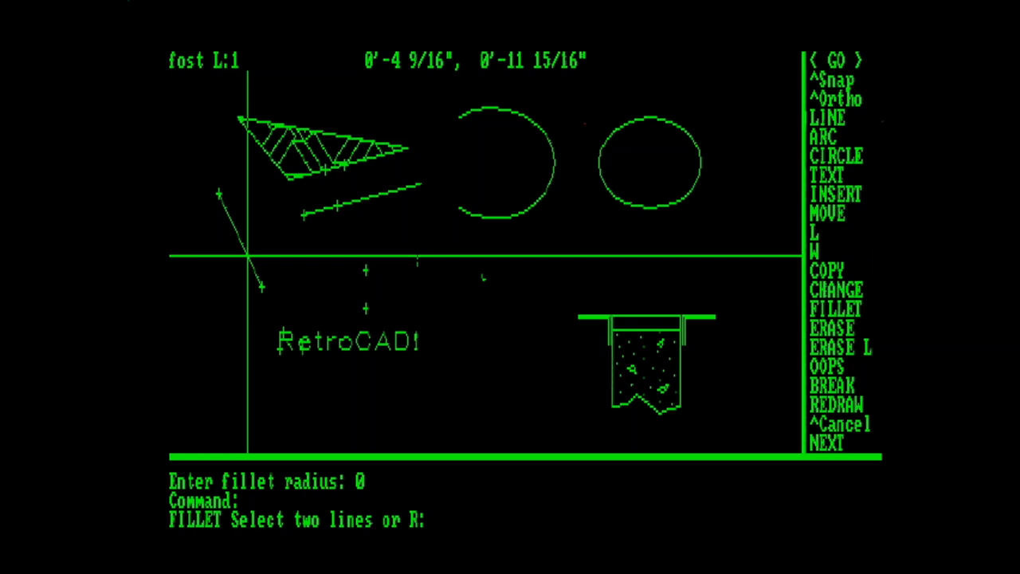
click(334, 205)
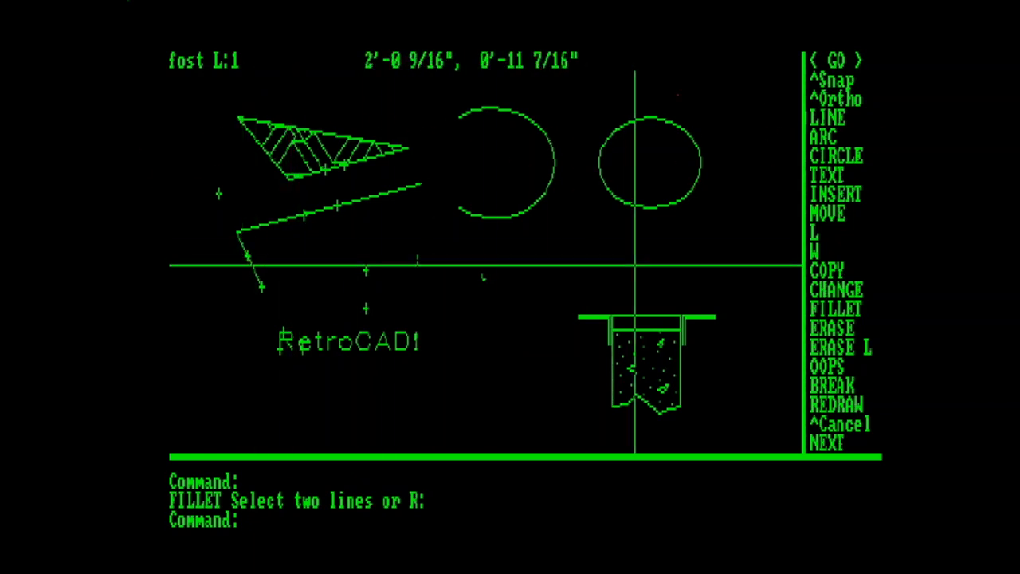
mouse_move(295, 226)
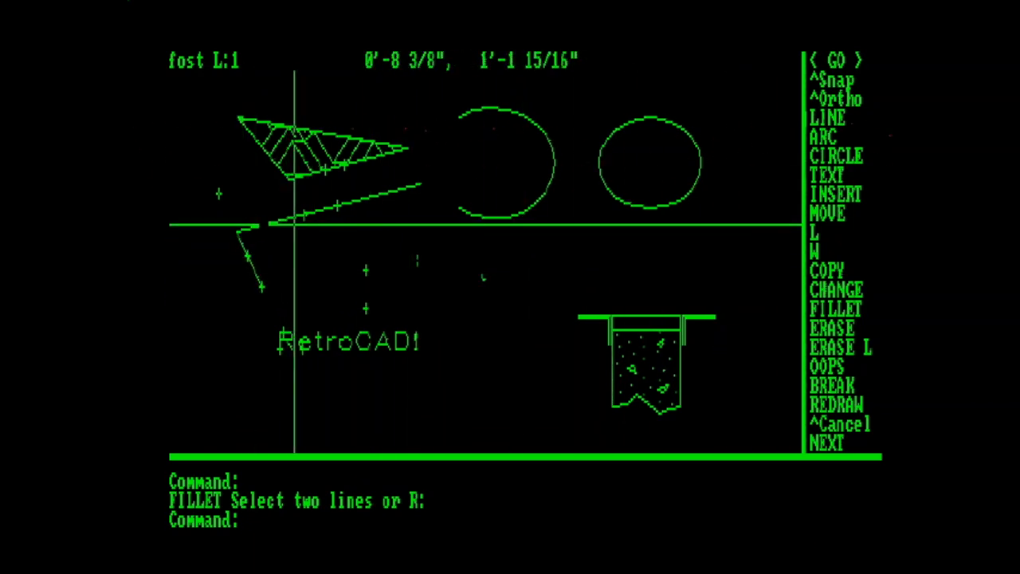
mouse_move(251, 220)
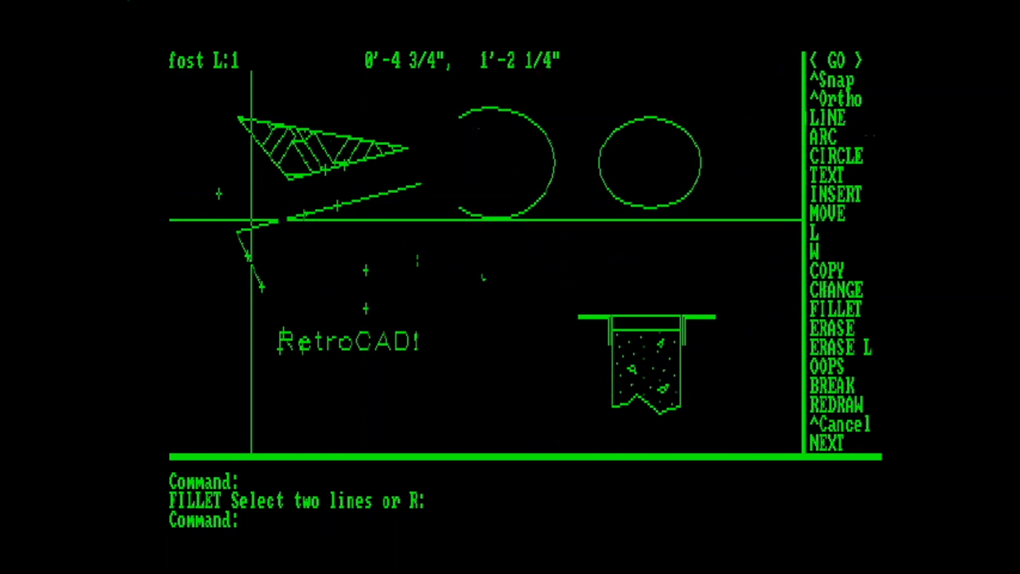
text(l Unknown command.  Type ? for)
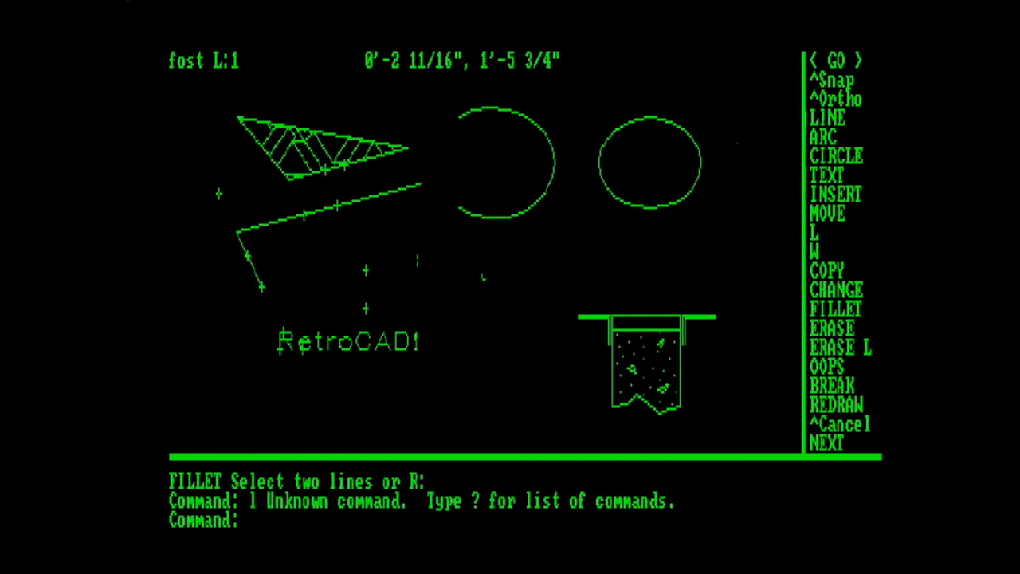
Draw another slanted line from left of the triangle toward the sharp corner.
text(line)
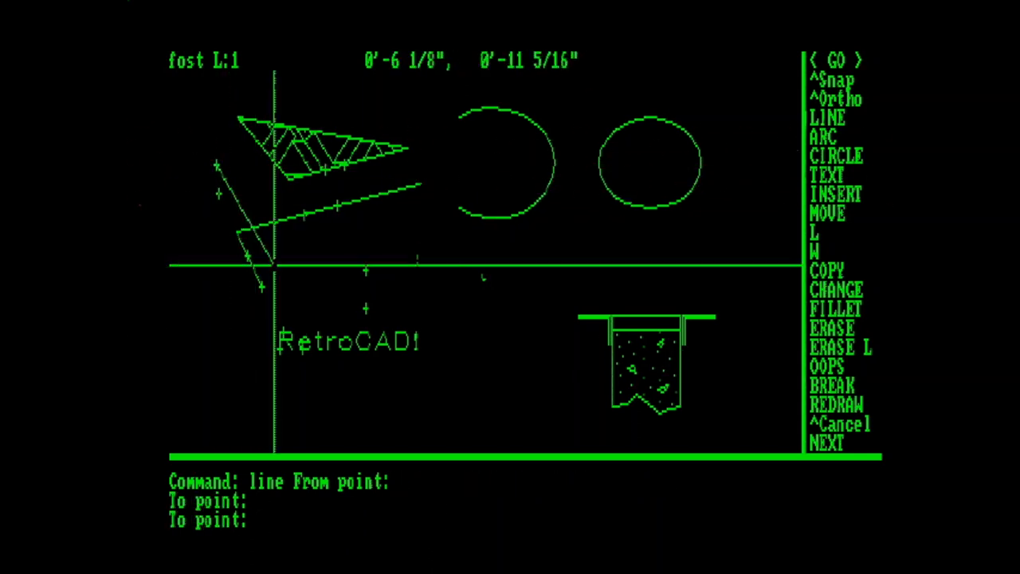
click(835, 290)
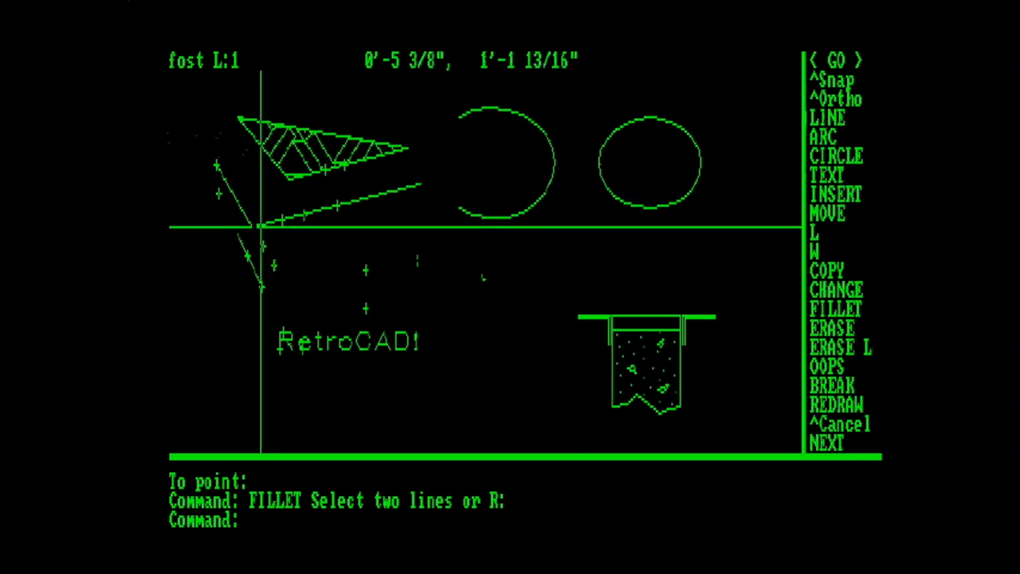
mouse_move(344, 252)
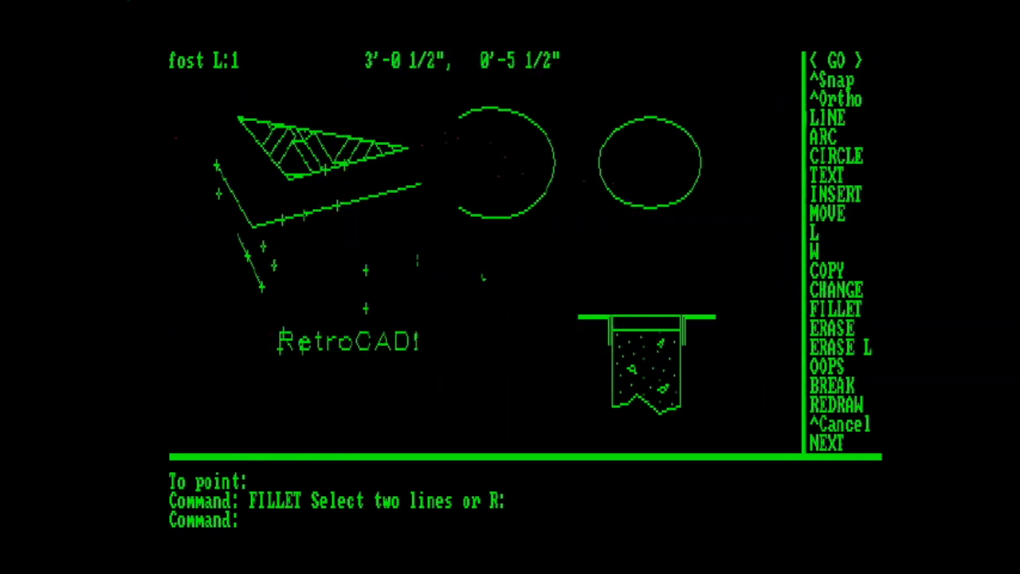
Break a gap in the right-hand circle so only a short arc remains.
click(832, 385)
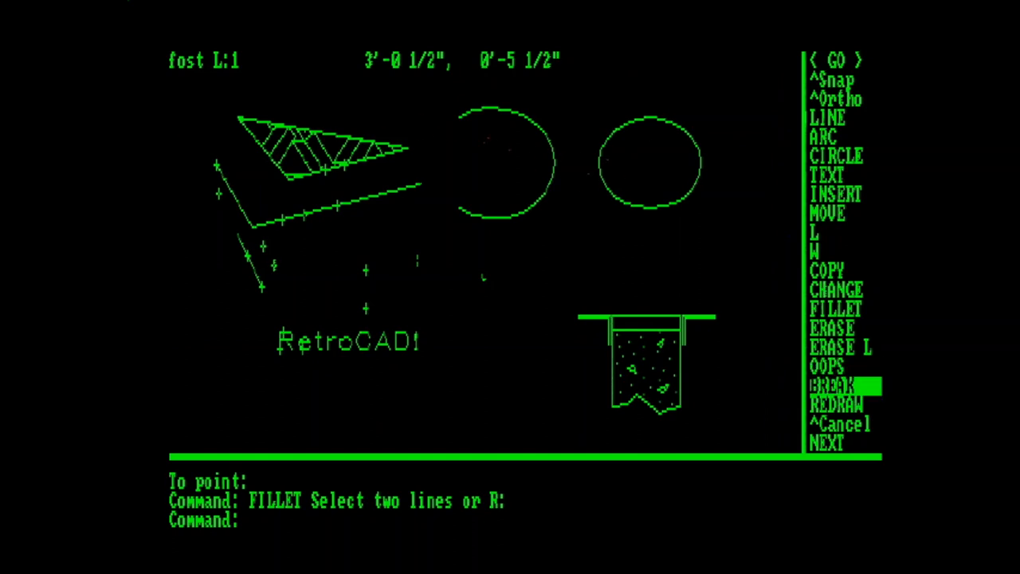
click(829, 386)
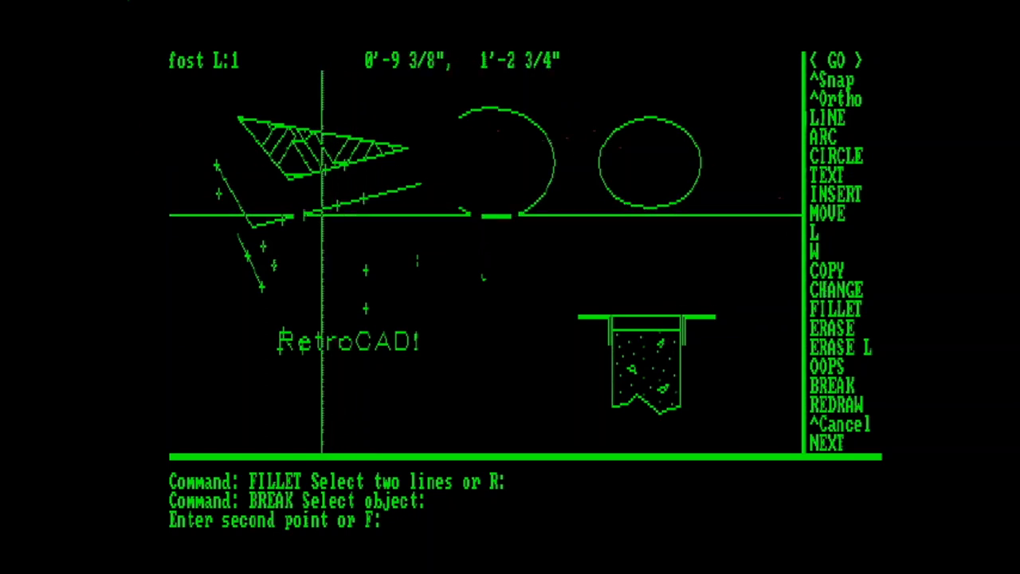
click(835, 310)
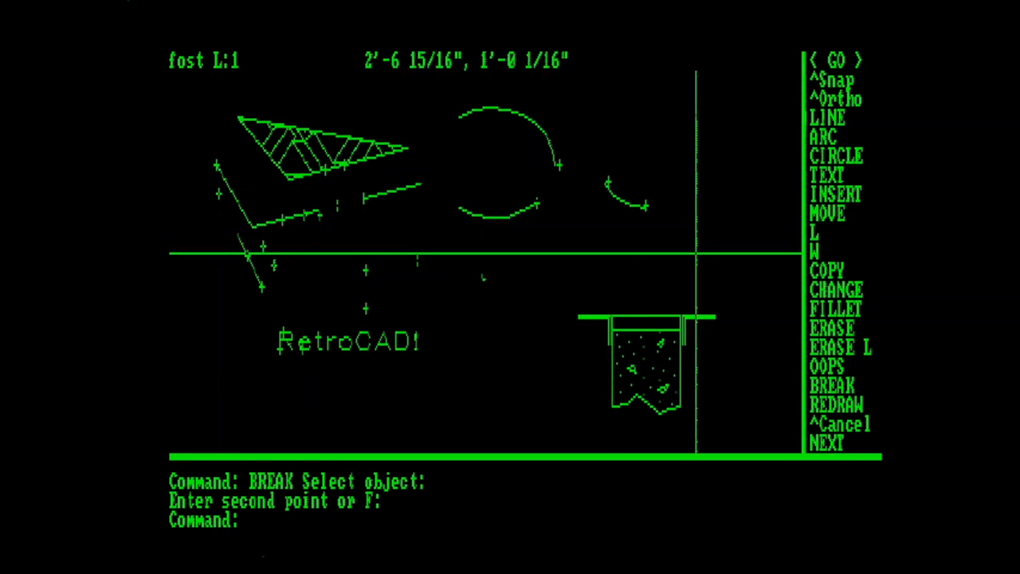
mouse_move(695, 253)
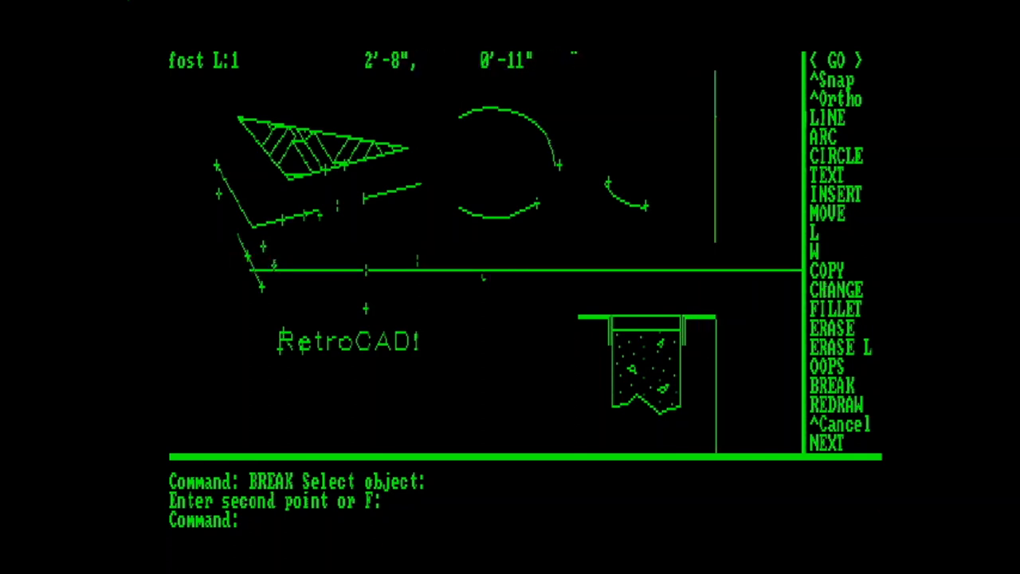
click(835, 405)
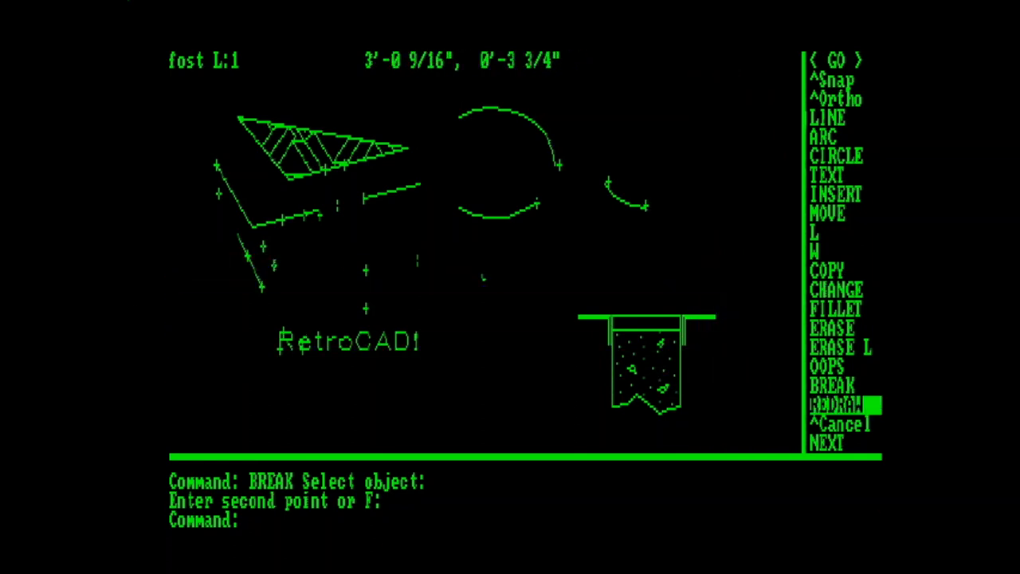
Place three single points near the top left, then redraw so only small dots remain.
click(835, 405)
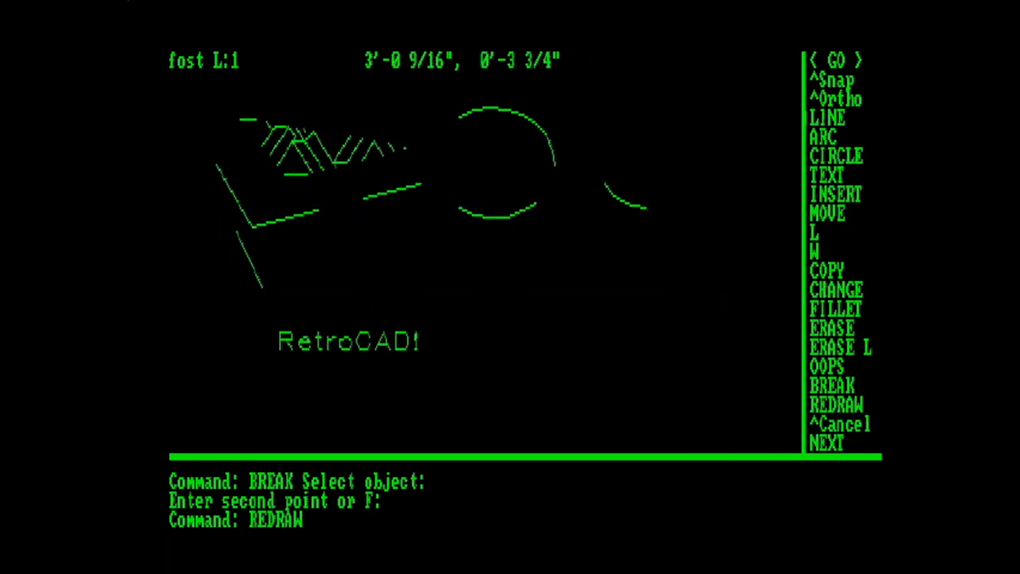
click(825, 442)
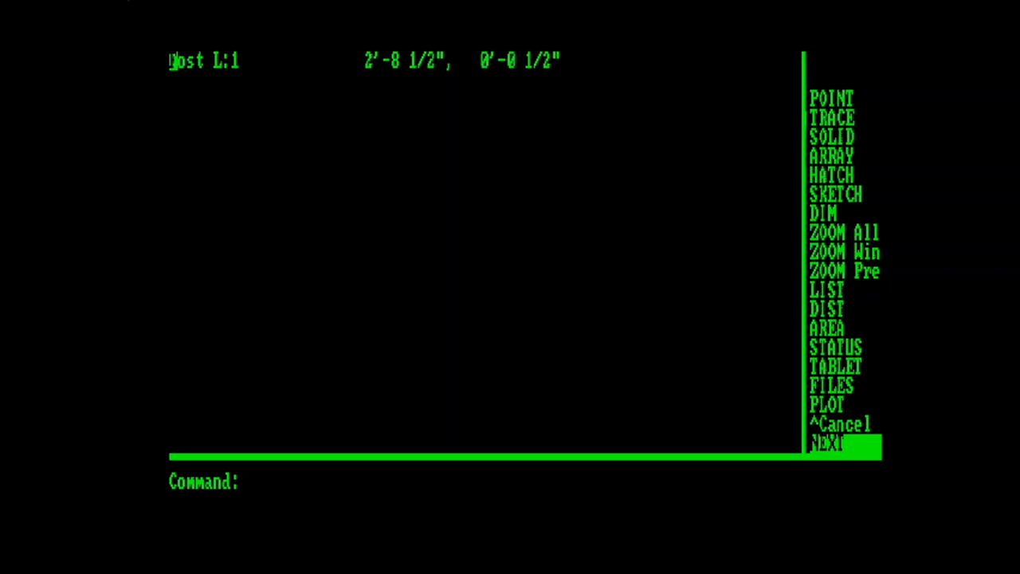
click(831, 98)
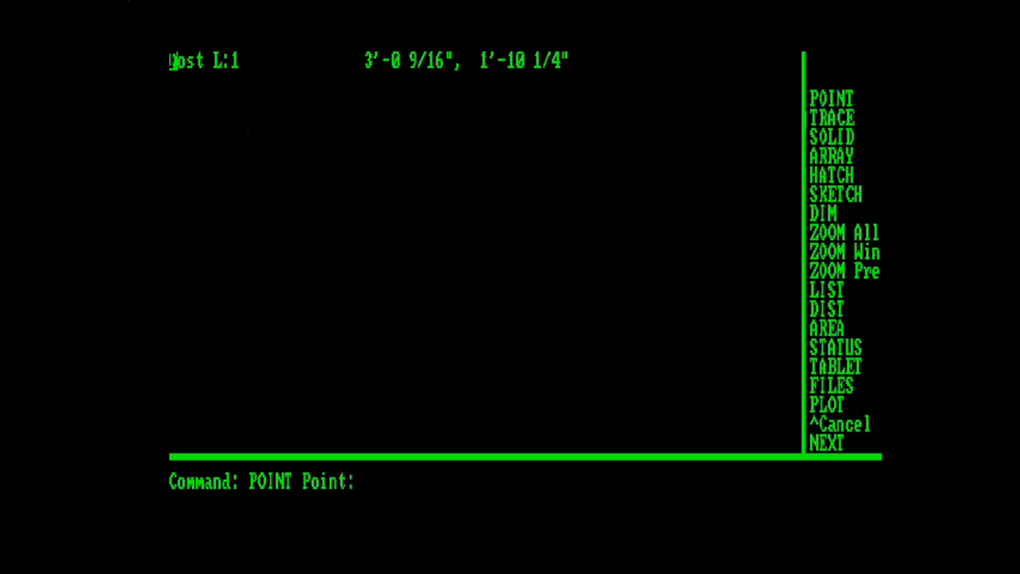
mouse_move(215, 118)
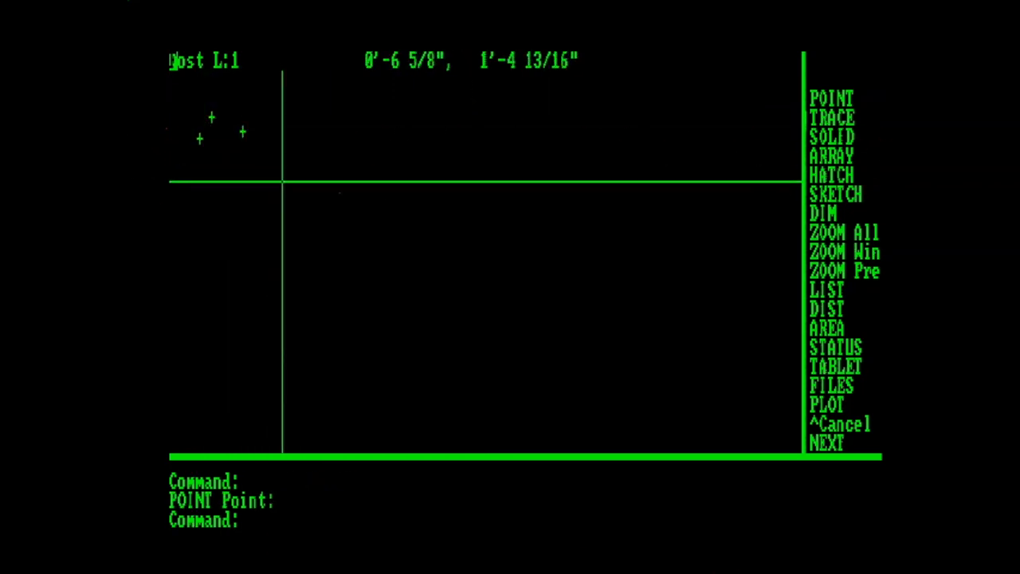
text(redraw)
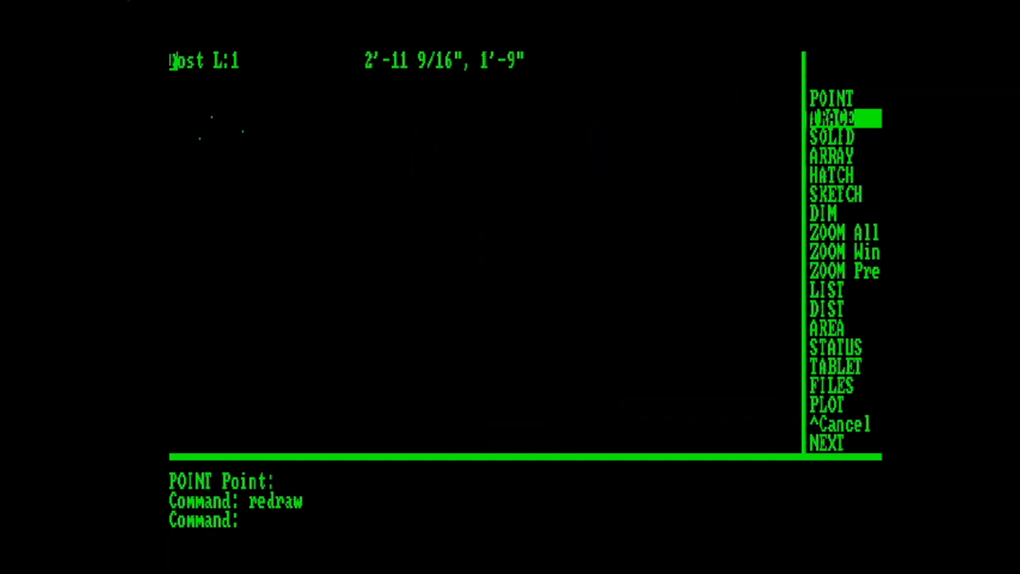
Draw a thick stepped TRACE band beside the three dots.
click(831, 118)
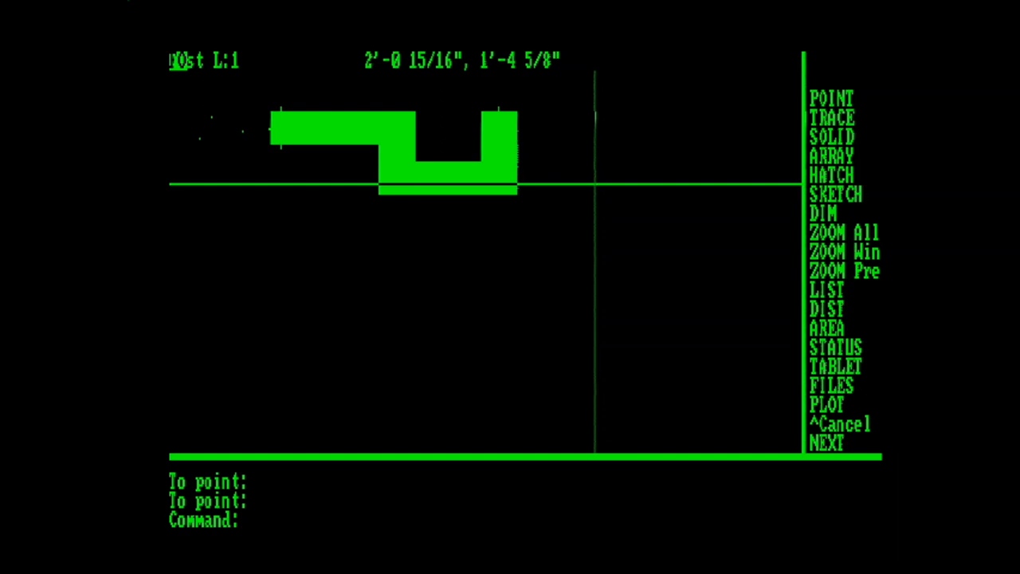
mouse_move(593, 184)
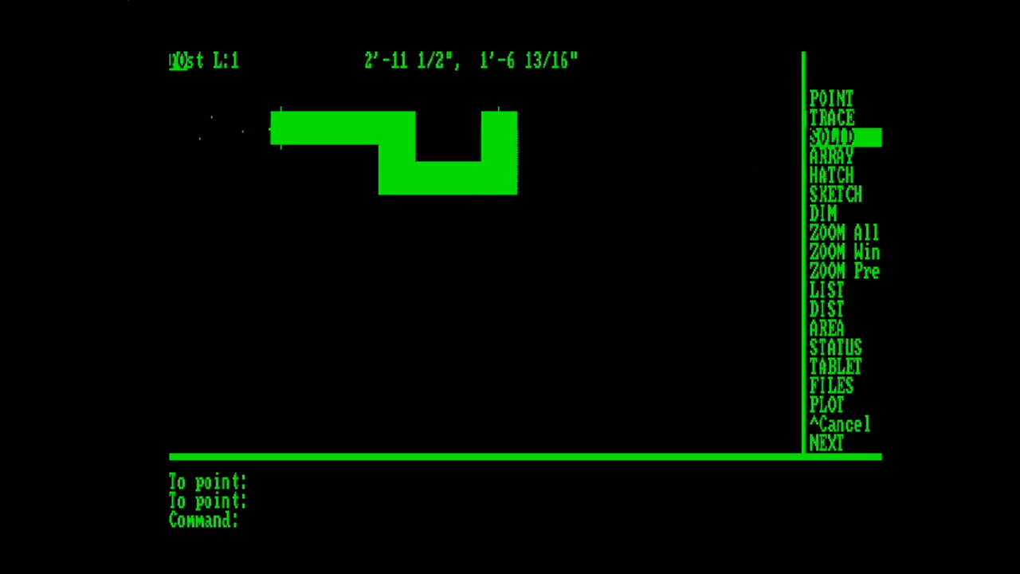
Draw a solid-filled triangle, bowtie and rectangle right of the stepped trace.
click(832, 137)
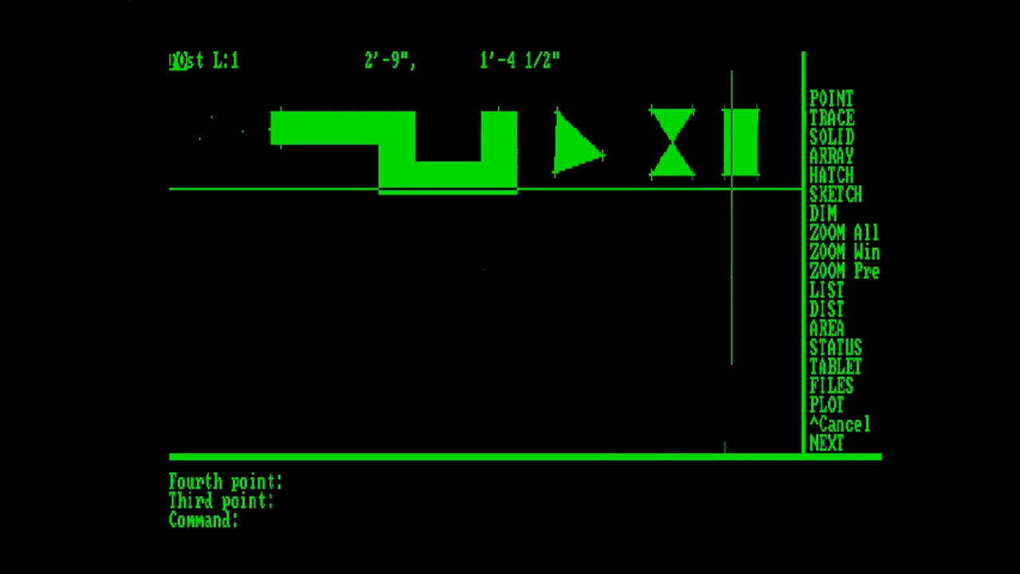
mouse_move(574, 231)
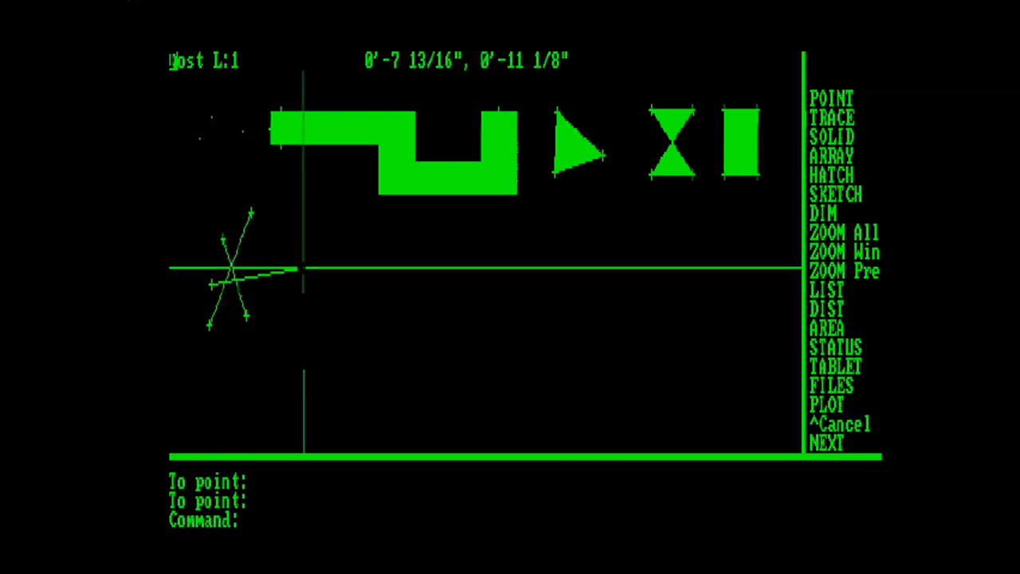
Array the crossed lines in a full circle: 36 copies at 10-degree spacing.
text(array Select objects or Window or Last:)
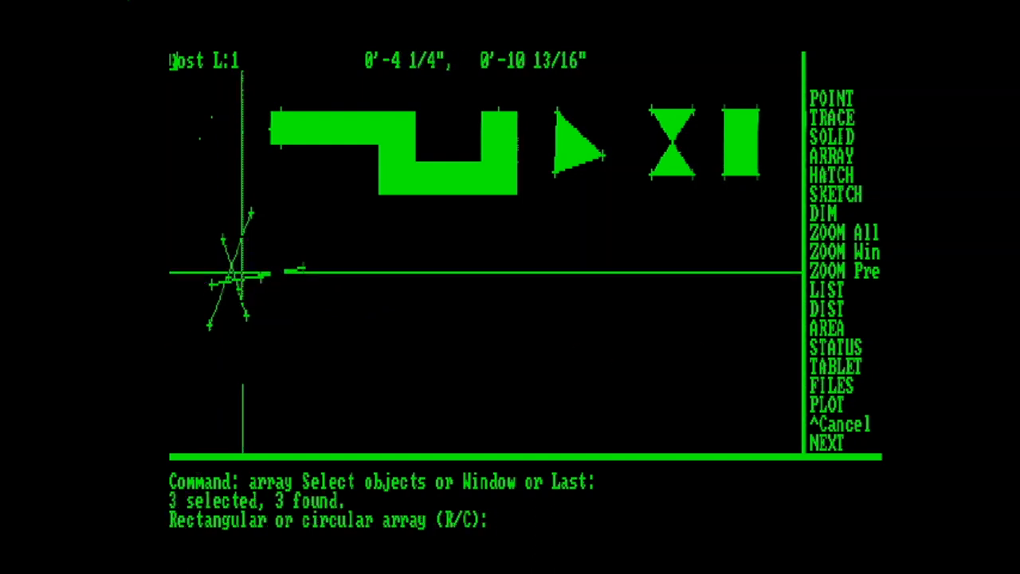
text(c)
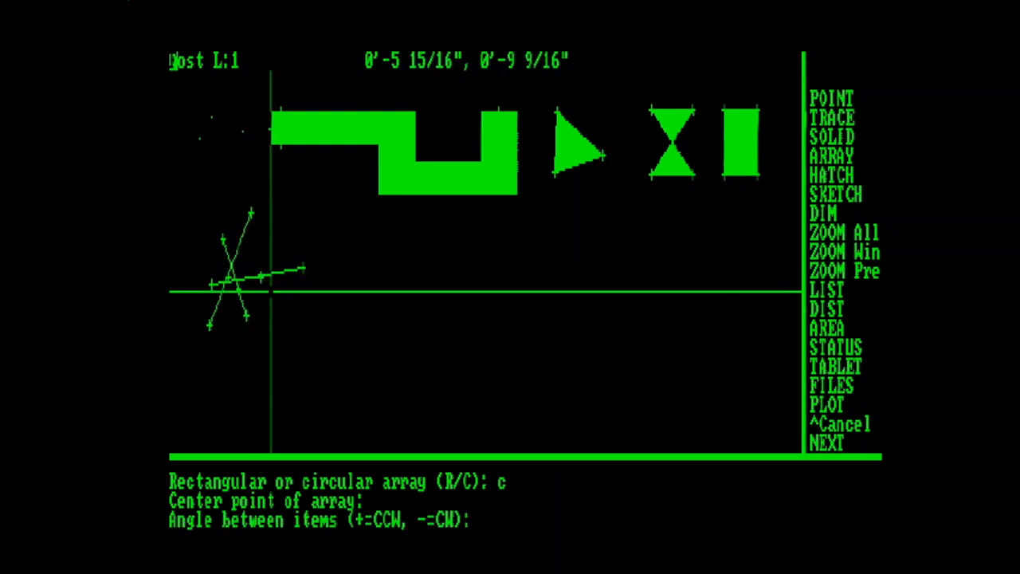
text(10)
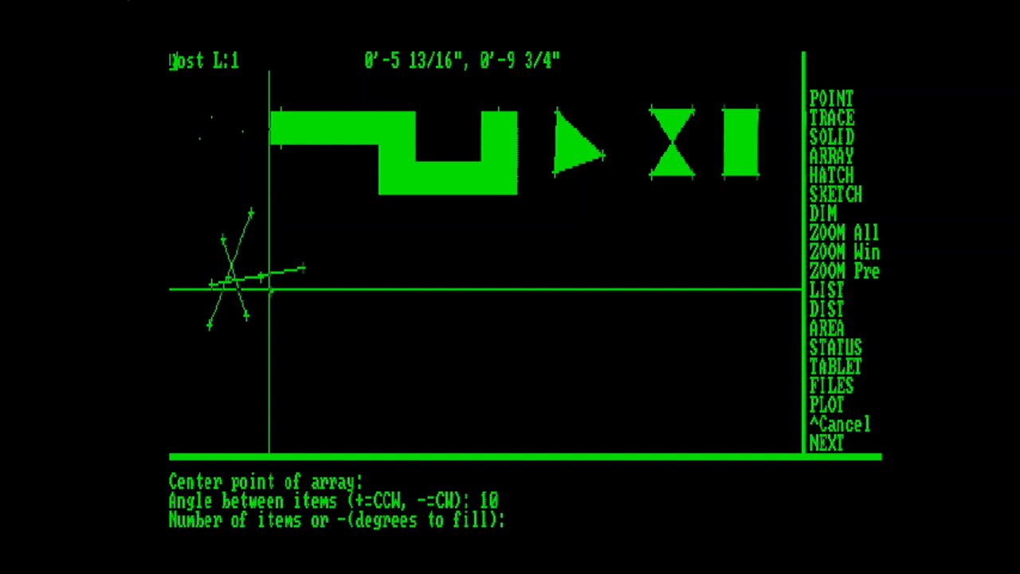
text(36)
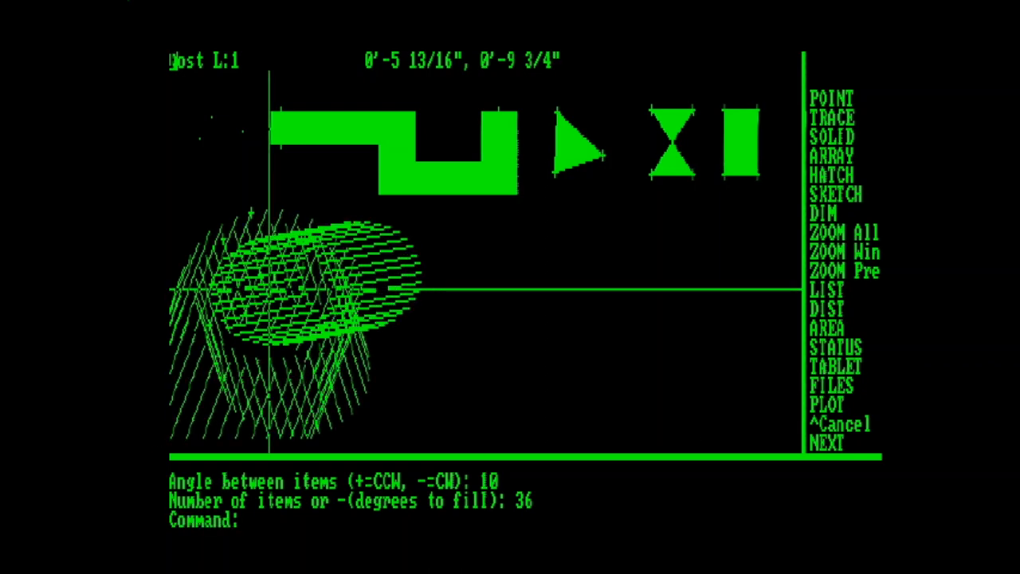
mouse_move(270, 284)
text(c)
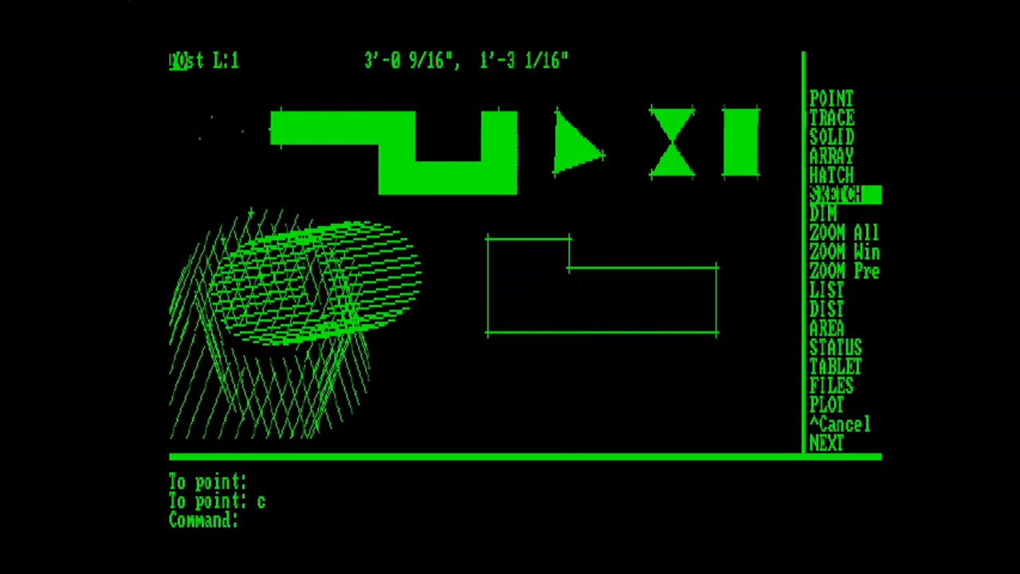
Hatch the closed L-shaped outline with the escher pattern at scale 3.
click(831, 175)
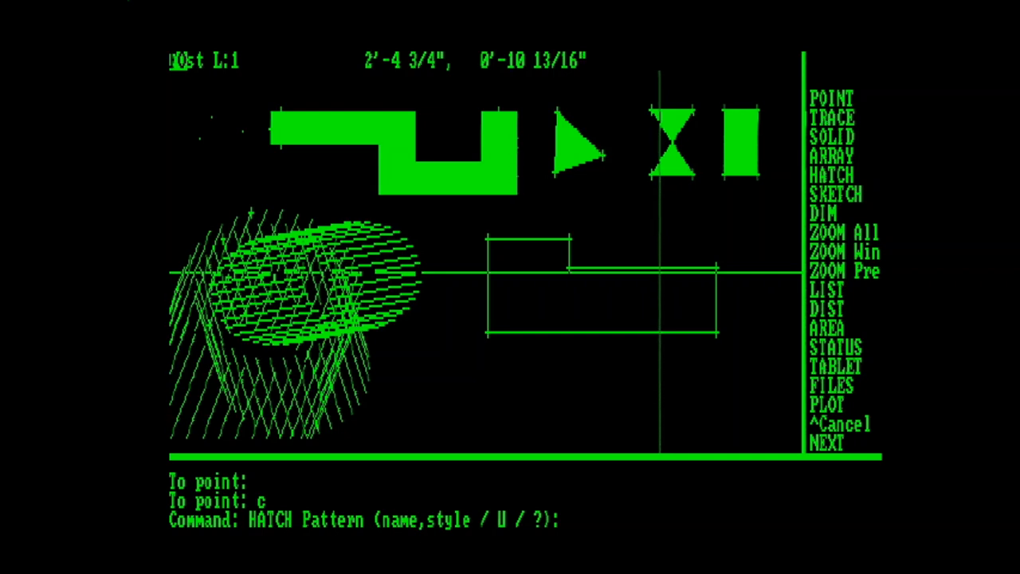
text(escher)
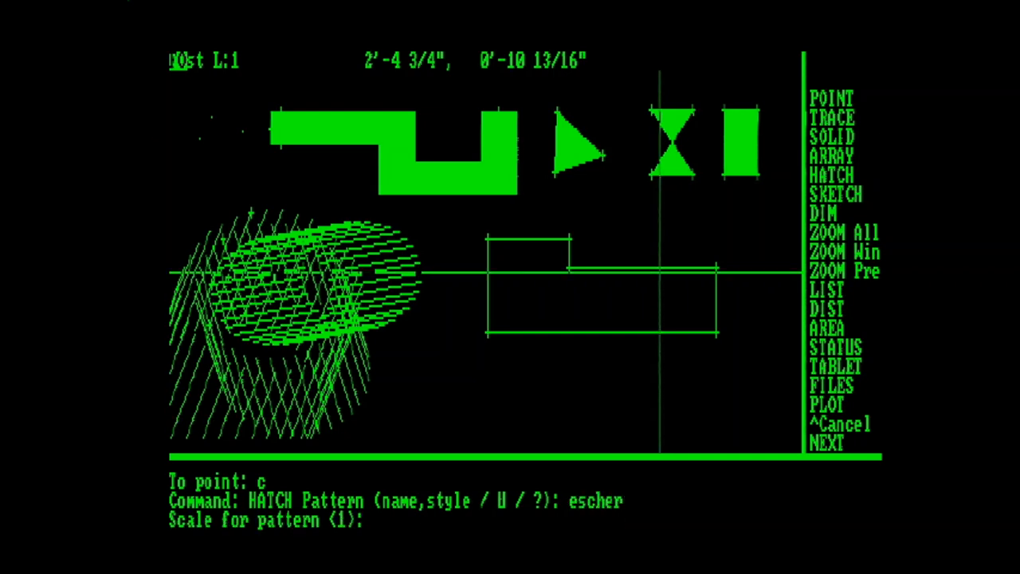
text(3)
text(w)
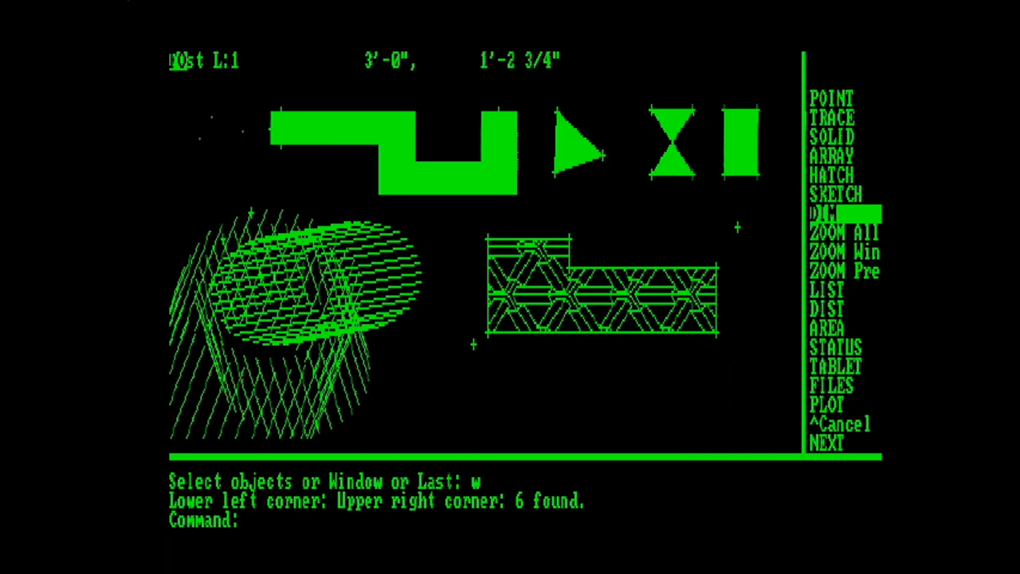
Sketch a freehand wavy outline with record increment .5 below the hatched L-shape.
click(834, 194)
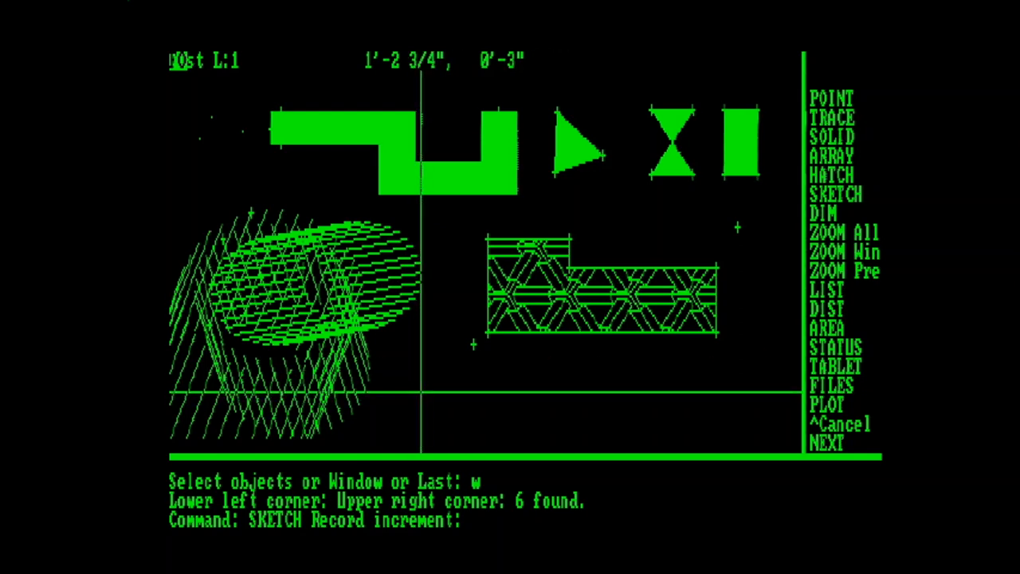
text(.)
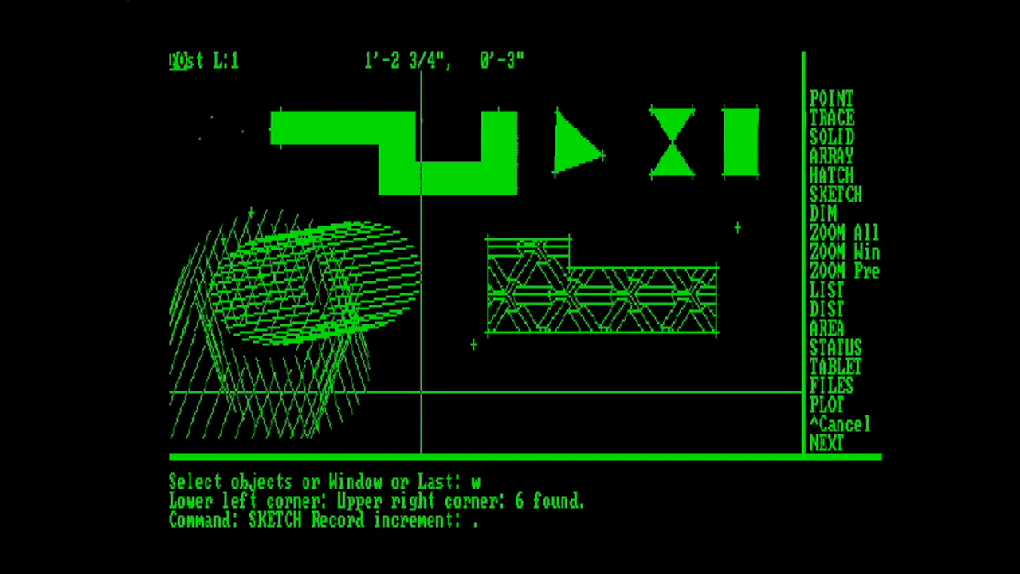
text(.5)
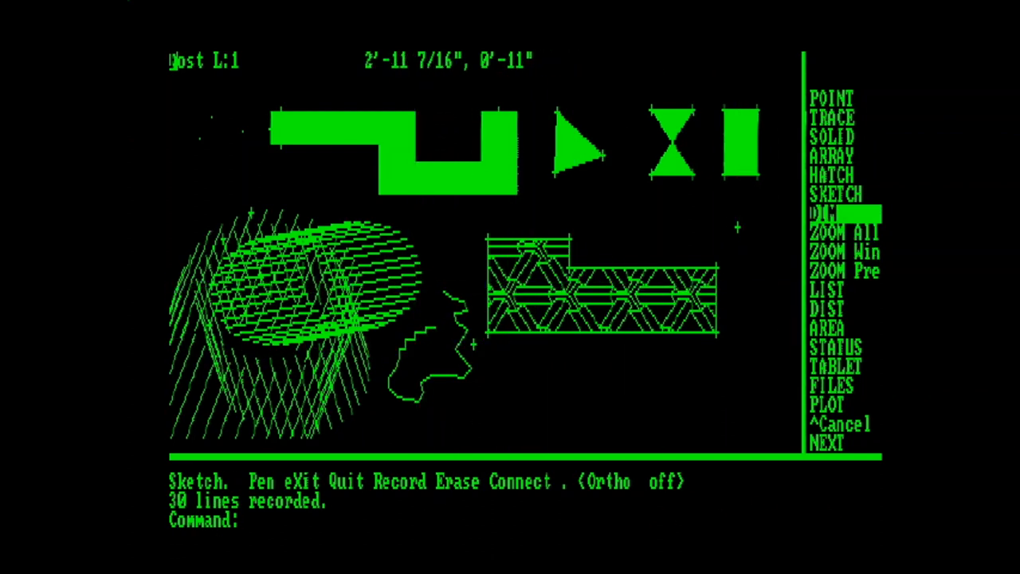
Add a vertical dimension on the hatched L-shape's right end, then redraw.
click(829, 213)
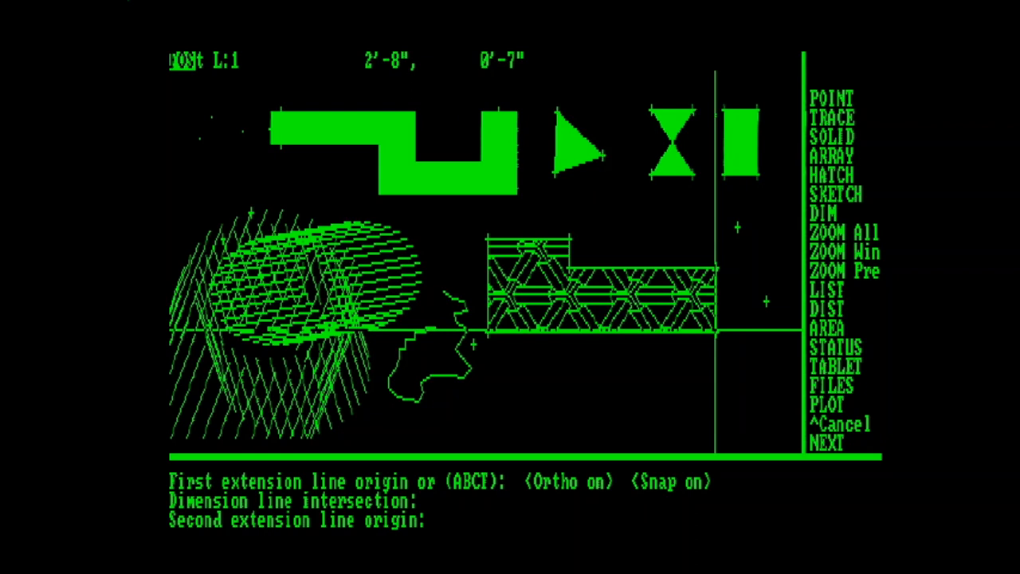
click(741, 300)
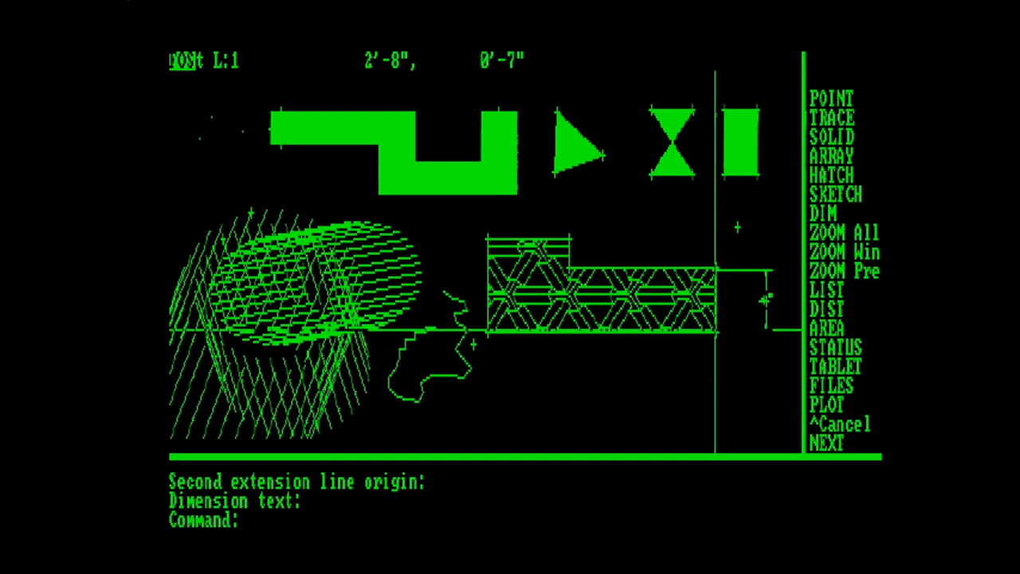
click(844, 271)
text(redraw)
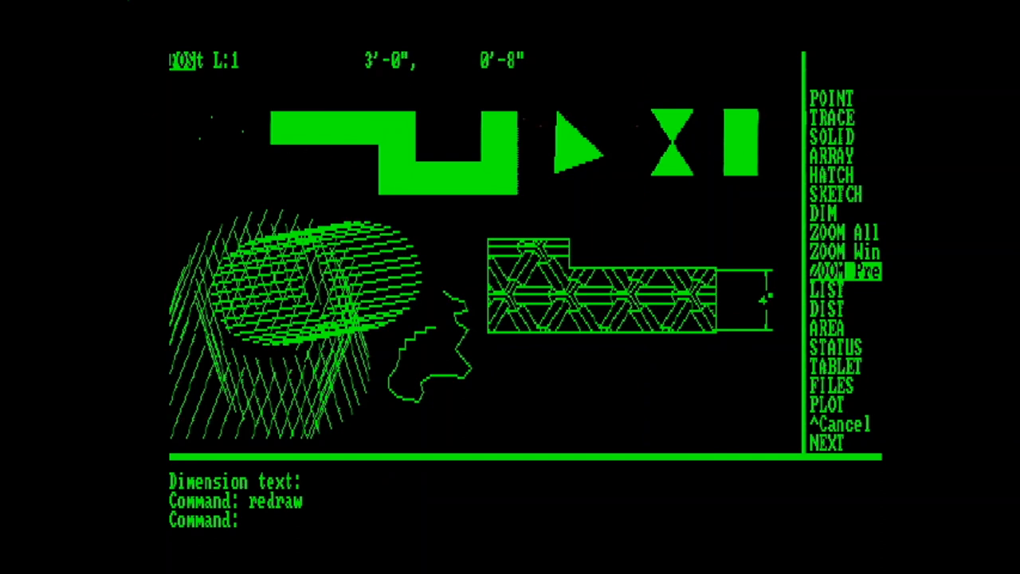
mouse_move(828, 290)
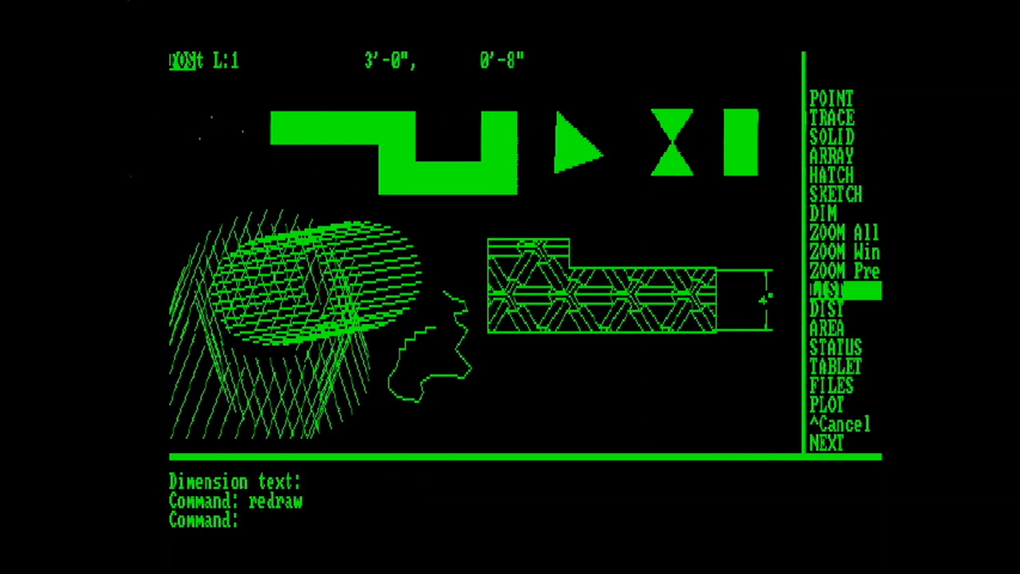
Measure a 1'-1" distance and a 60.0000 enclosed area, then move to the setup menu page.
click(832, 309)
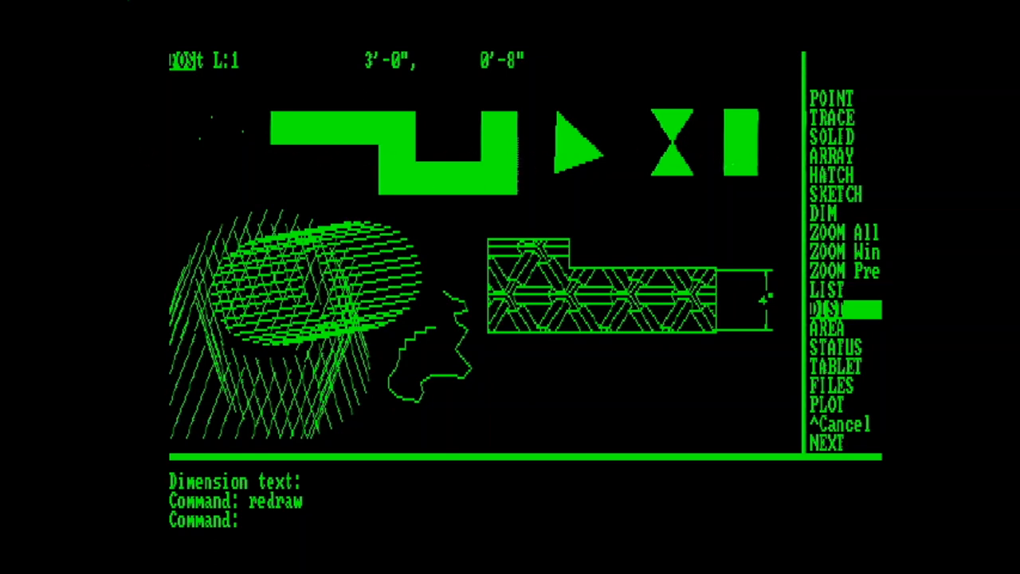
click(829, 309)
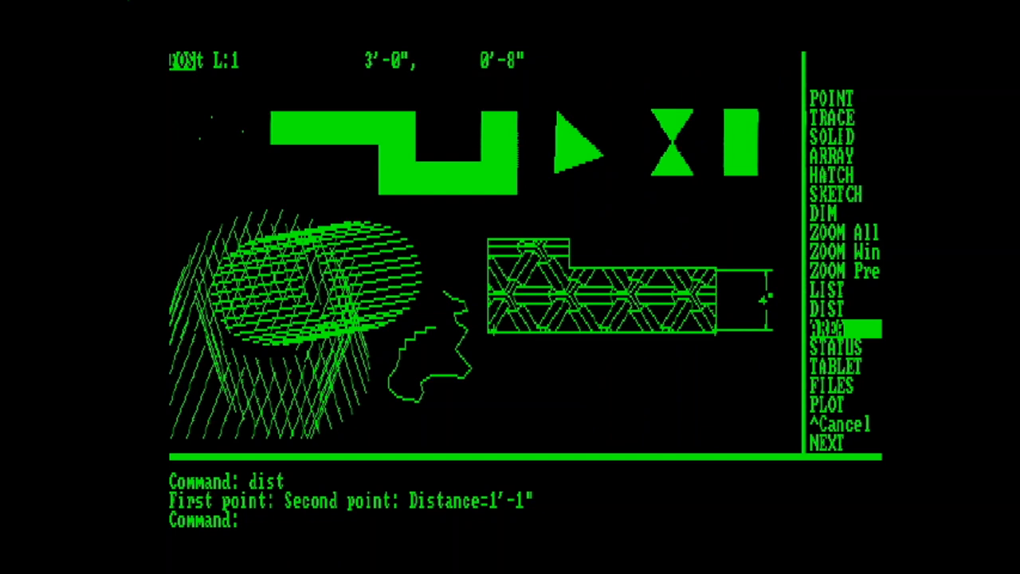
click(828, 328)
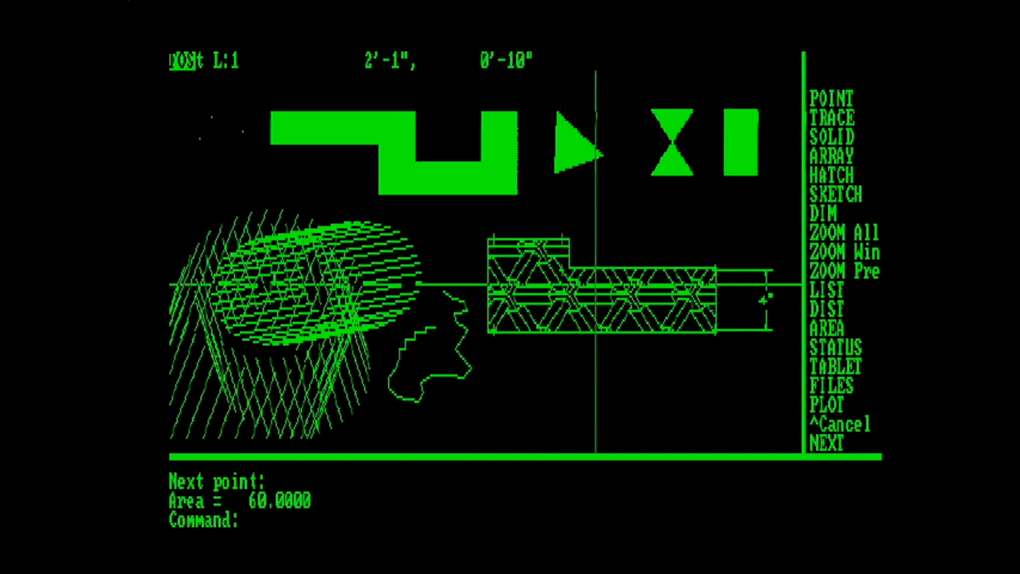
click(835, 364)
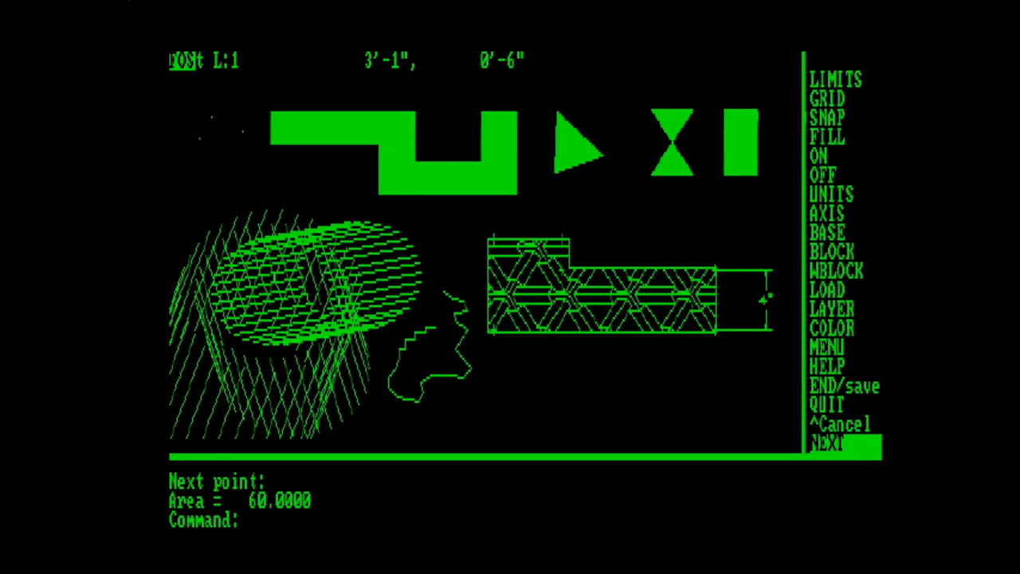
Toggle the GRID setting and leave the drawing grid switched off.
click(831, 80)
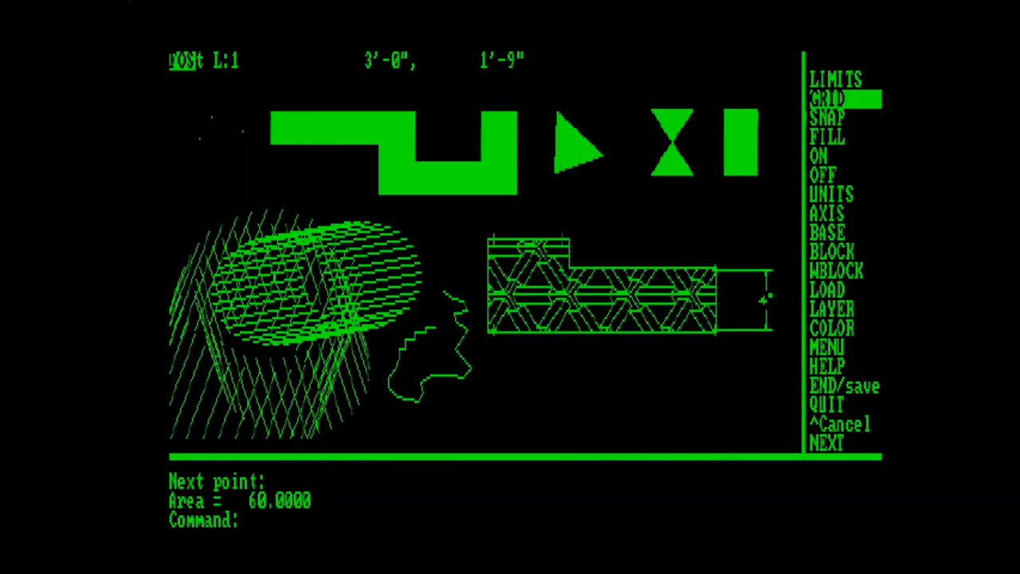
click(828, 98)
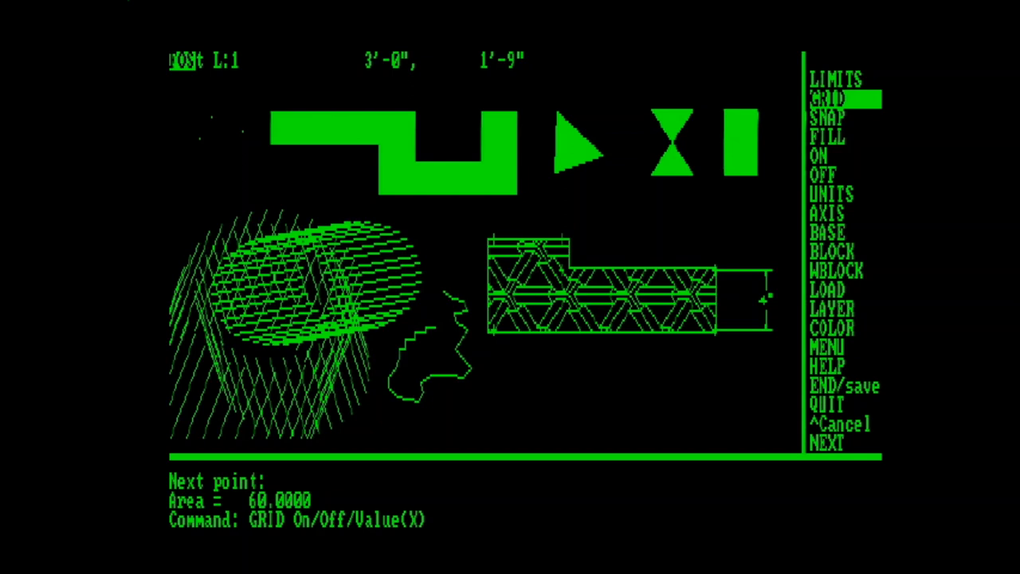
text(on)
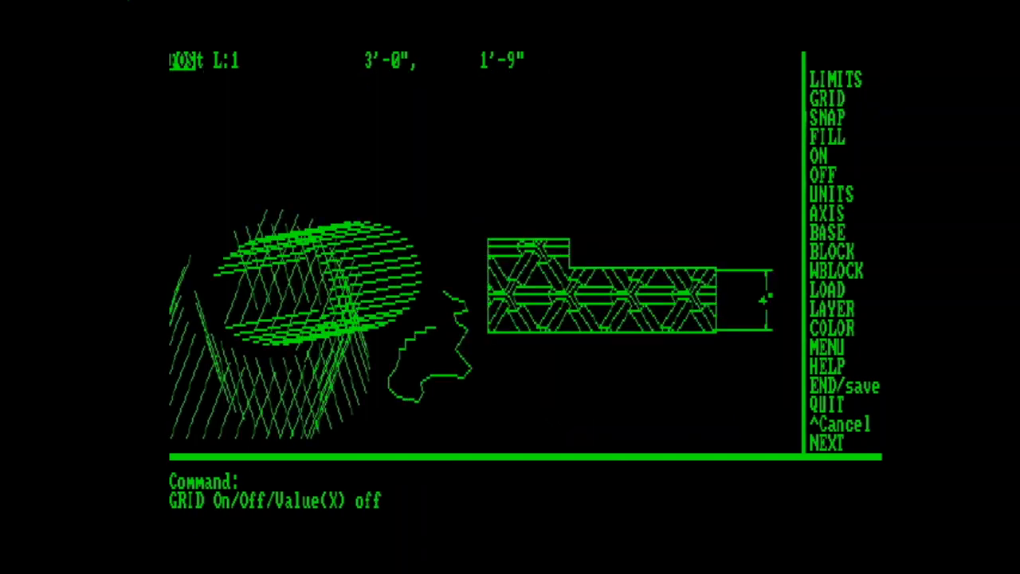
click(829, 99)
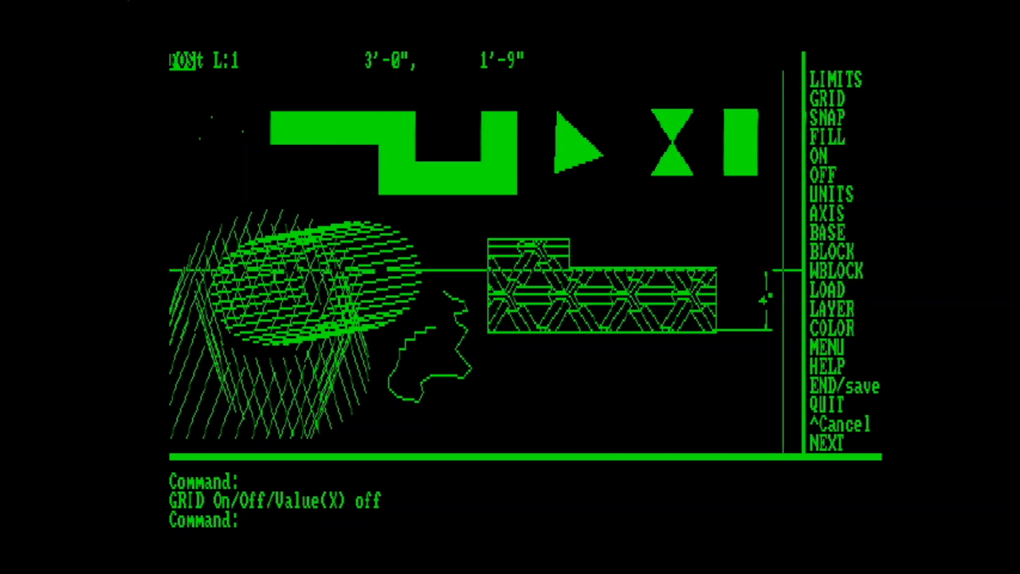
Define block l-shape via BLOCK, setting its base point and window-selecting the hatched shape and dimension.
text(b)
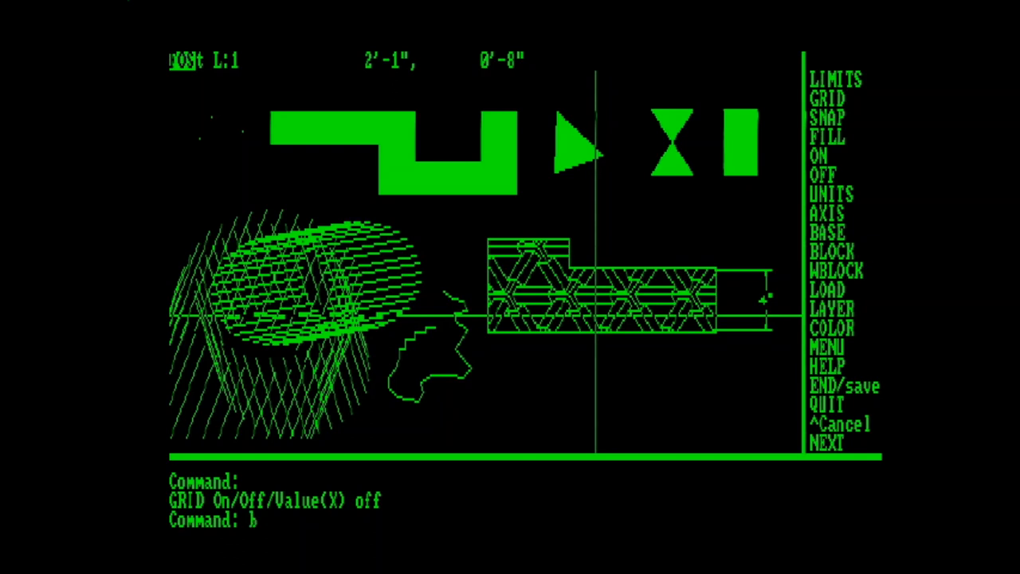
text(lock)
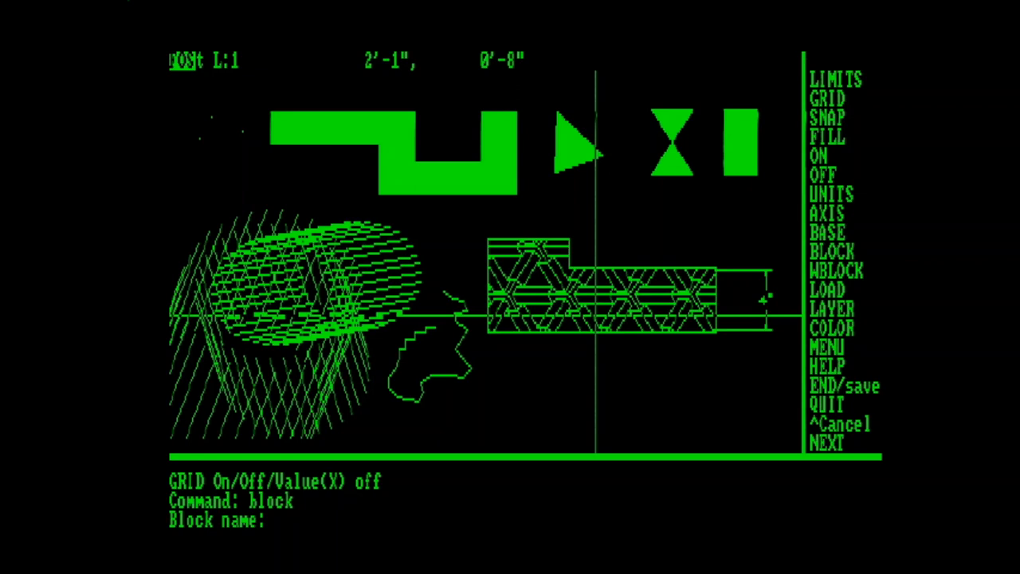
text(l-shape)
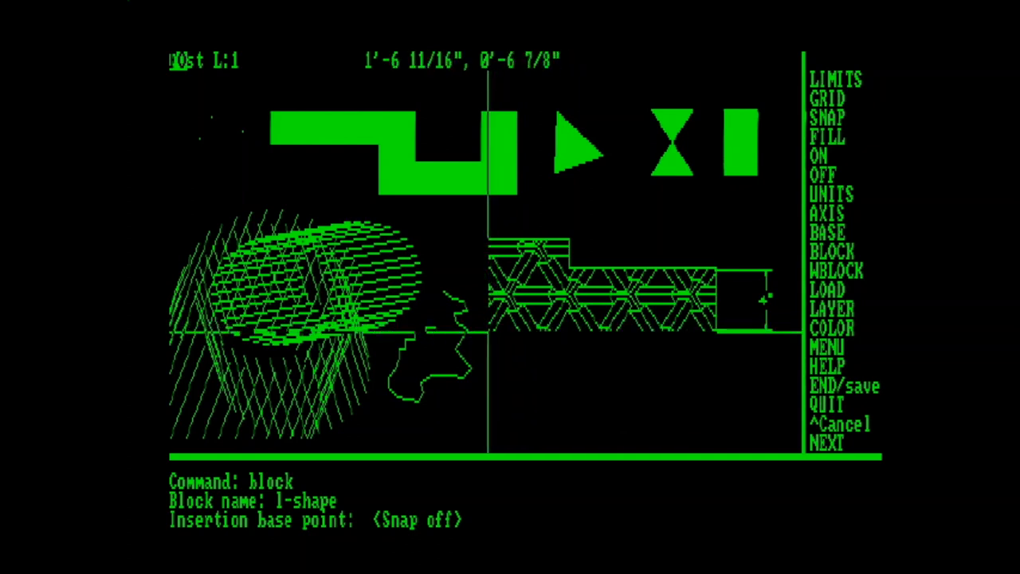
click(486, 330)
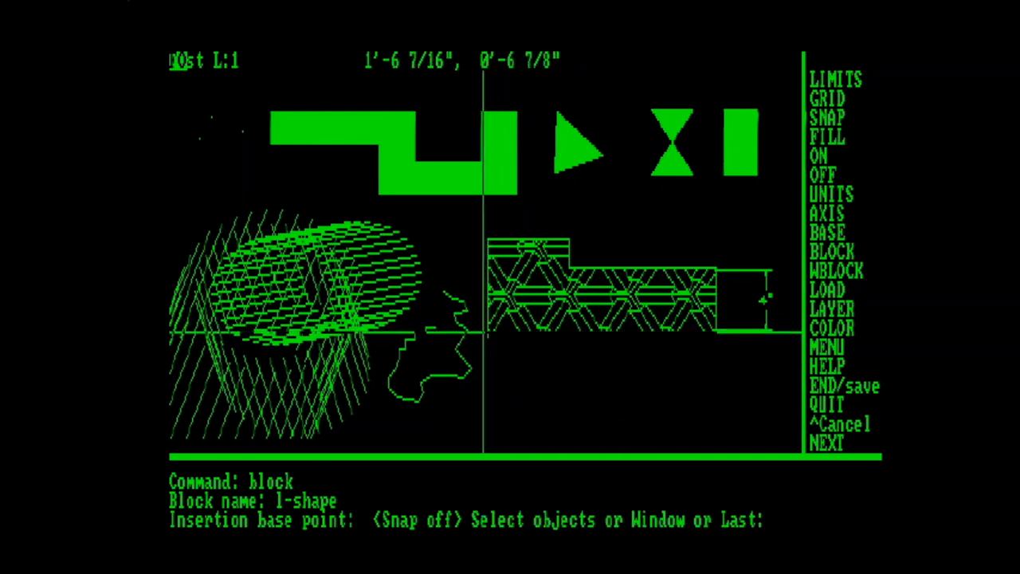
text(w Lower left)
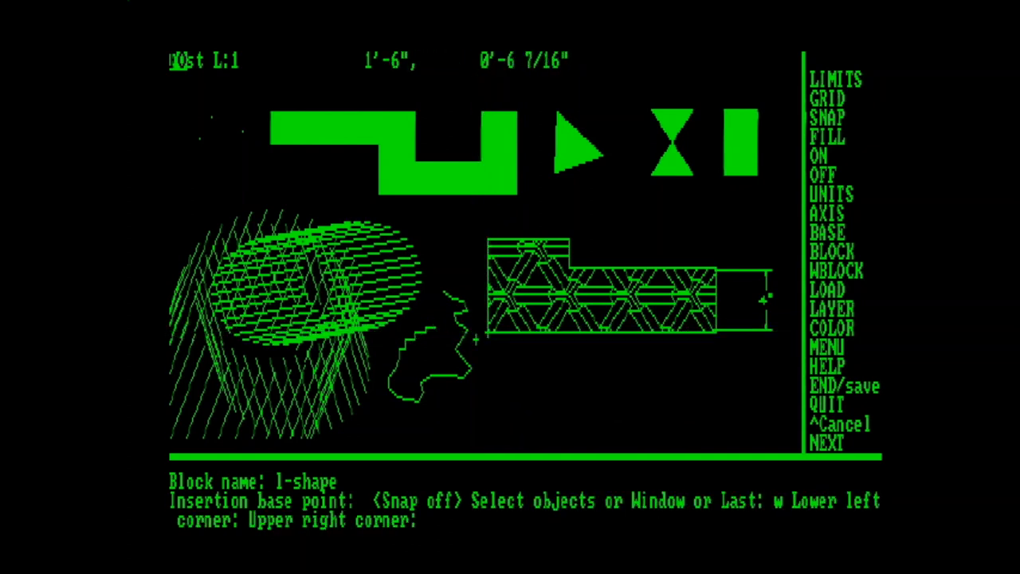
mouse_move(780, 230)
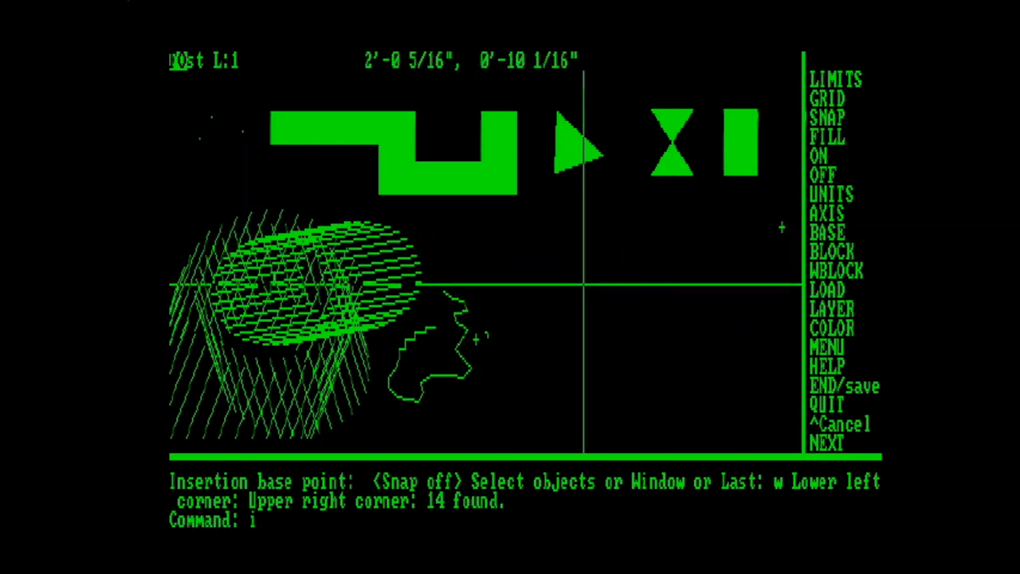
Insert the l-shape block below the solid triangle with default scale and rotation.
text(insert)
text(l-shape)
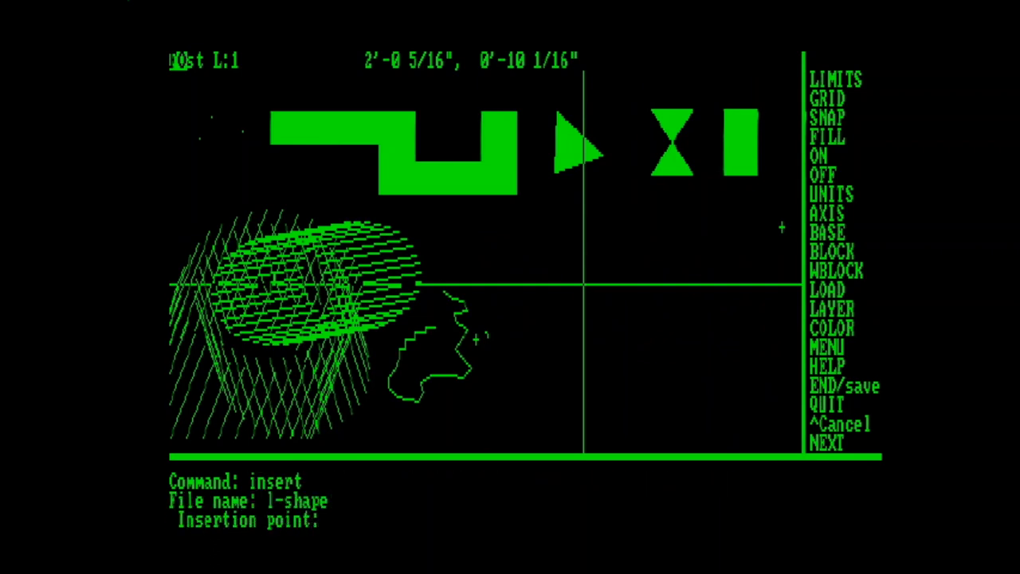
click(609, 391)
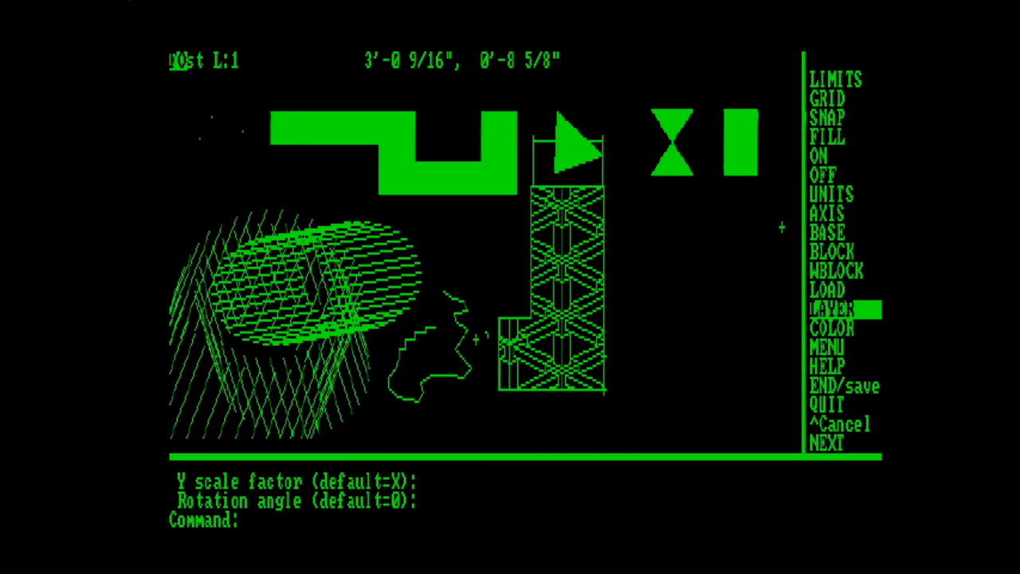
List the layers with LAYER ?, then make layer 3 the current layer.
click(837, 309)
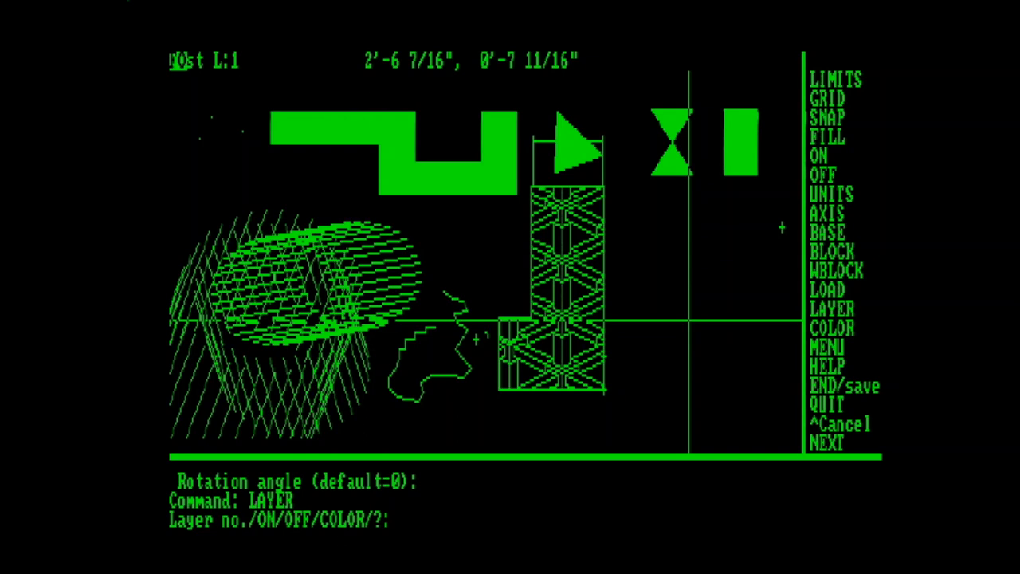
text(?)
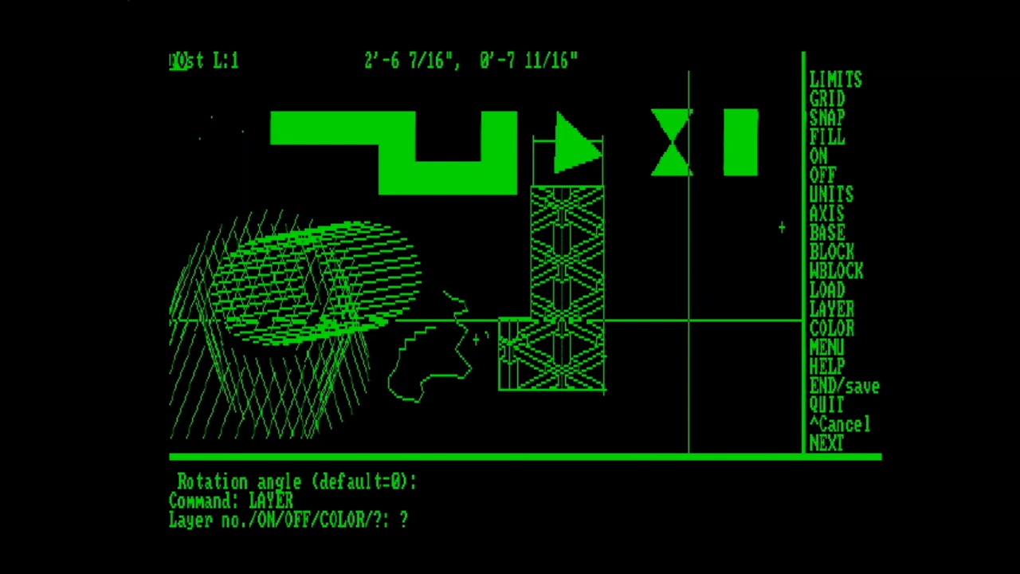
text(3)
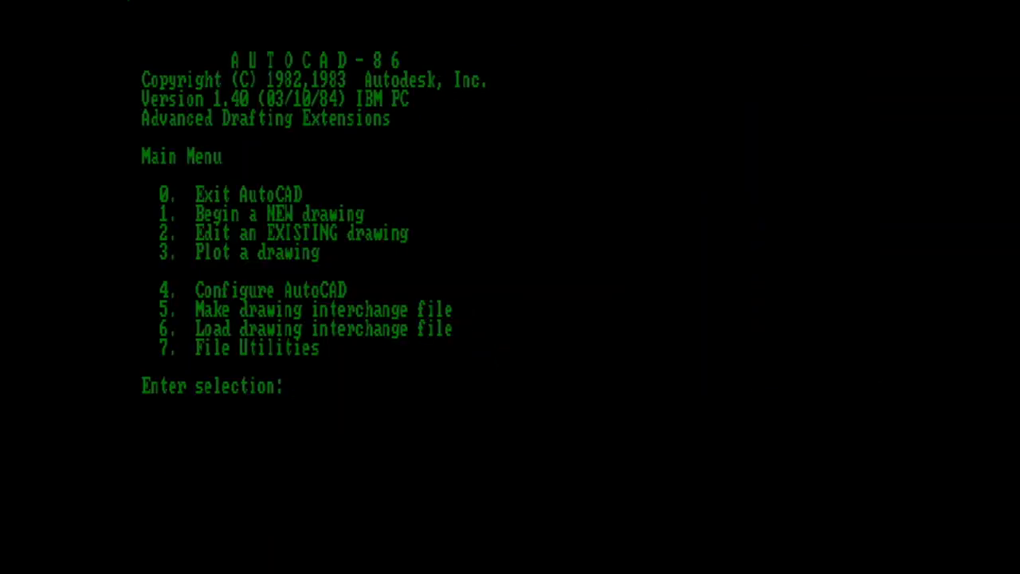
Open the existing drawing vertfire showing the Vertical Fire Damper detail.
text(v)
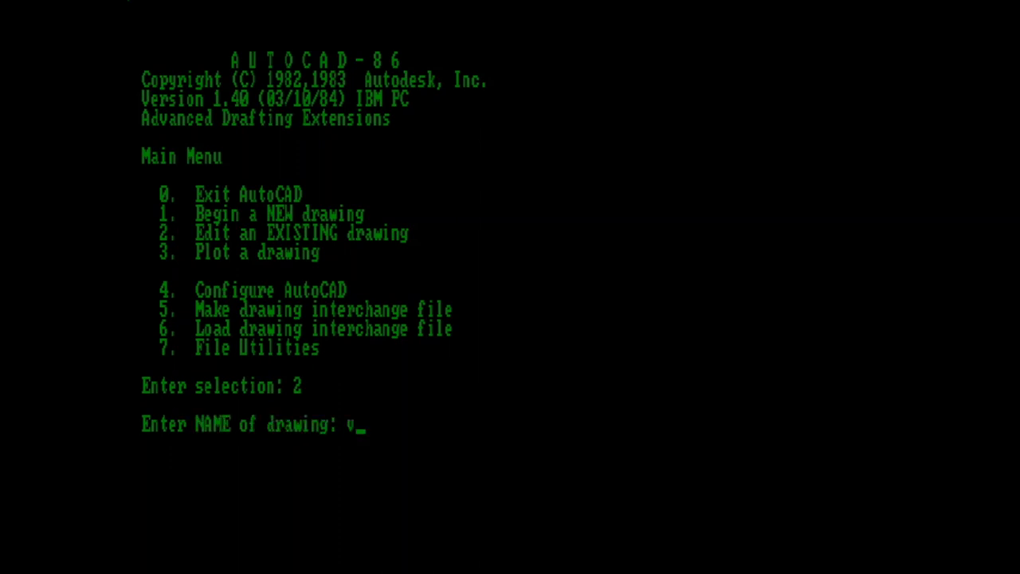
text(ertfire)
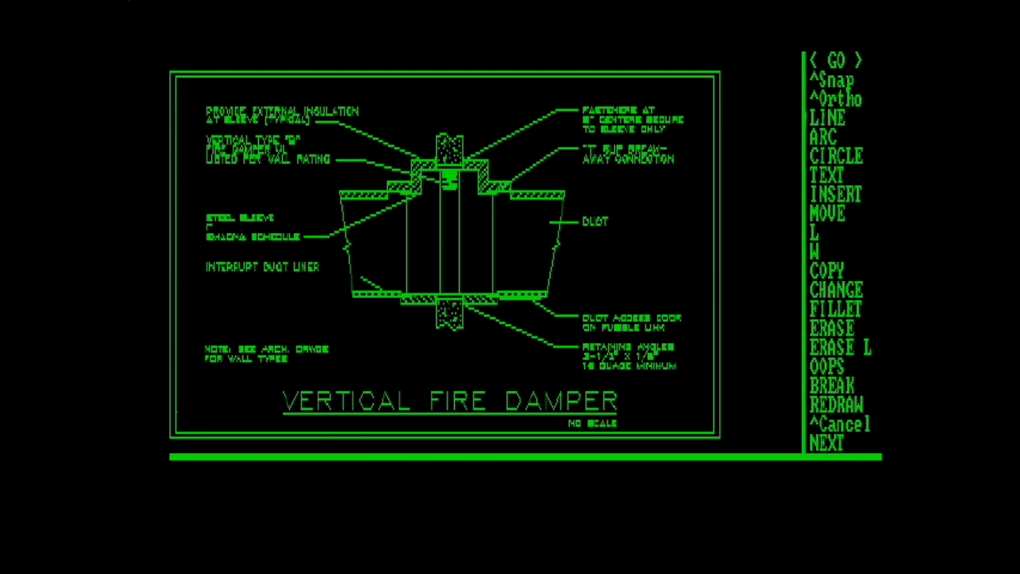
Window-zoom onto the damper's lower wall section and pan right toward the duct access door note.
text(z)
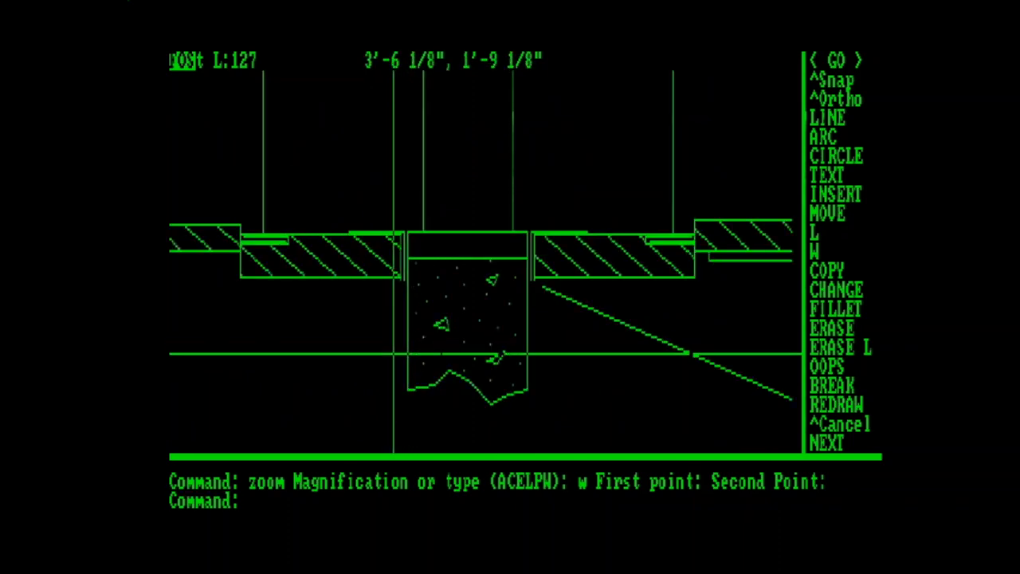
mouse_move(382, 358)
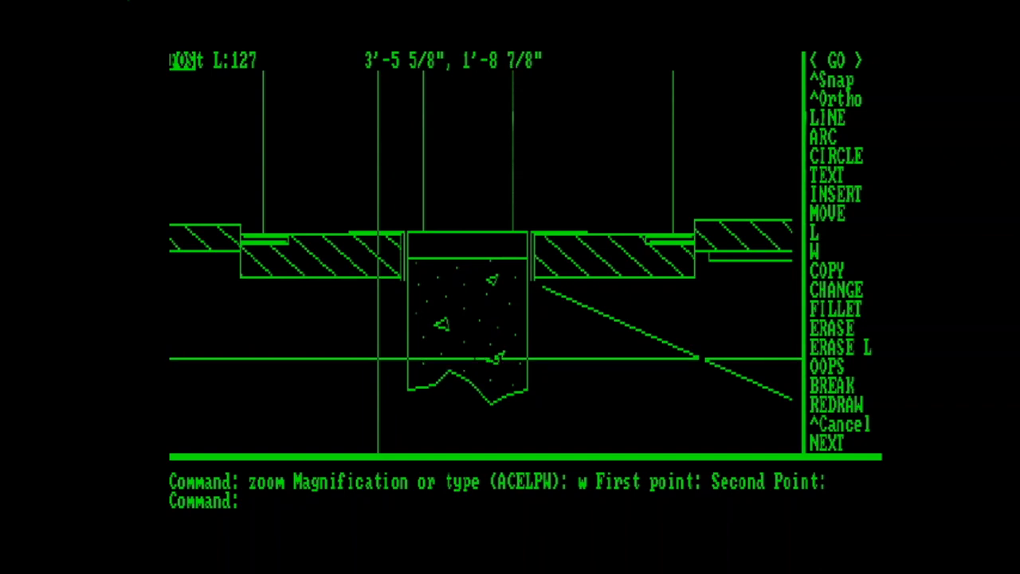
text(pan)
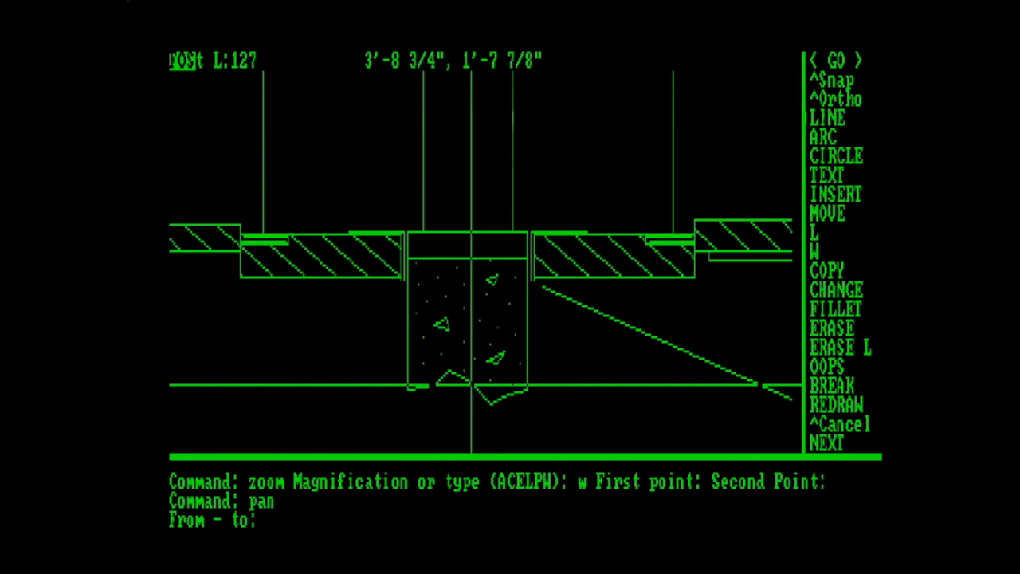
mouse_move(468, 384)
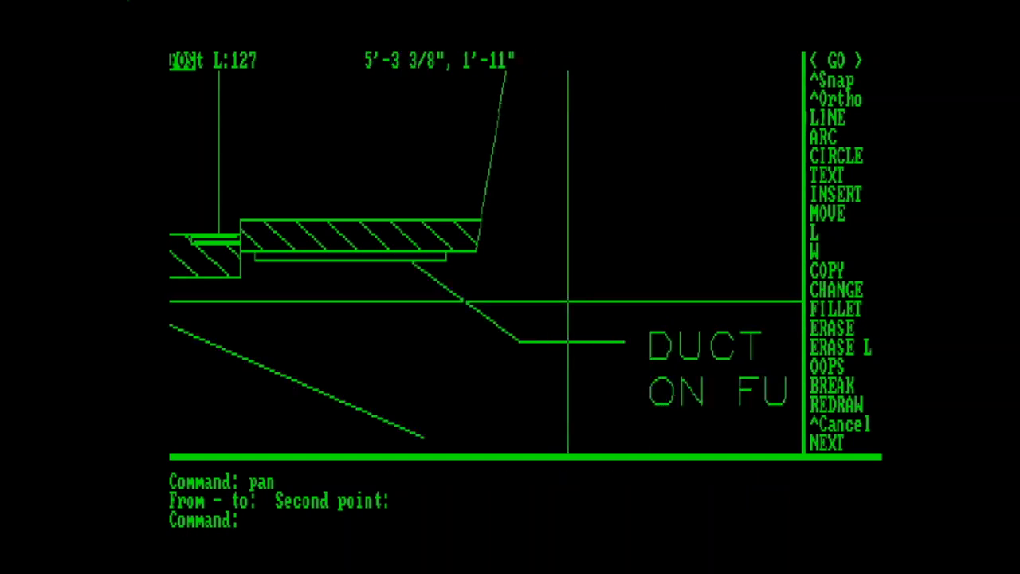
text(zoo)
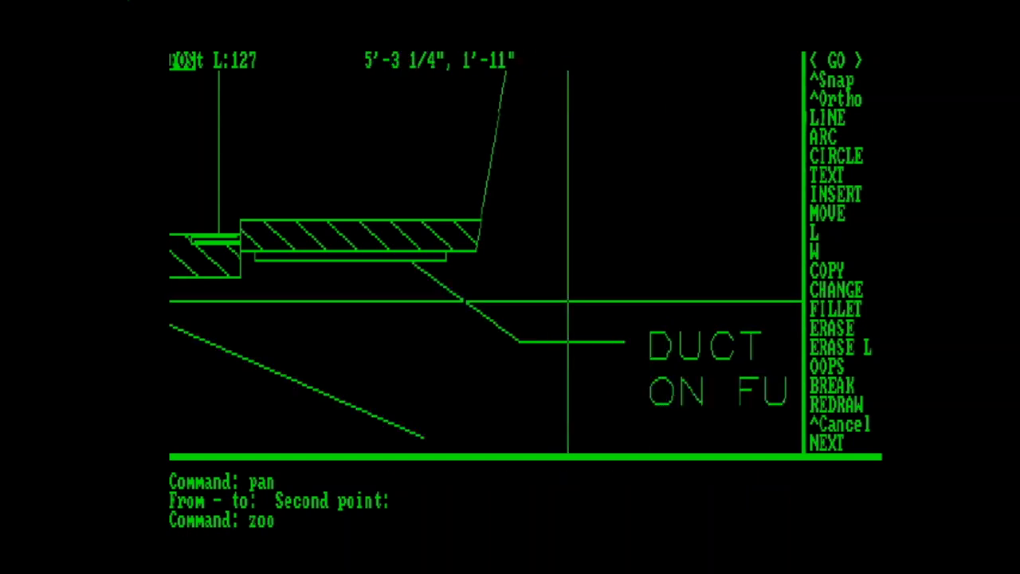
Restore the previous view with ZOOM P and move one wall-section piece by a small displacement.
text(pe (ACELPW): p)
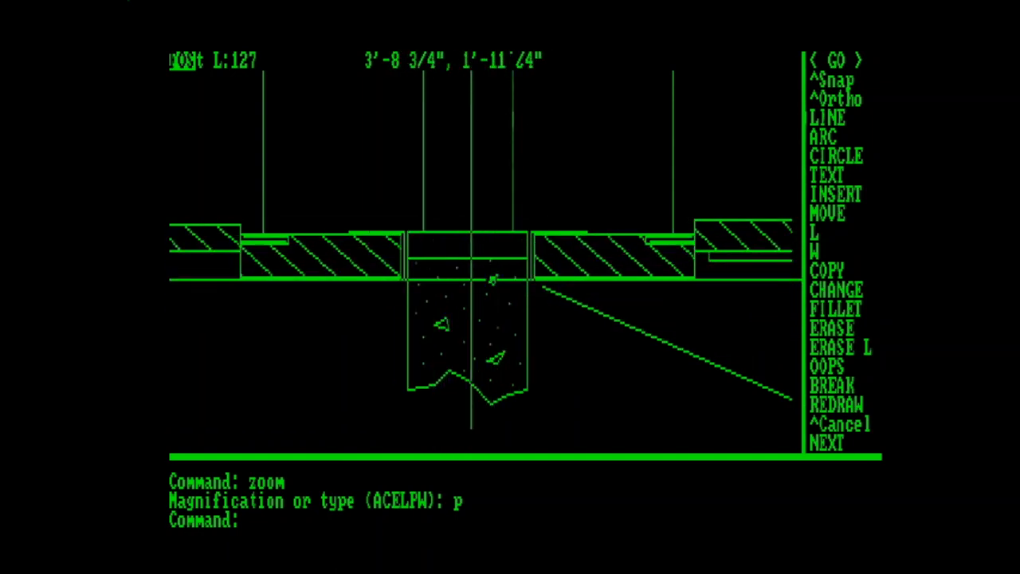
mouse_move(491, 263)
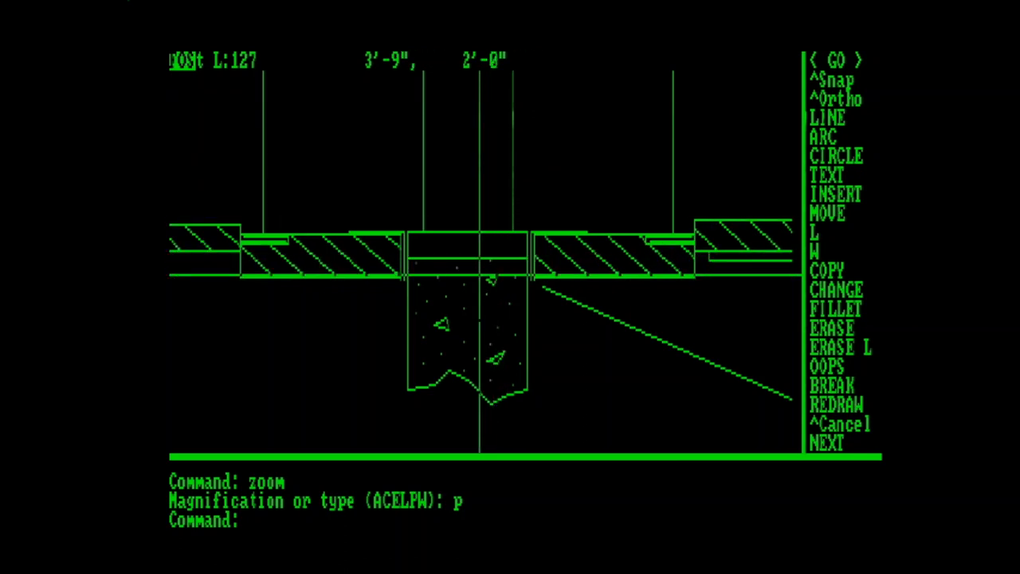
text(move Displacement:)
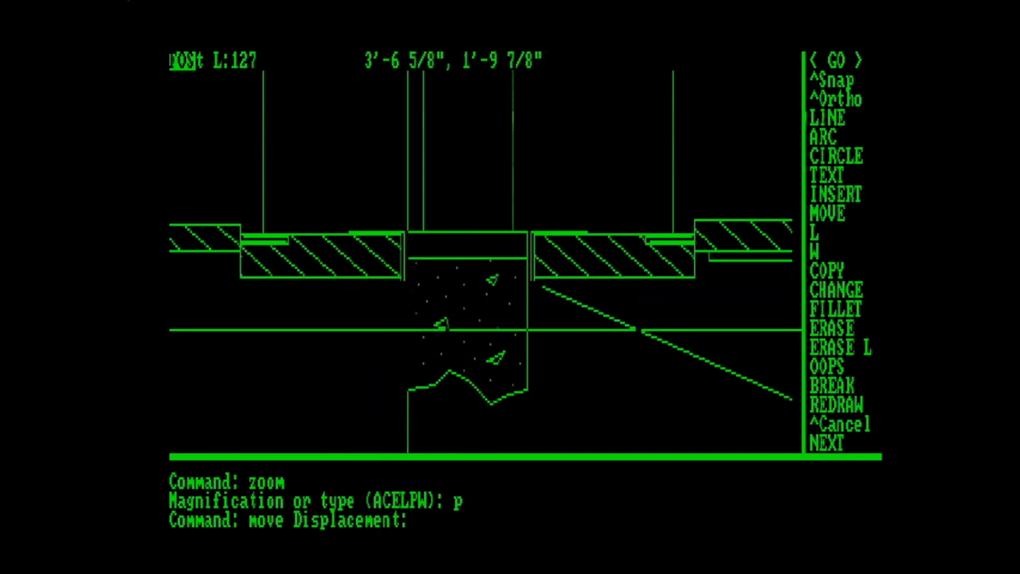
click(327, 330)
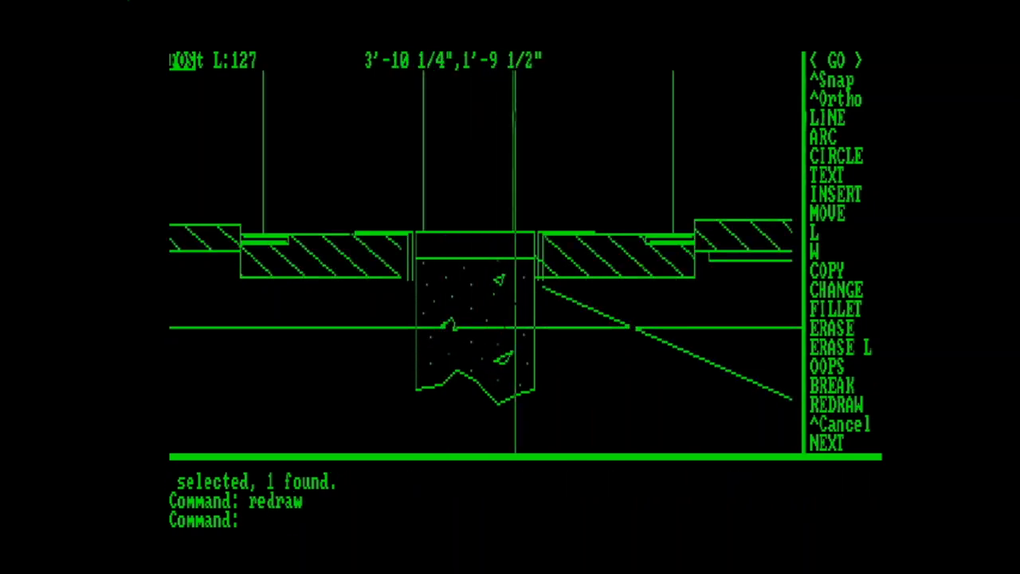
mouse_move(465, 347)
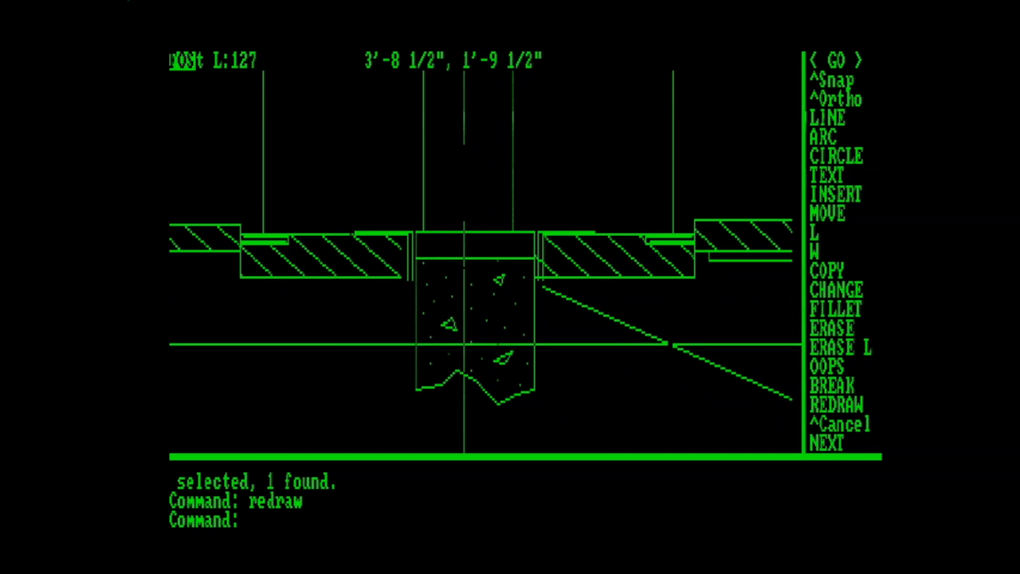
mouse_move(494, 359)
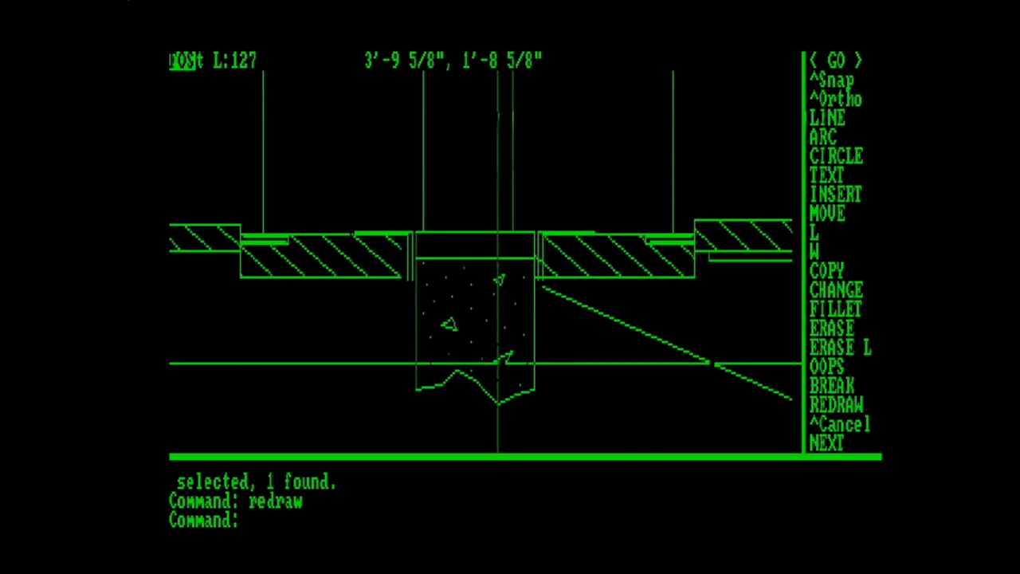
mouse_move(500, 363)
text(zoom)
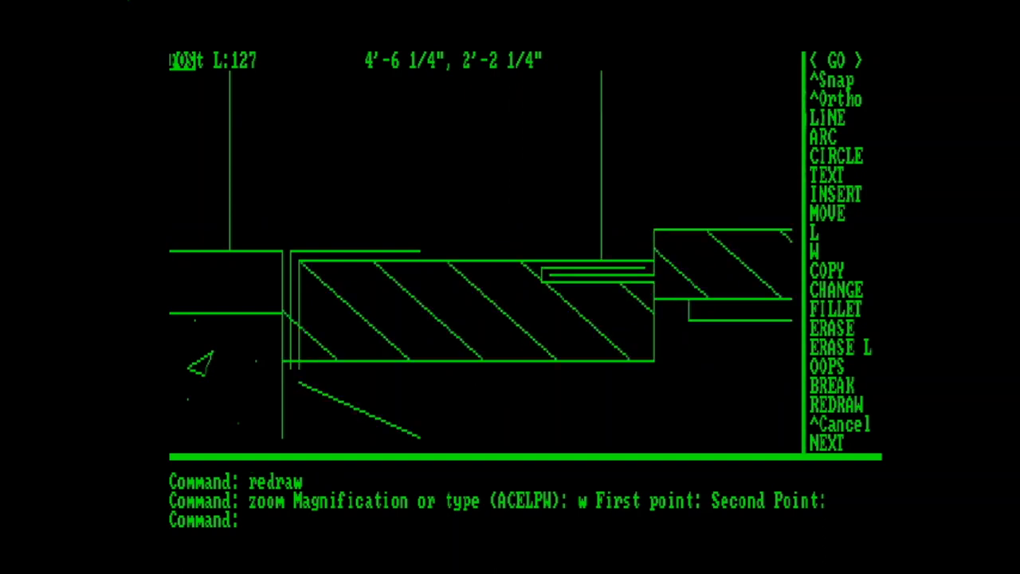
mouse_move(315, 341)
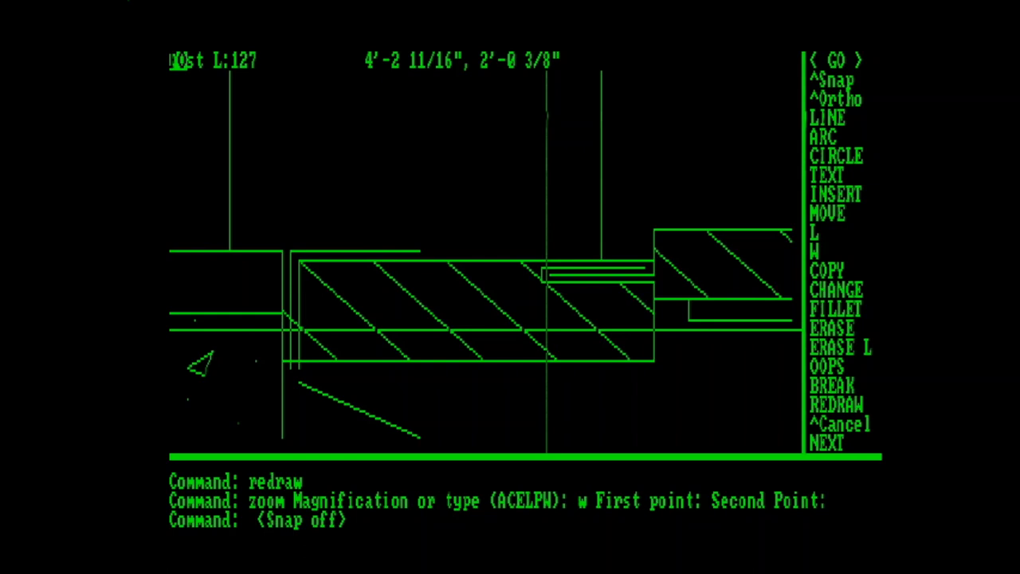
Zoom to extents so the whole Vertical Fire Damper detail shows again.
text(e (ACELPW): e)
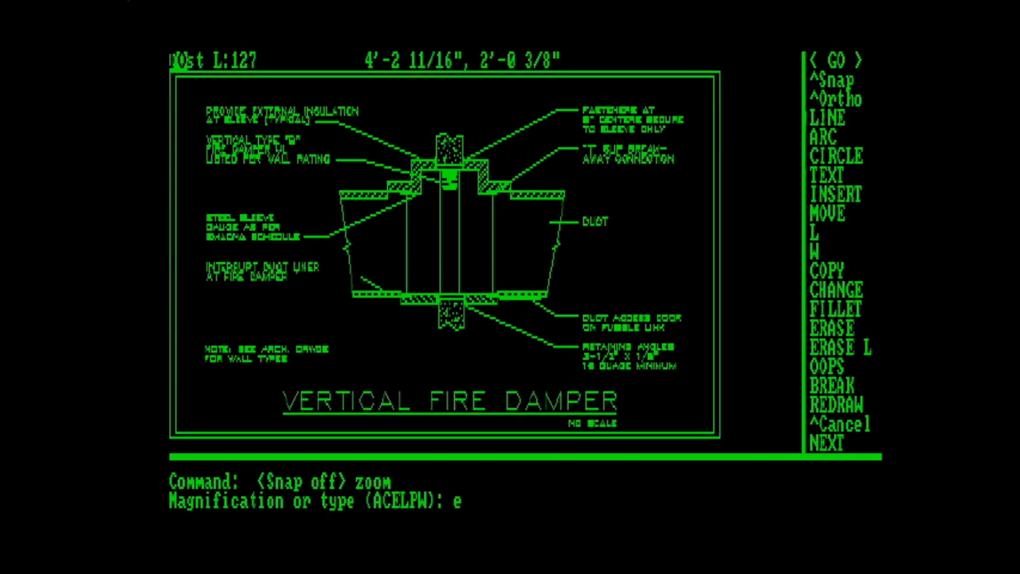
Begin a window zoom on the full damper detail.
text(w First point:)
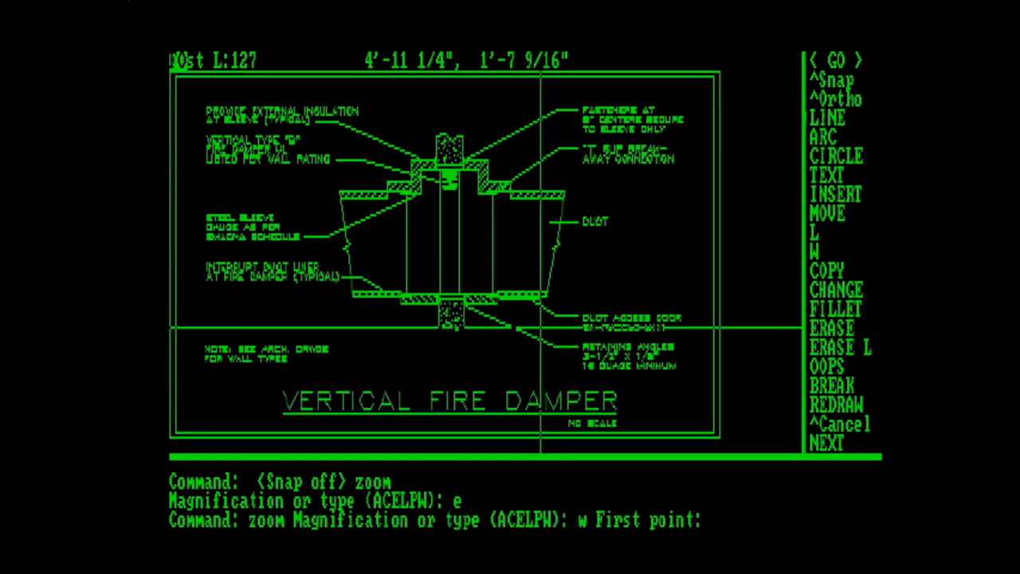
Window-zoom onto the coil spring section between the hatched walls, then start a ZP.
click(438, 199)
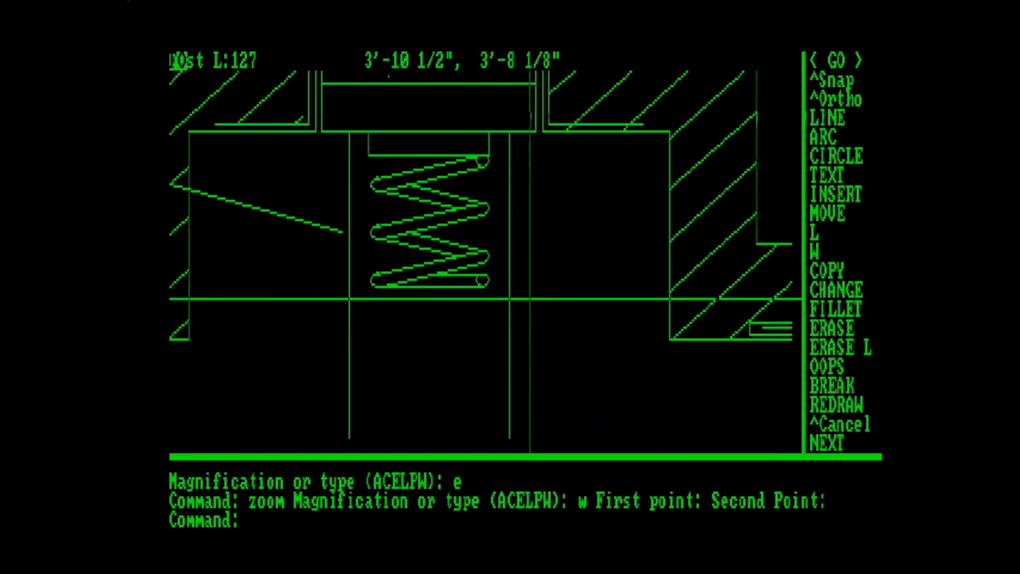
mouse_move(524, 299)
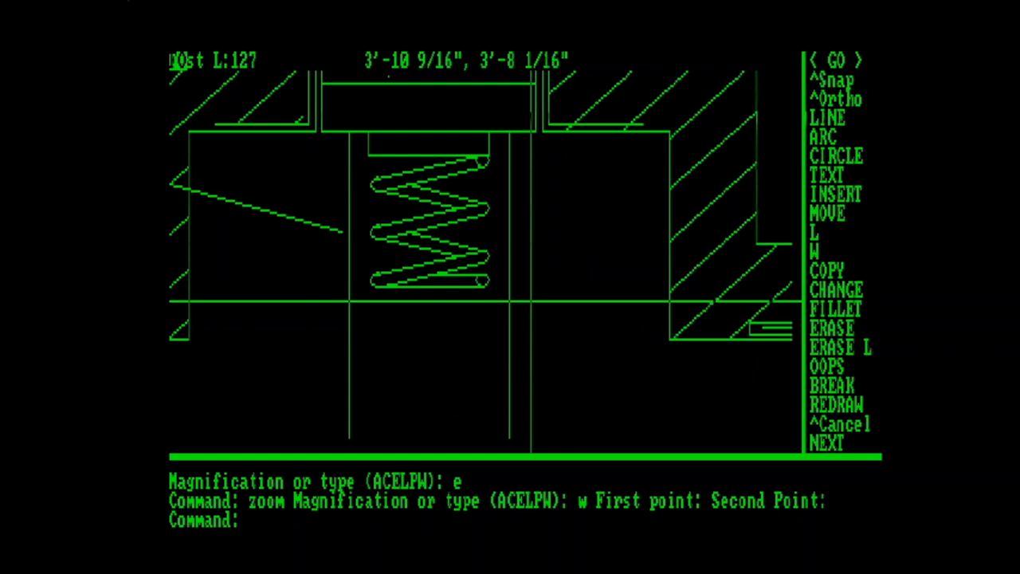
text(zp)
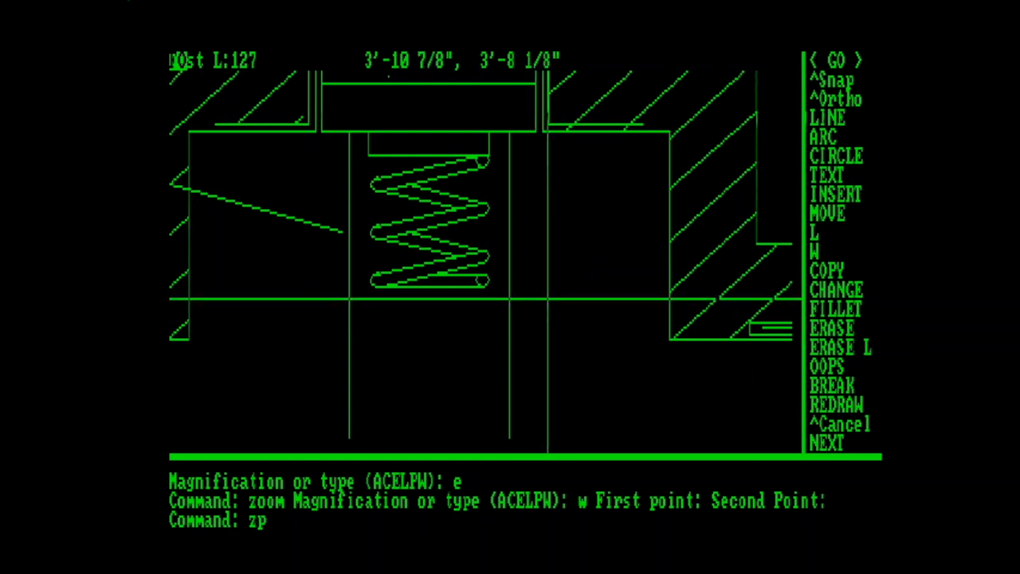